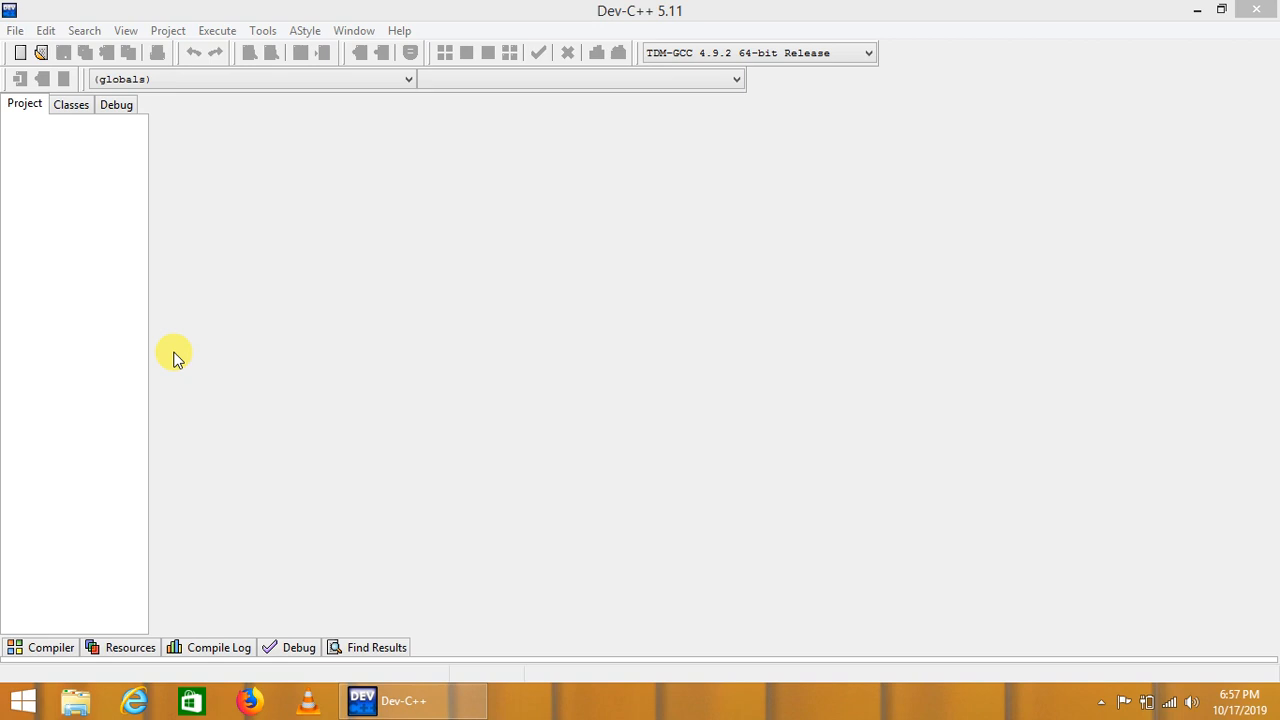
{"action": "mouse_move", "coordinate": [228, 250]}
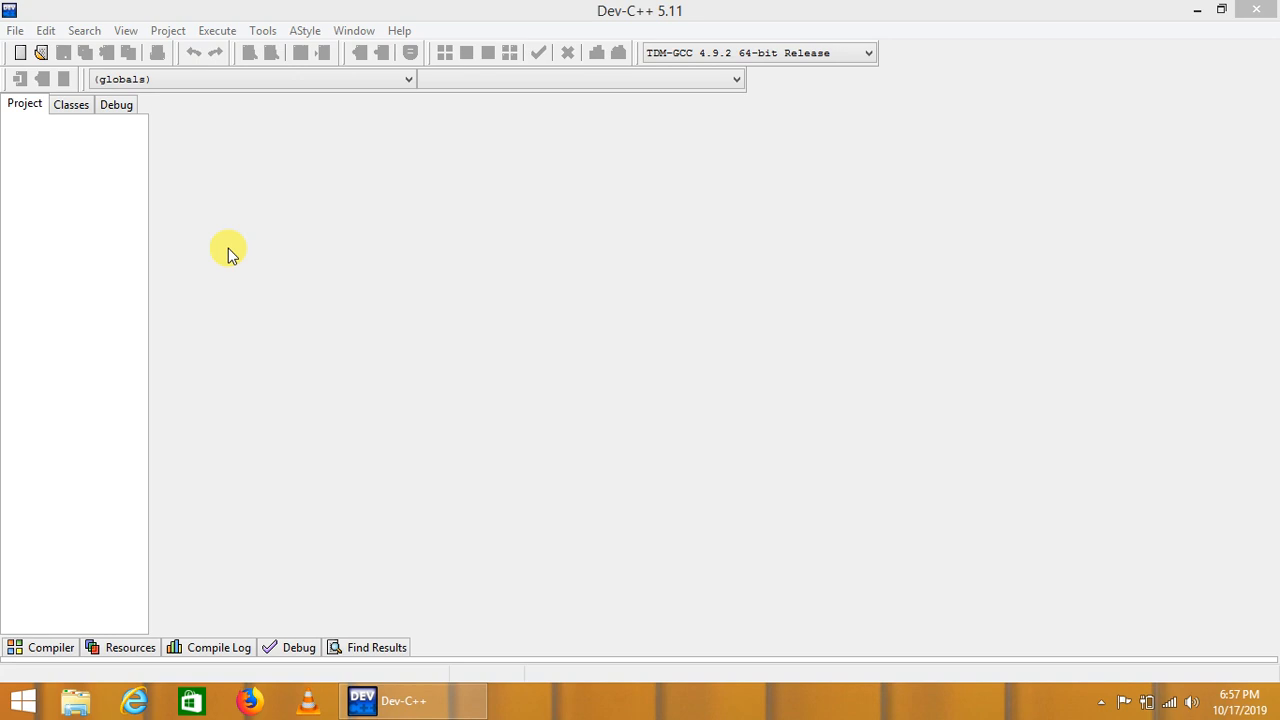
{"action": "mouse_move", "coordinate": [142, 148]}
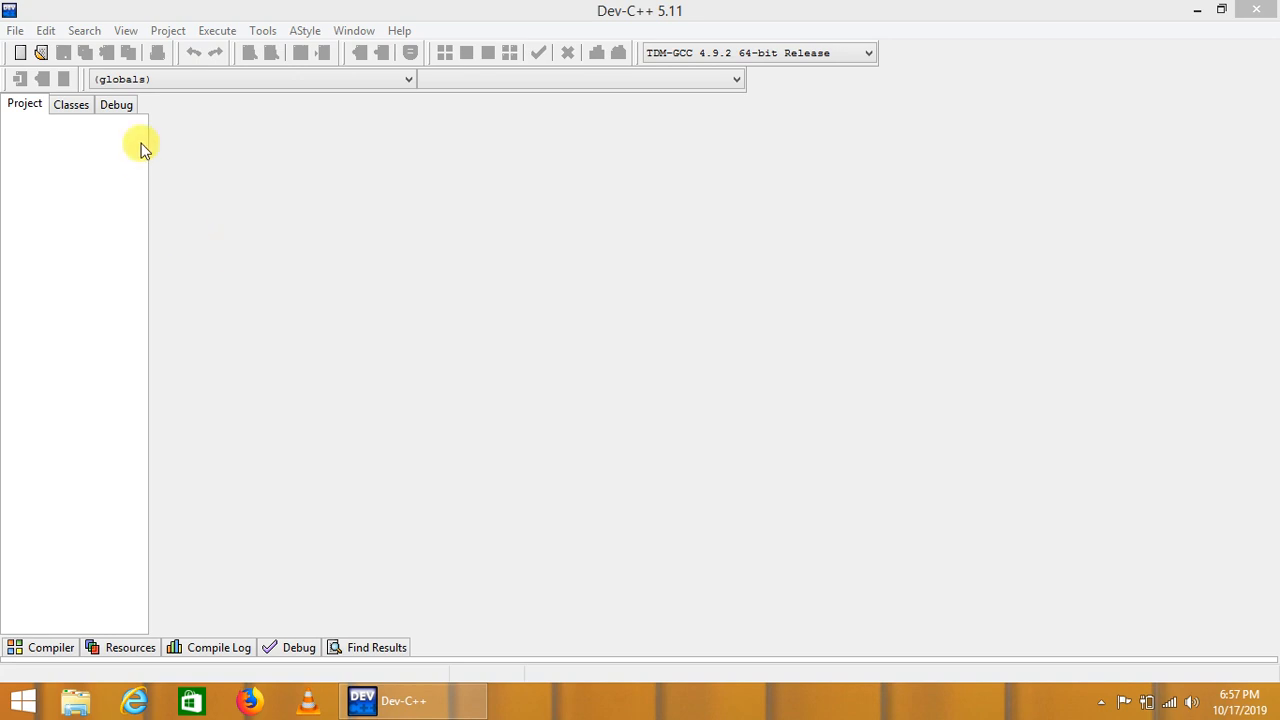
- Create a Console Application project named 'prime numbers' and save its .dev file on drive E:
{"action": "left_click", "coordinate": [16, 30]}
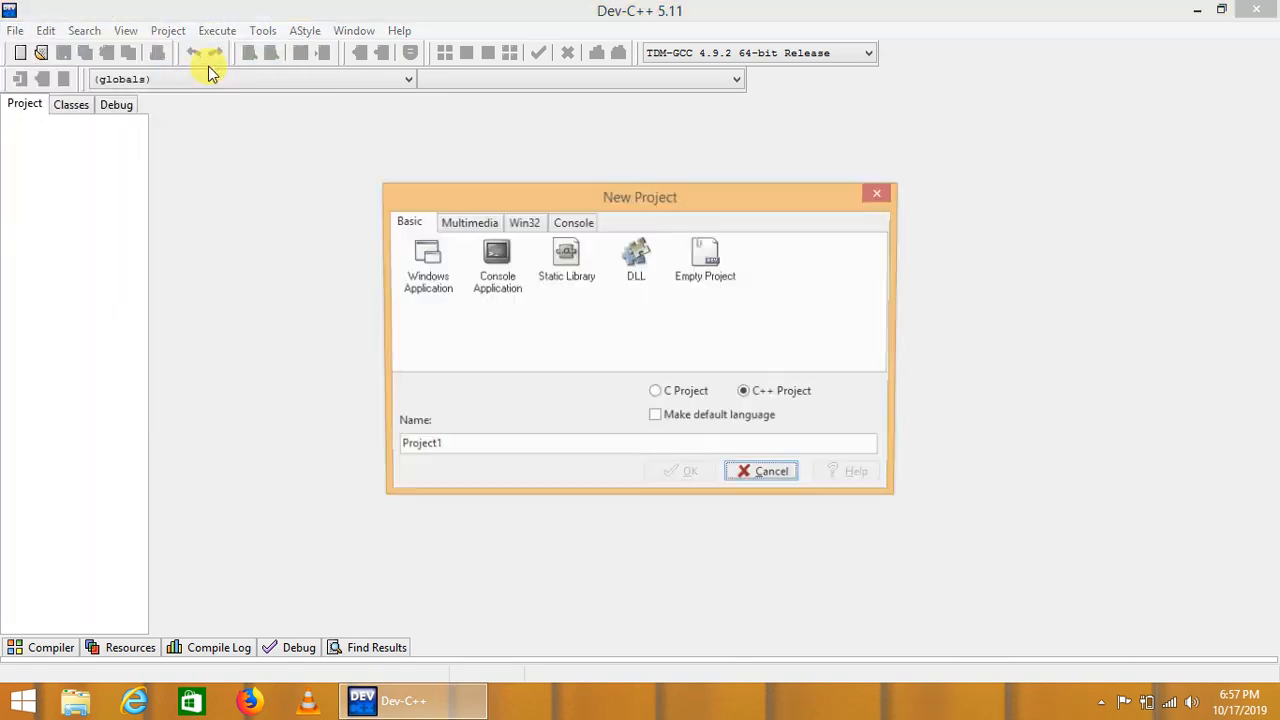
{"action": "left_click", "coordinate": [496, 262]}
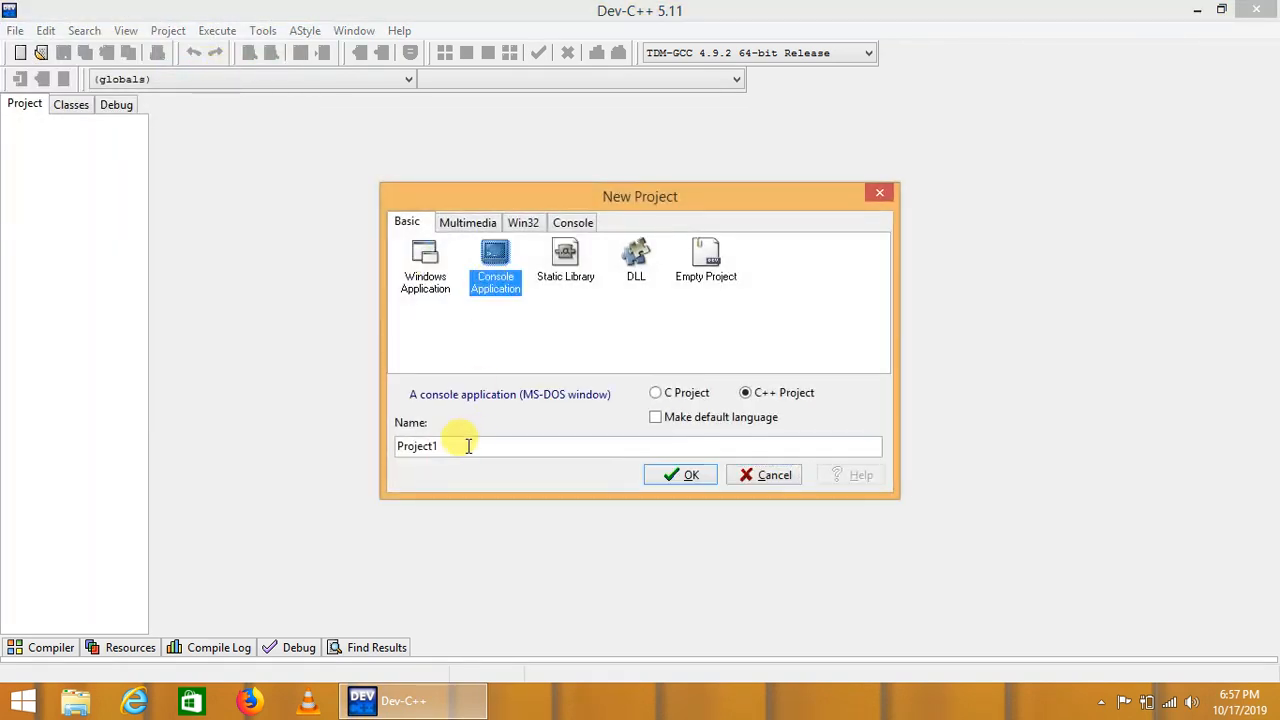
{"action": "type", "text": "p"}
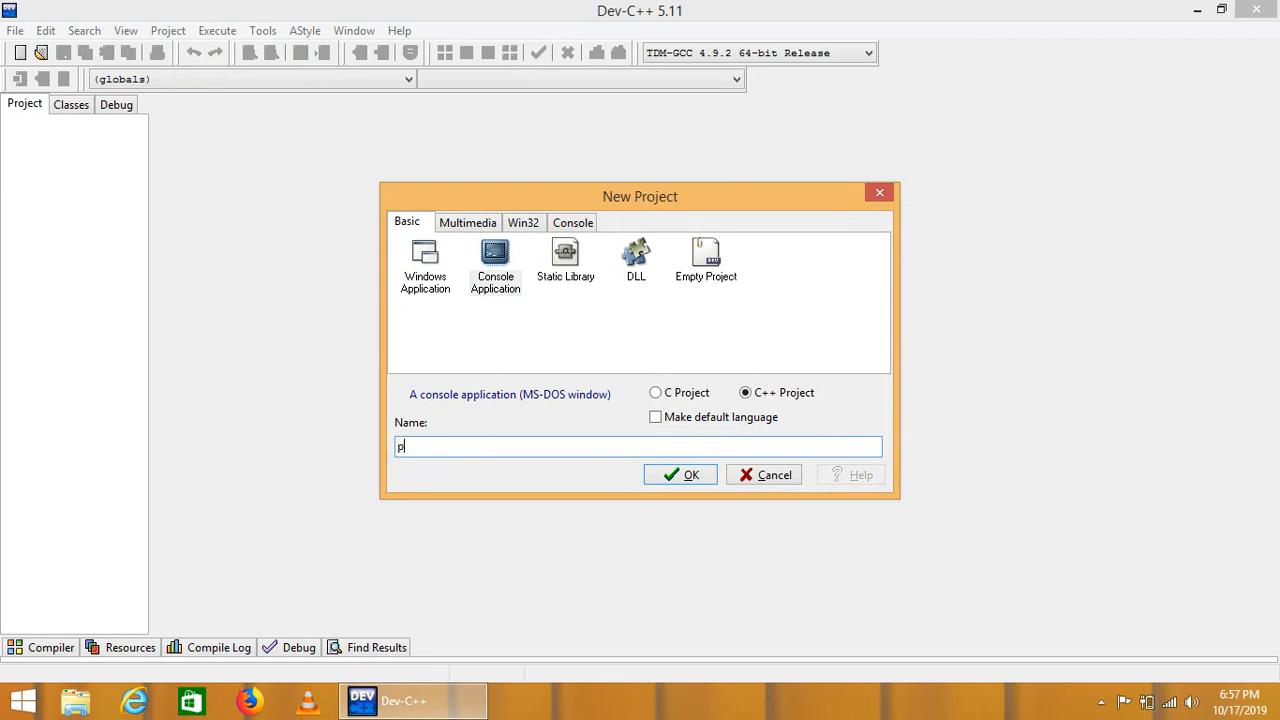
{"action": "type", "text": "rime n"}
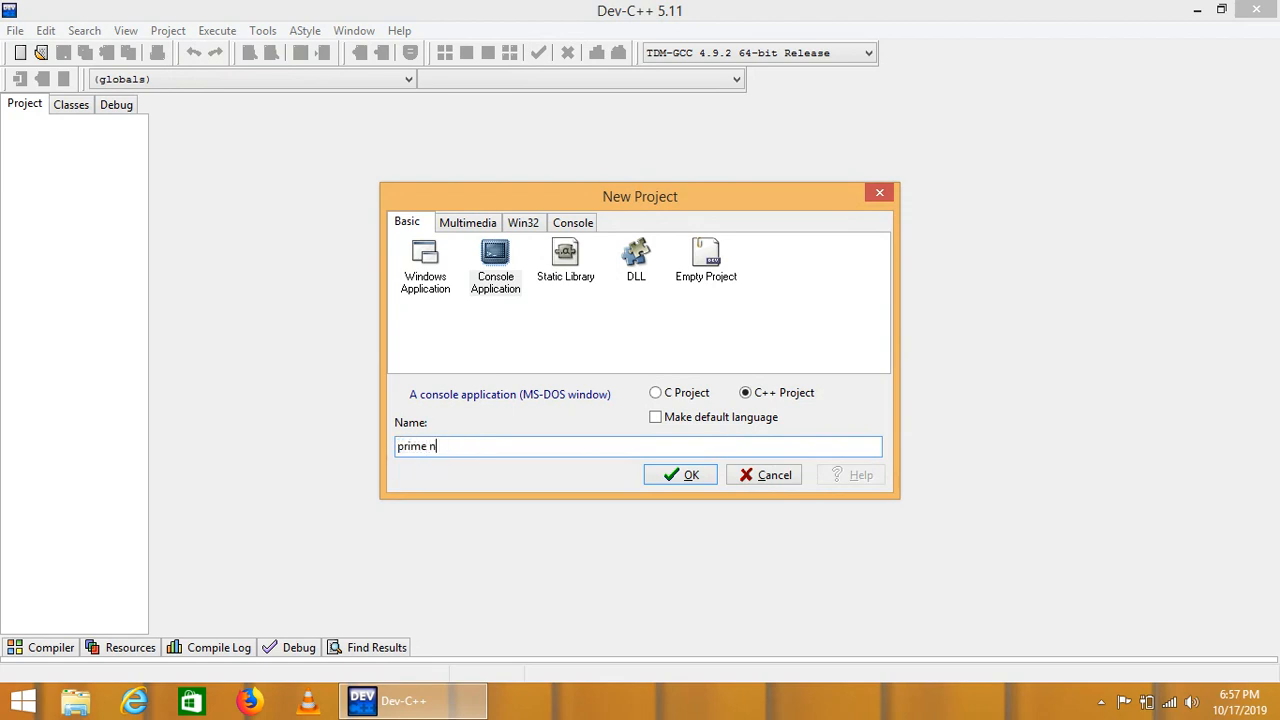
{"action": "type", "text": "umbers"}
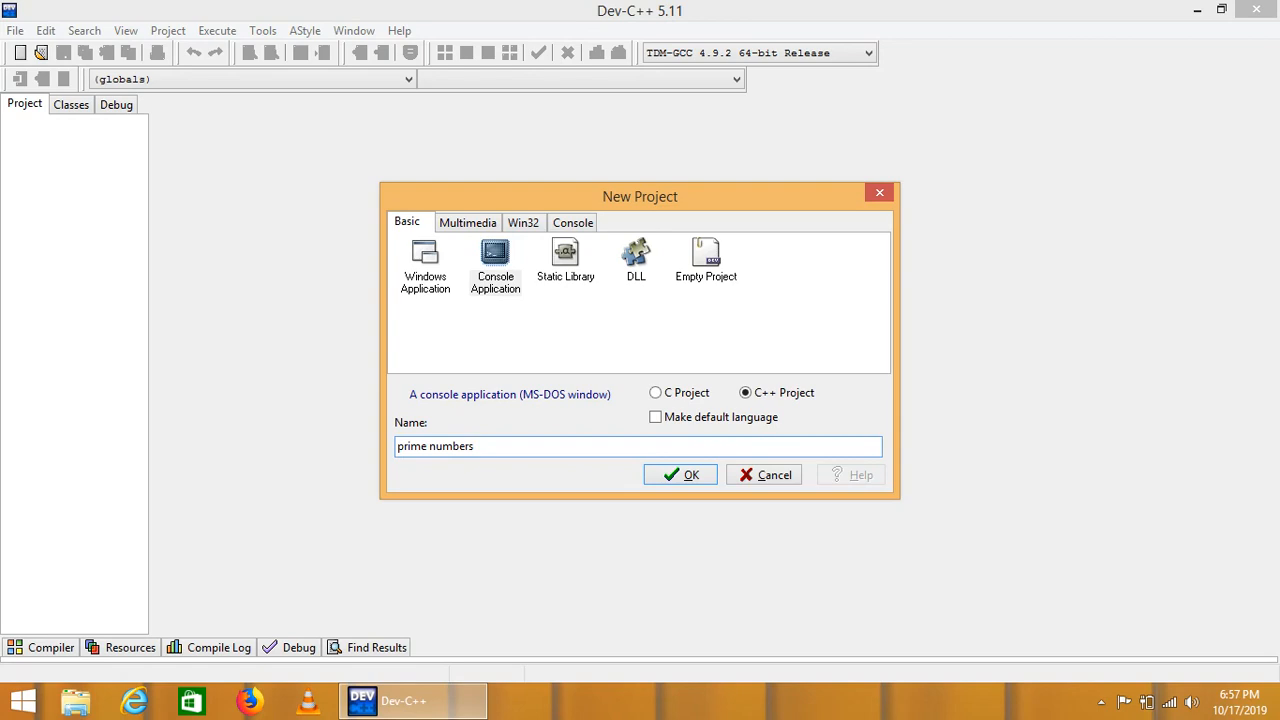
{"action": "left_click", "coordinate": [680, 474]}
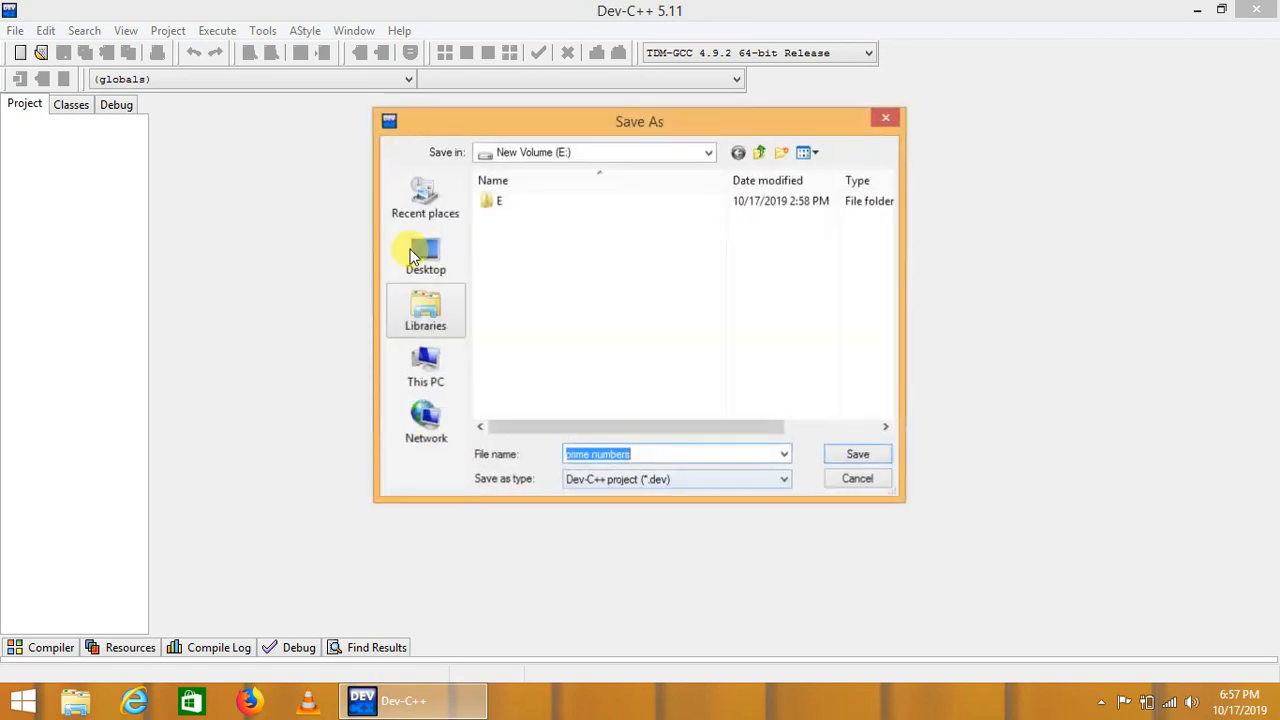
{"action": "left_click", "coordinate": [856, 452]}
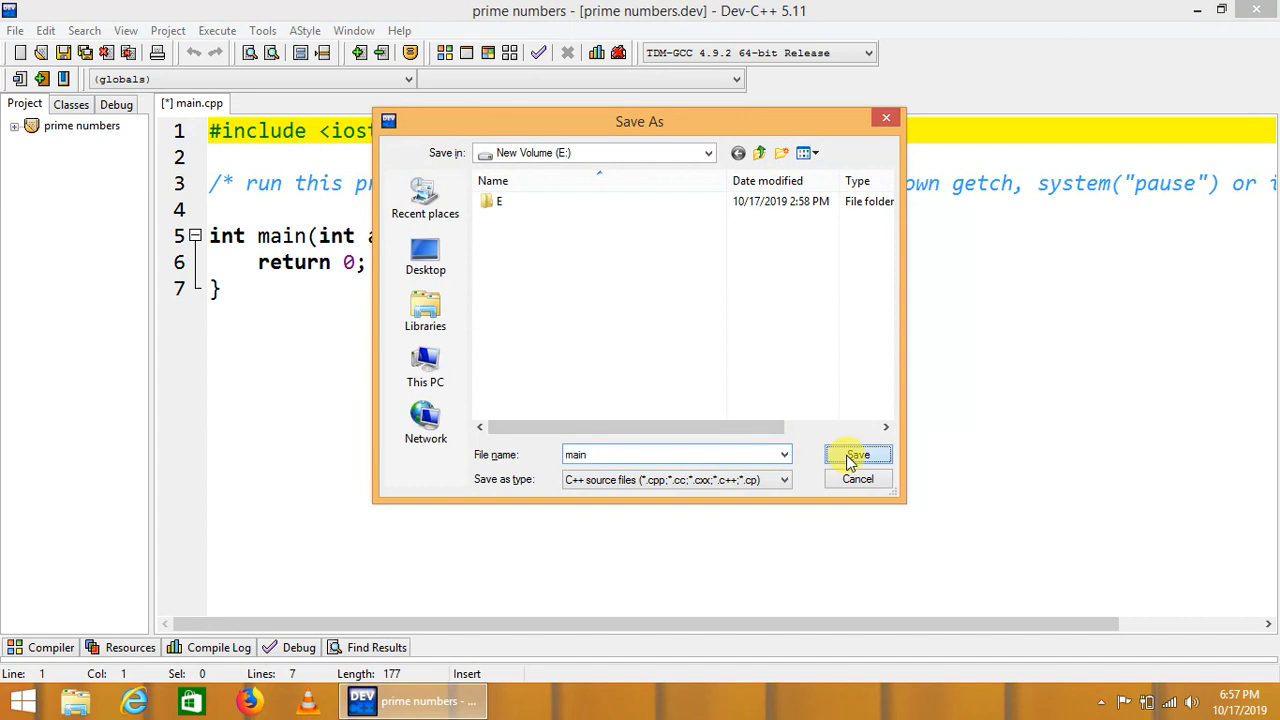
- Save the starter file as main.cpp and add 'using namespace std;' under the iostream include
{"action": "left_click", "coordinate": [856, 456]}
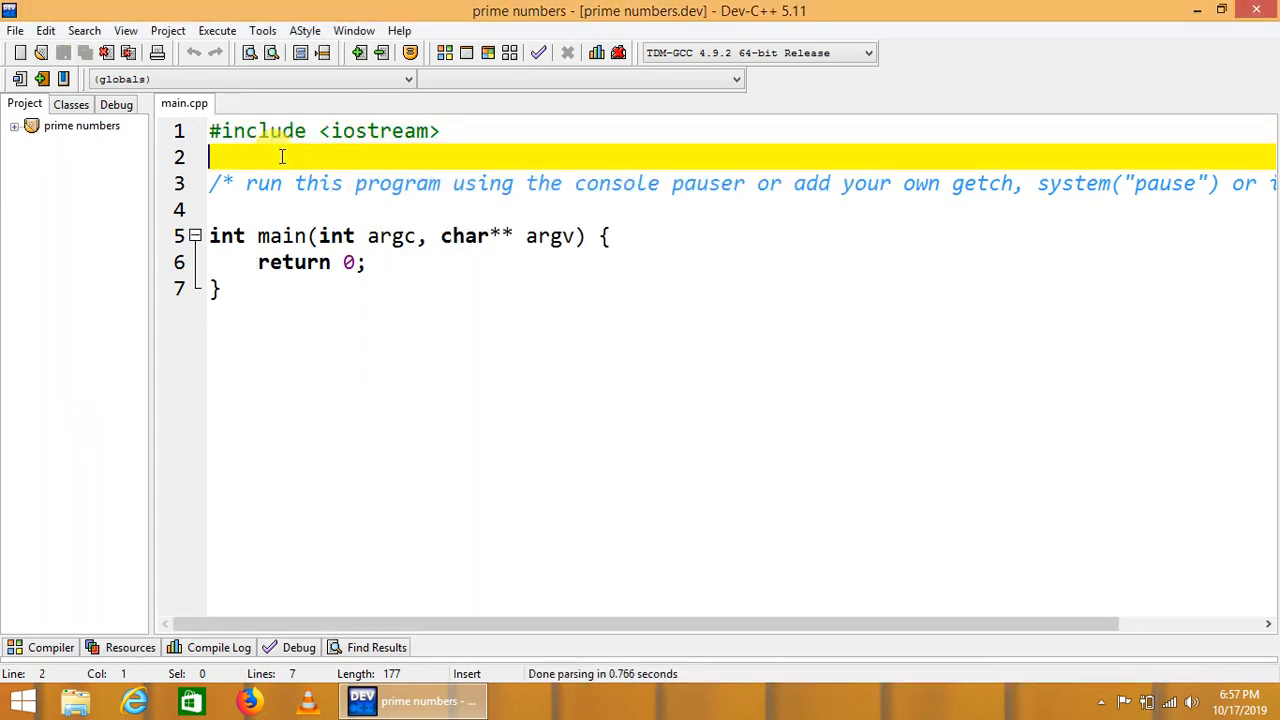
{"action": "type", "text": "using n"}
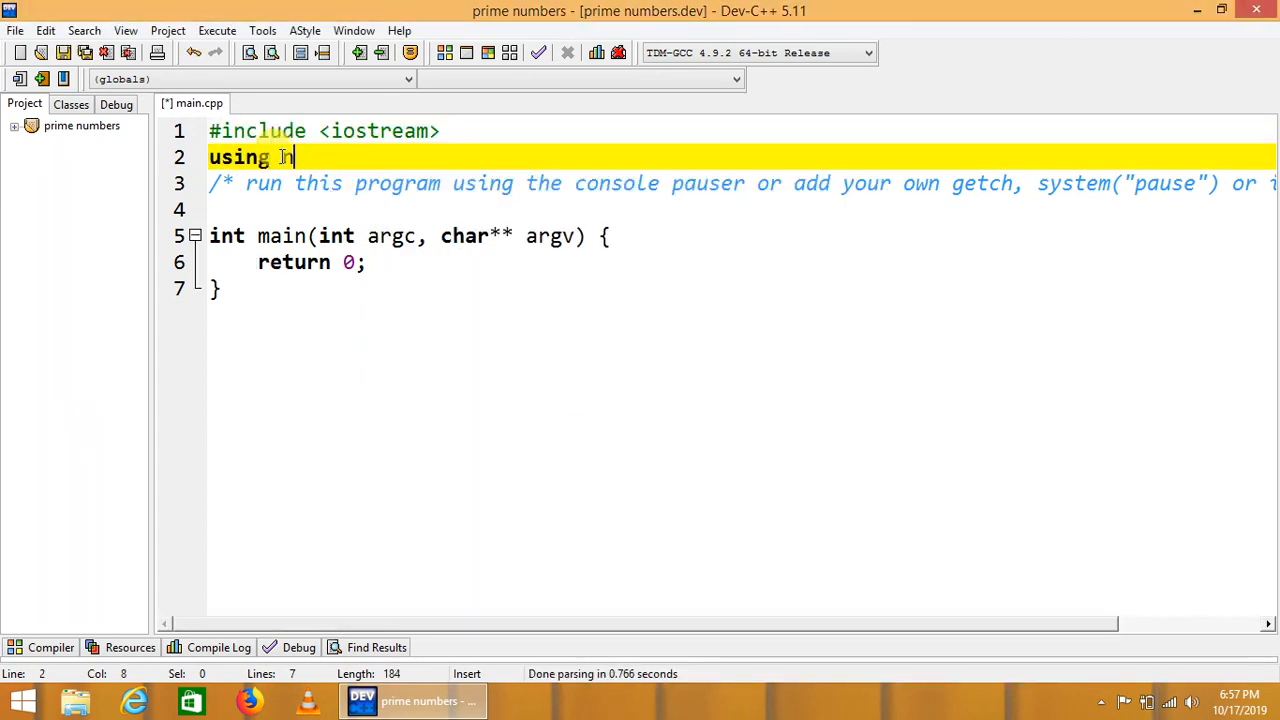
{"action": "type", "text": "namespace std"}
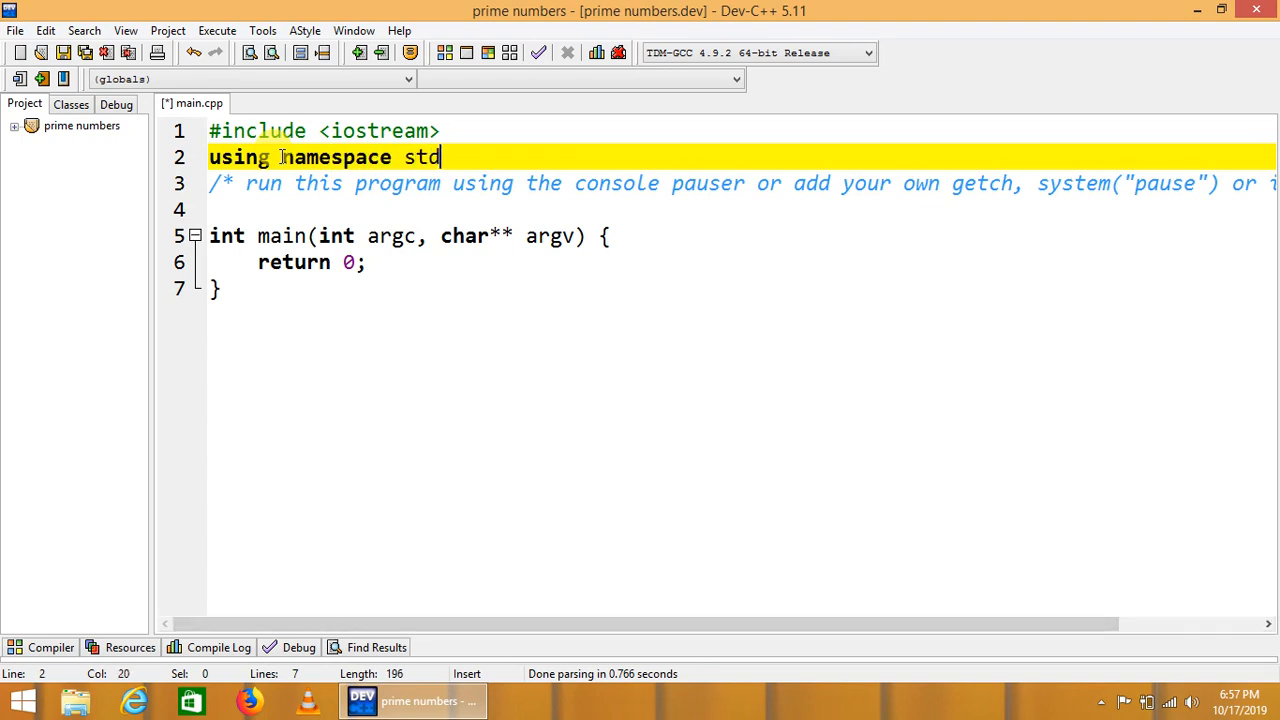
{"action": "type", "text": ";"}
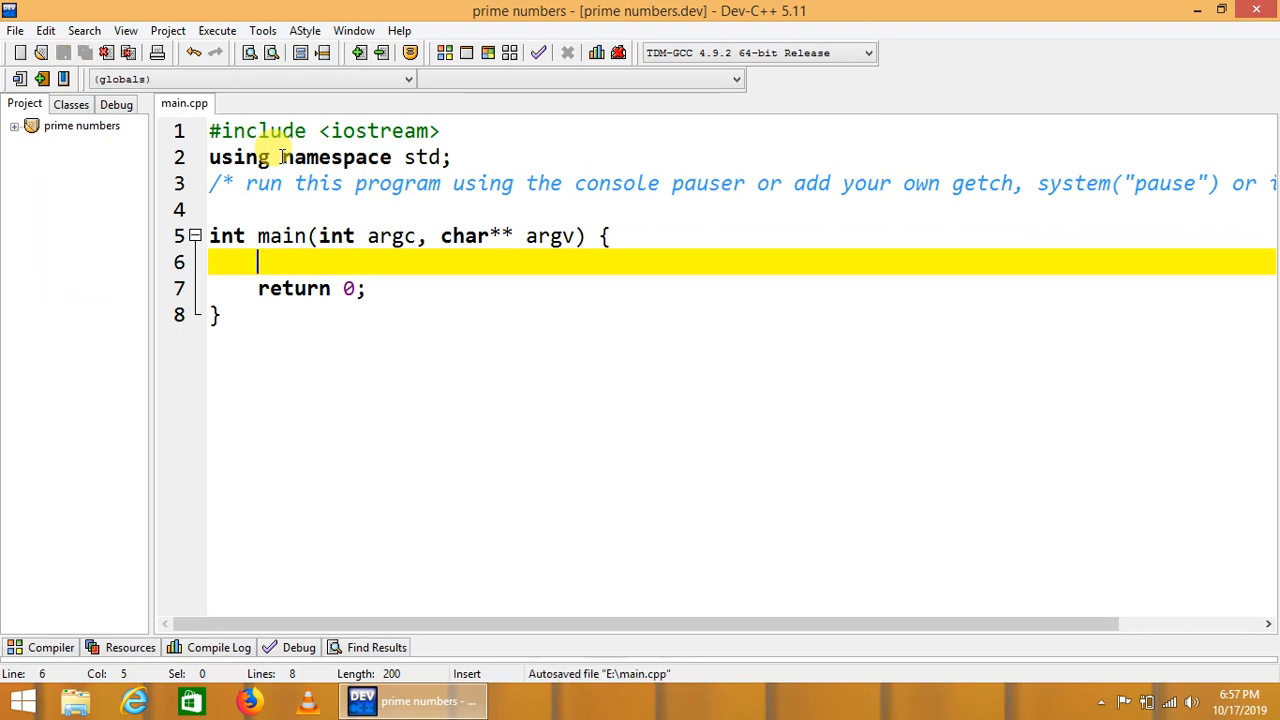
- Declare 'int ar[5] = {3,12,17,44,37};' as the first statement in main
{"action": "type", "text": "int ar["}
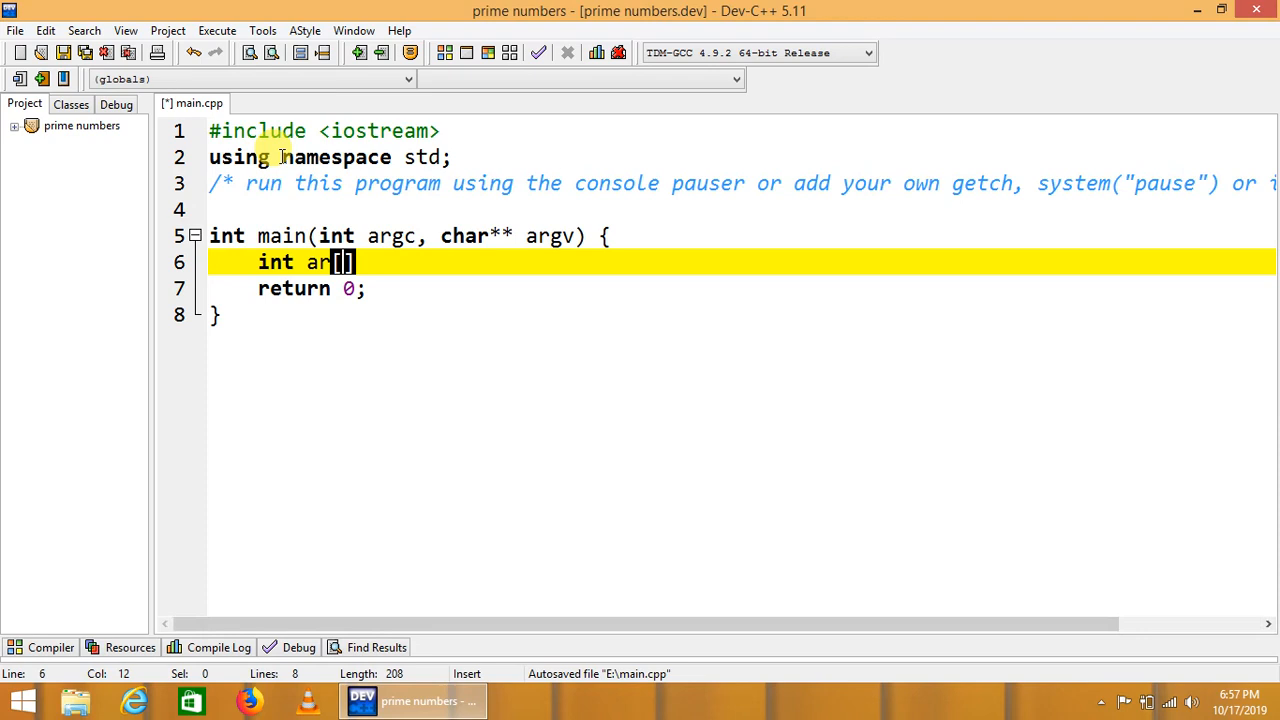
{"action": "type", "text": "s"}
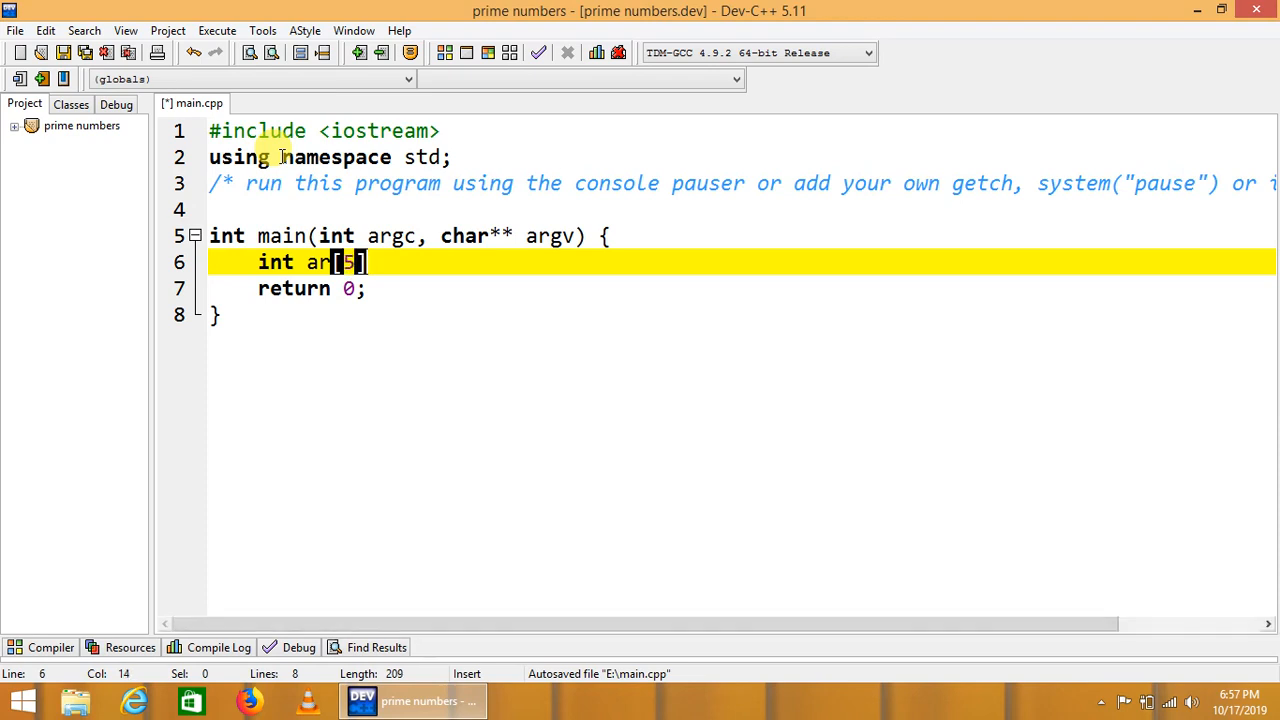
{"action": "type", "text": "= {}"}
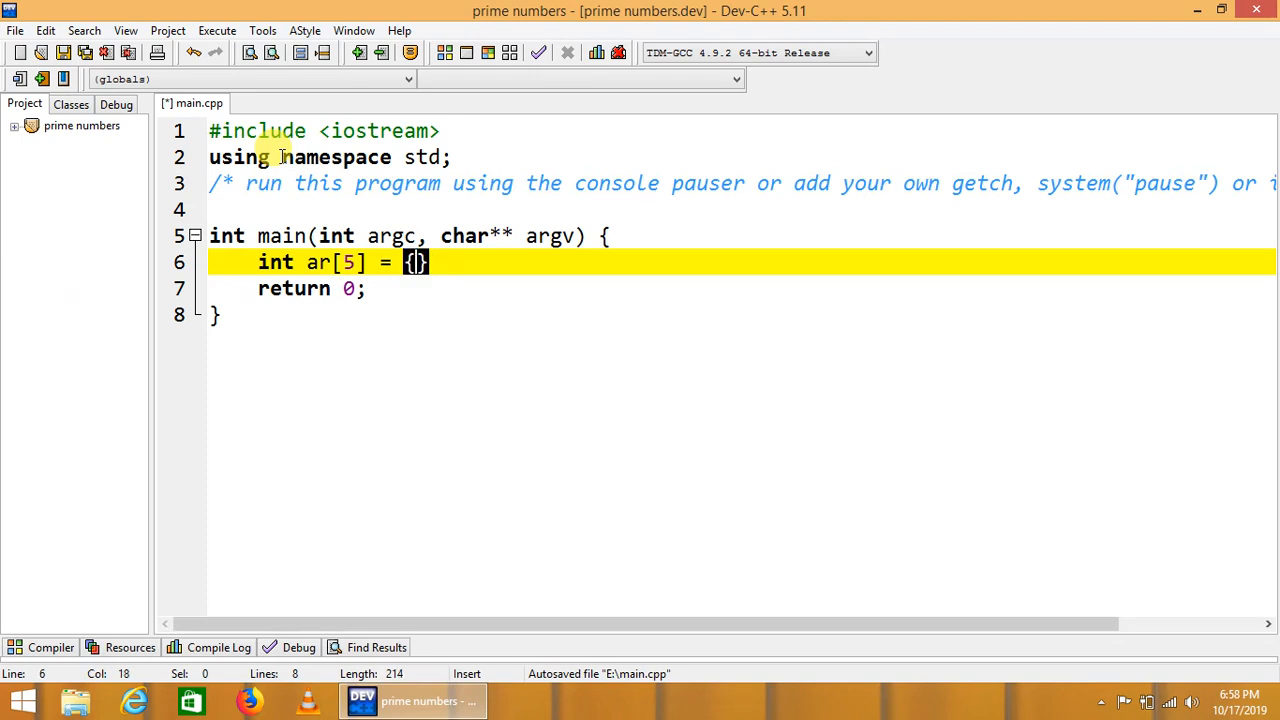
{"action": "type", "text": "3,1"}
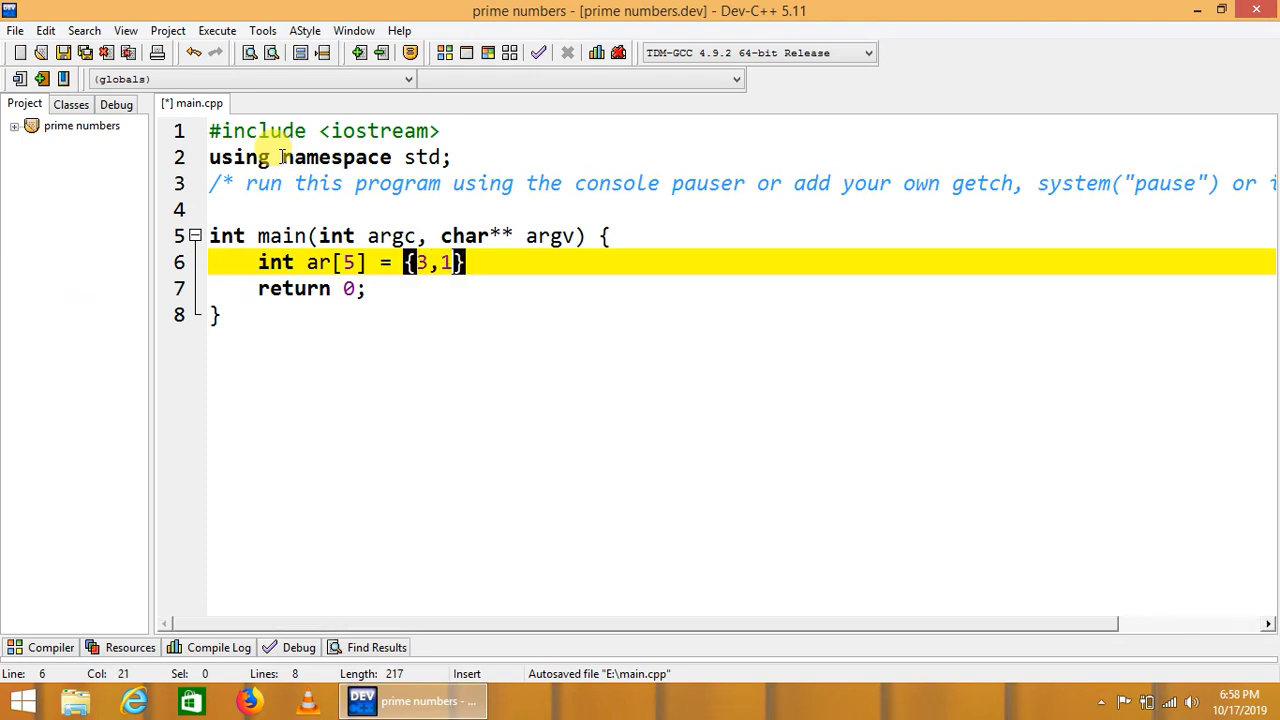
{"action": "type", "text": "2,17,"}
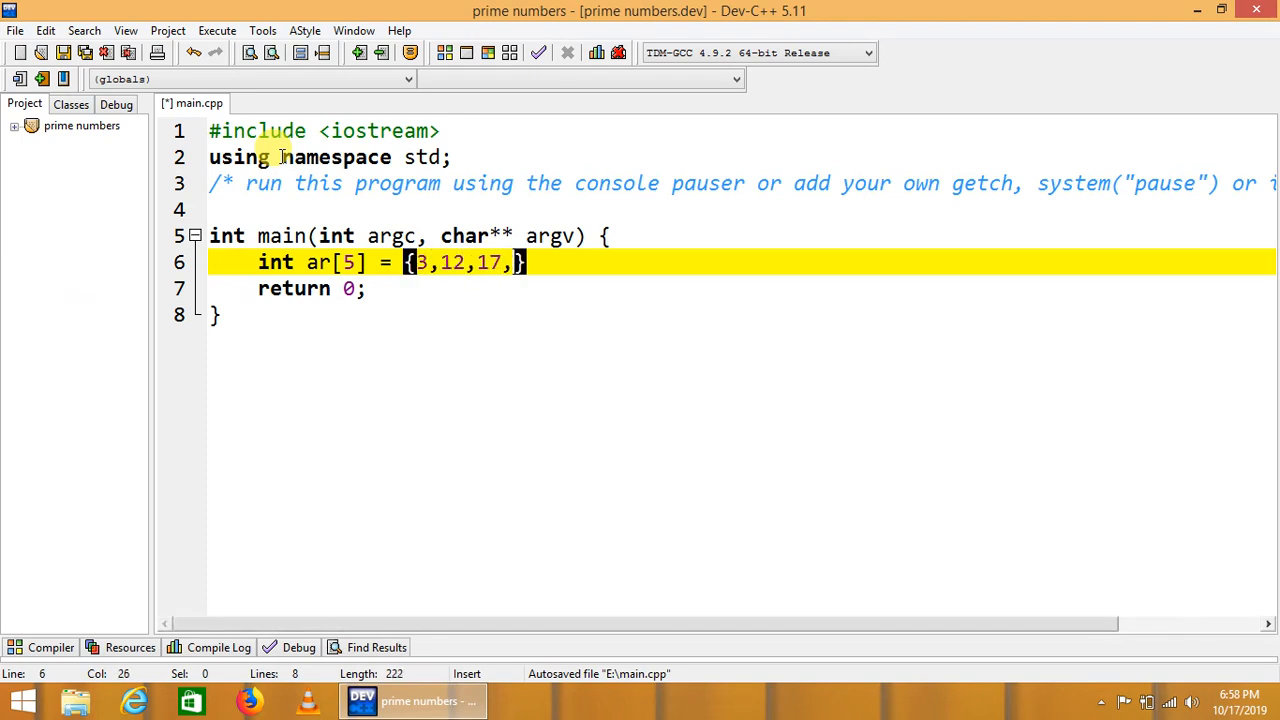
{"action": "type", "text": "44,"}
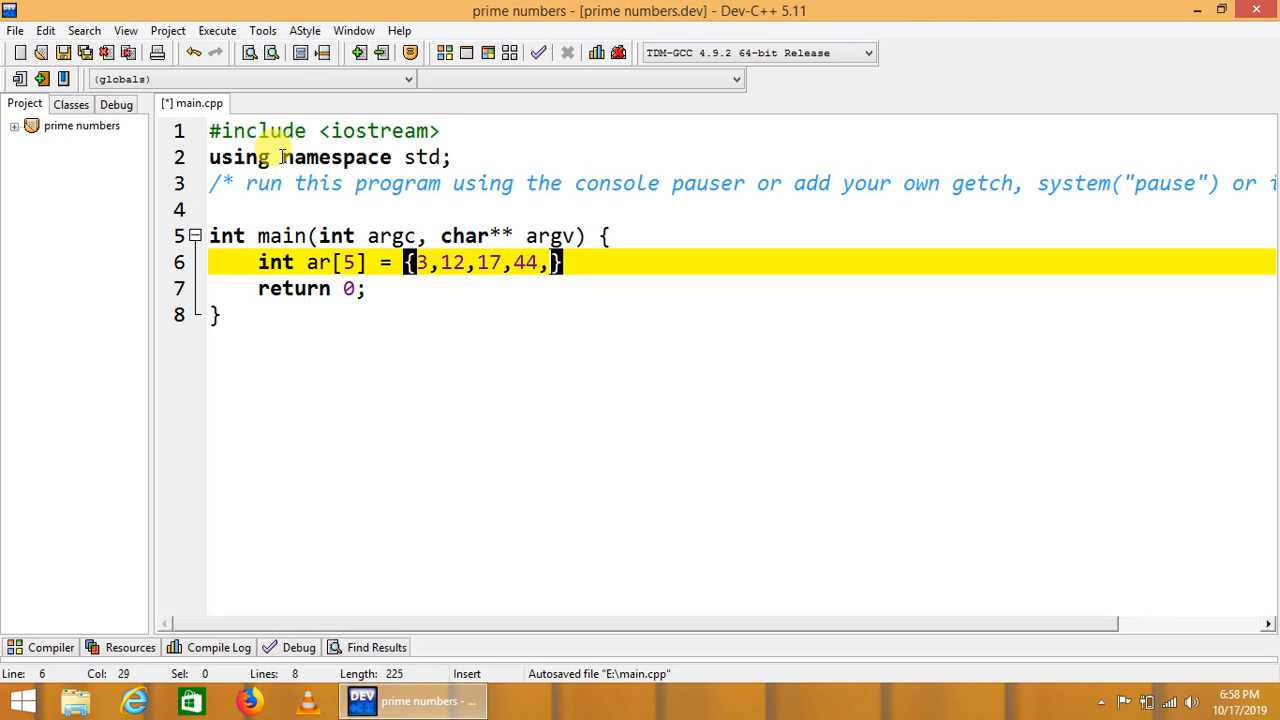
{"action": "type", "text": "37"}
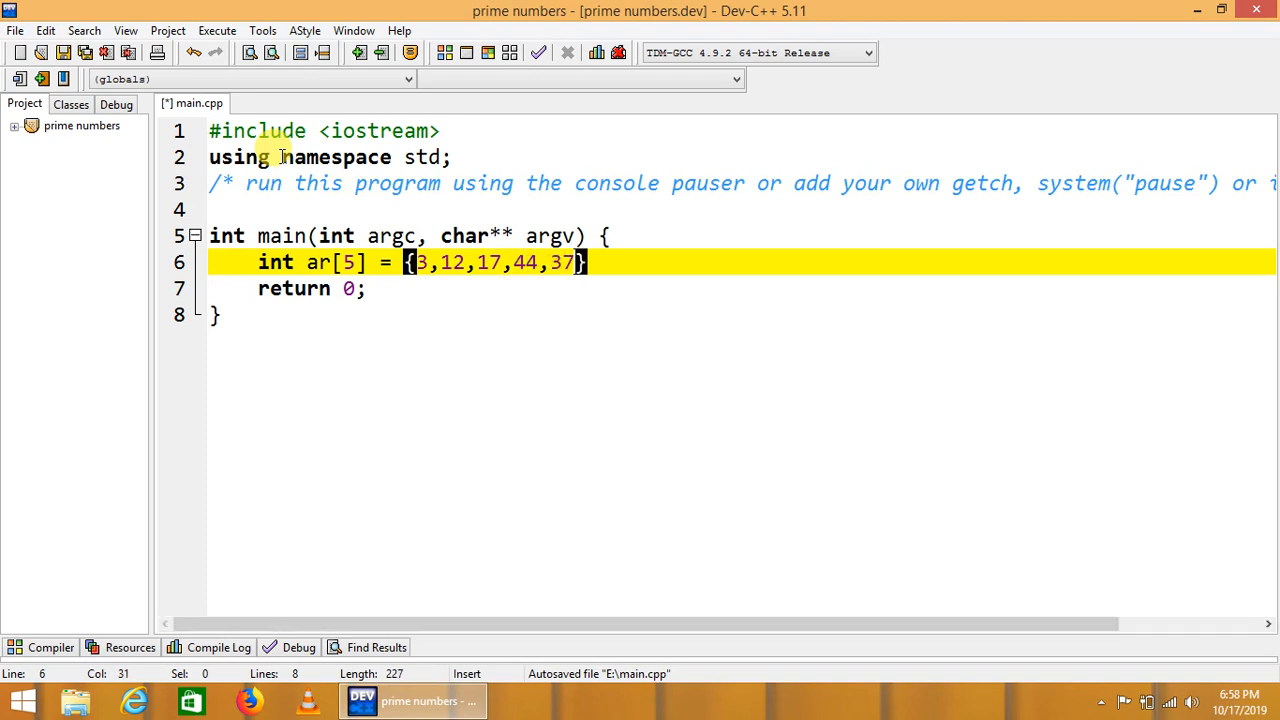
{"action": "type", "text": ";"}
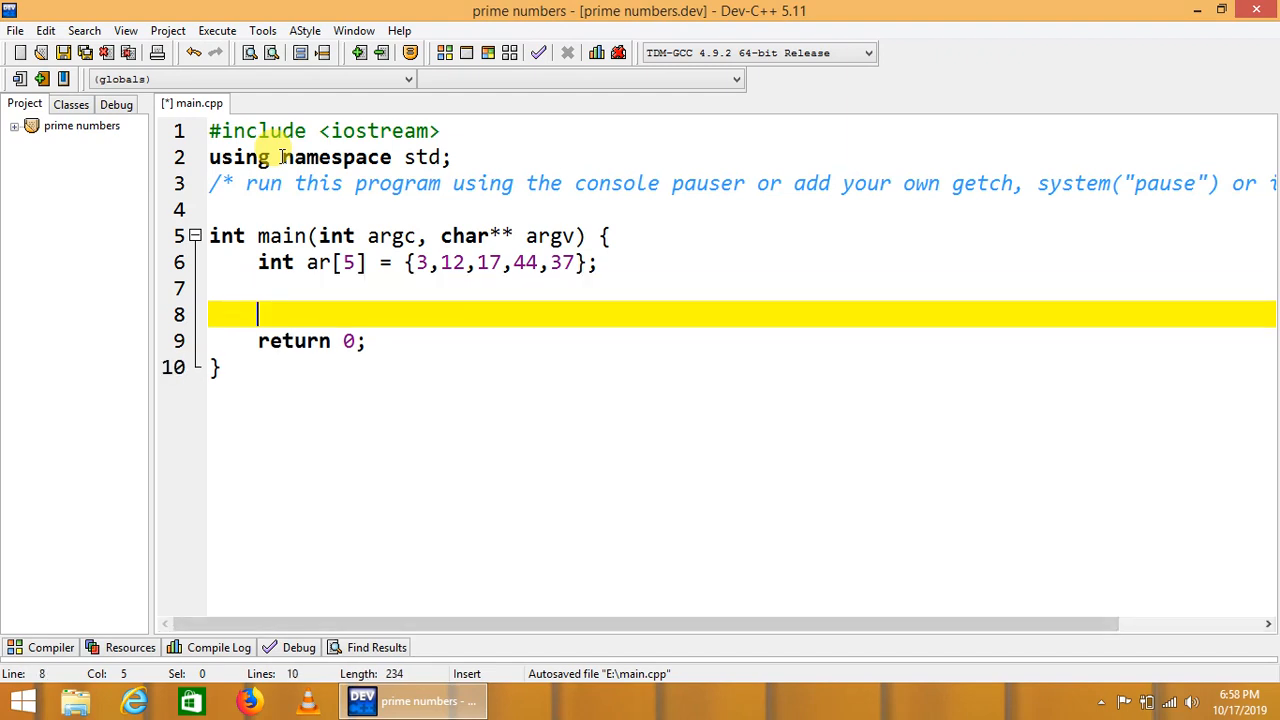
- Add 'int flag = 0;' on a new line after the array declaration
{"action": "key", "text": "Enter"}
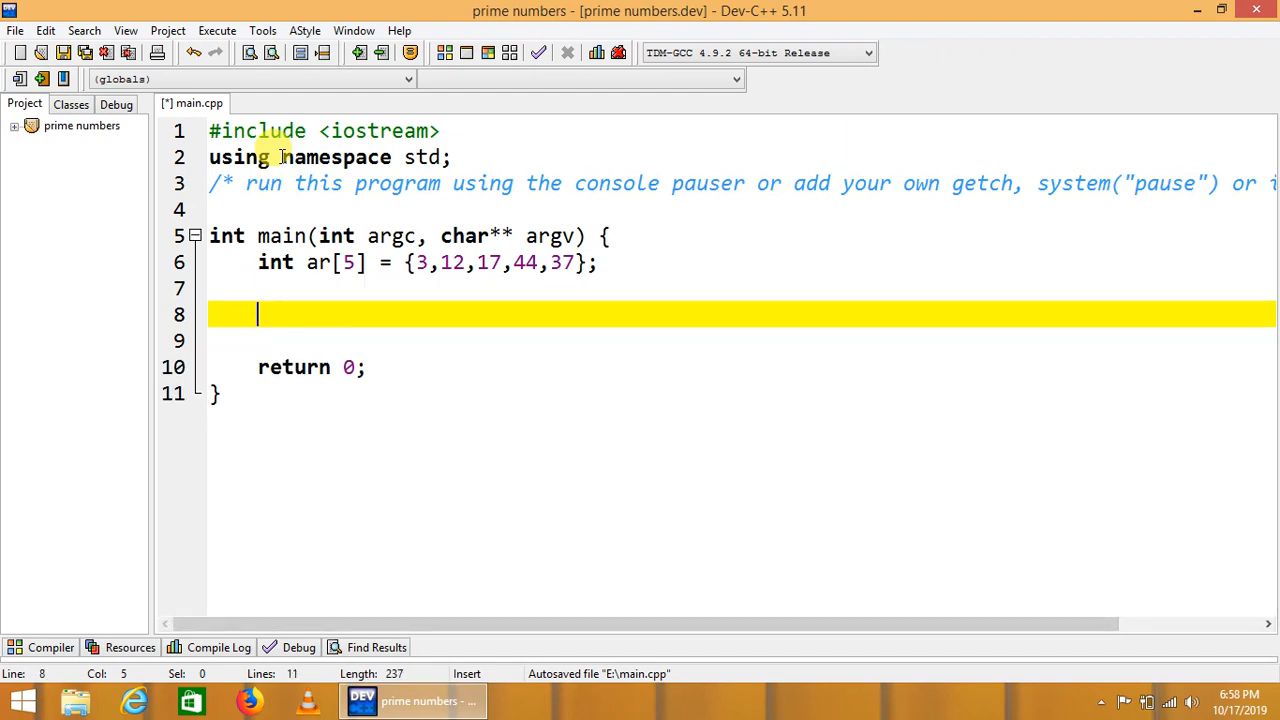
{"action": "type", "text": "int f"}
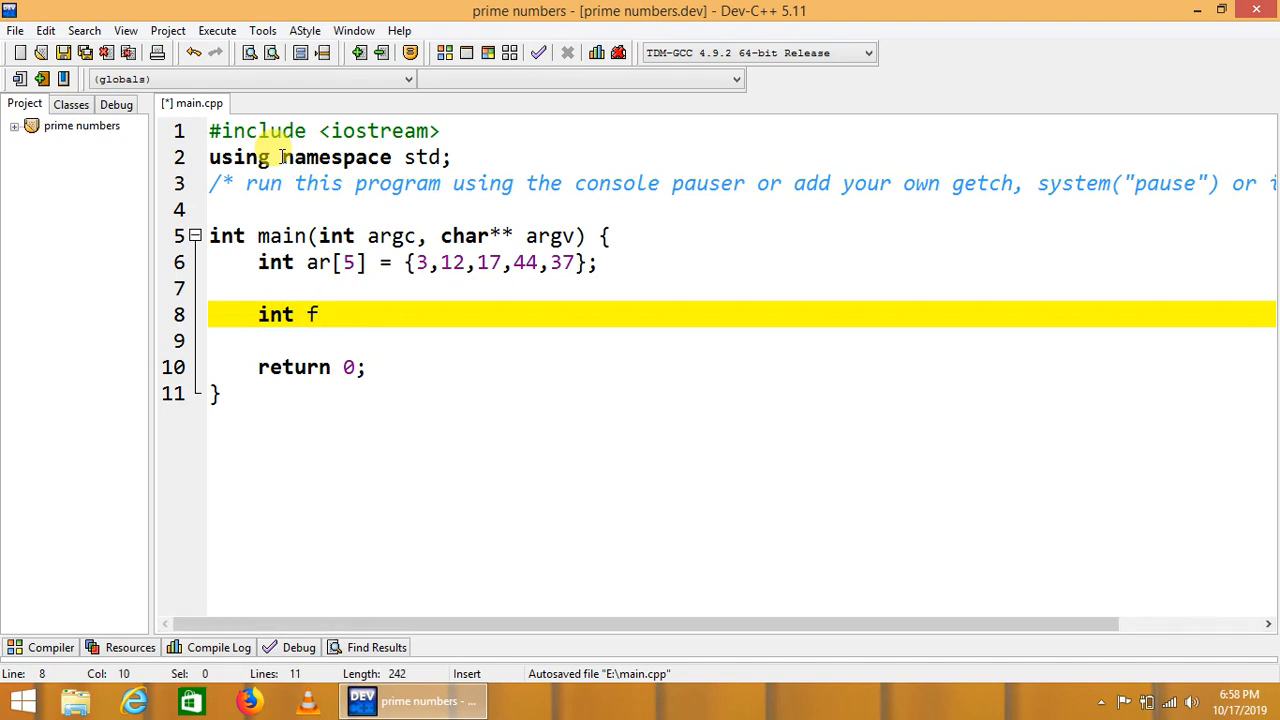
{"action": "type", "text": "lag ="}
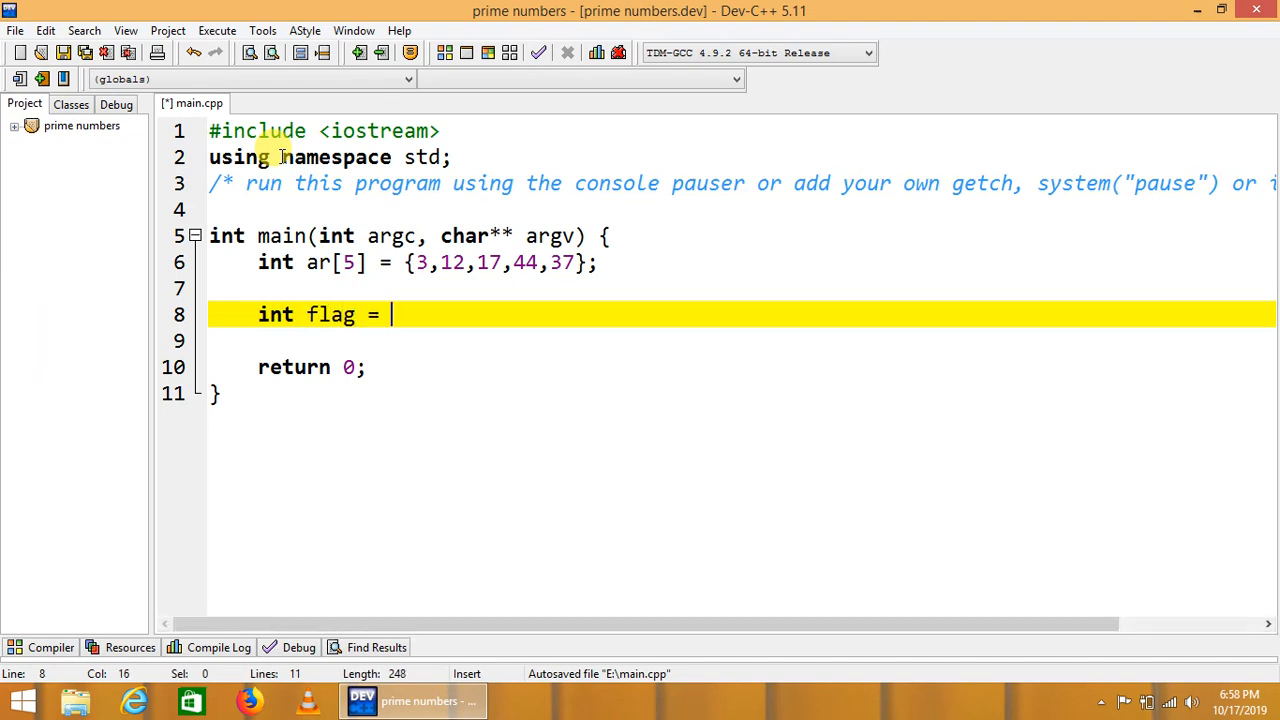
{"action": "type", "text": "0;"}
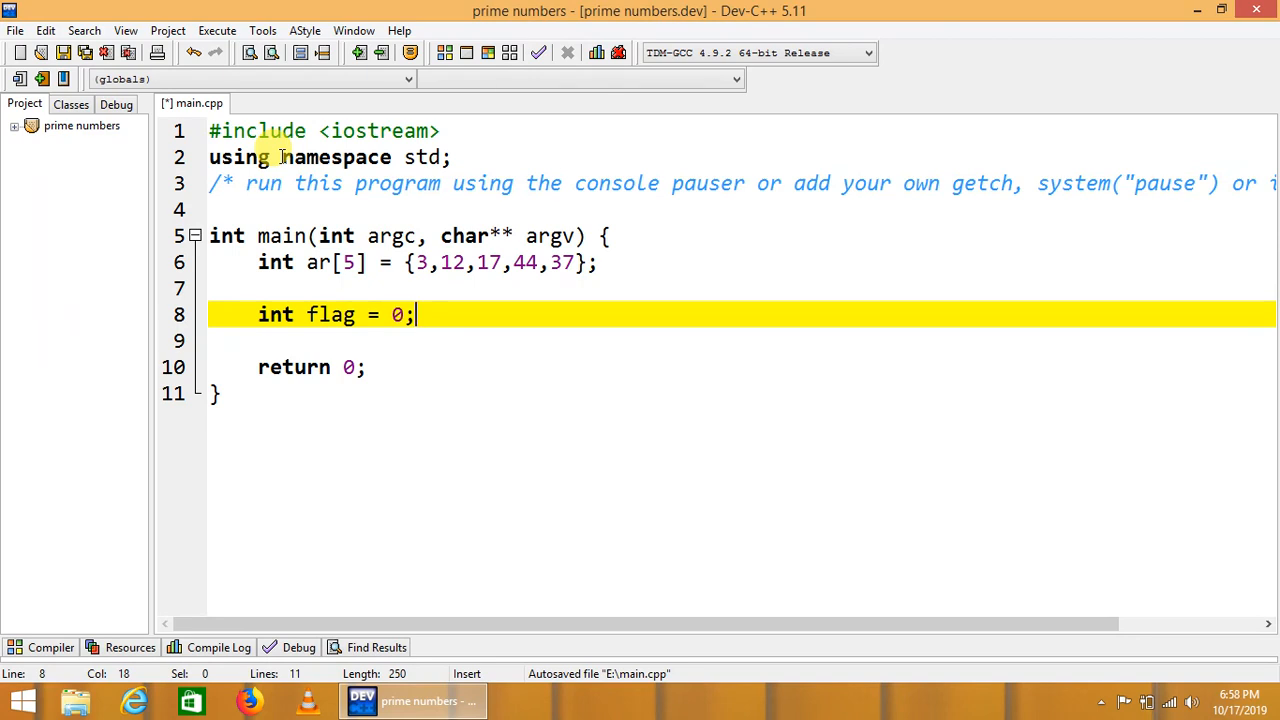
- Write 'for(int i=0;i<5; i++)' with an empty braced body below the flag declaration
{"action": "type", "text": "fo"}
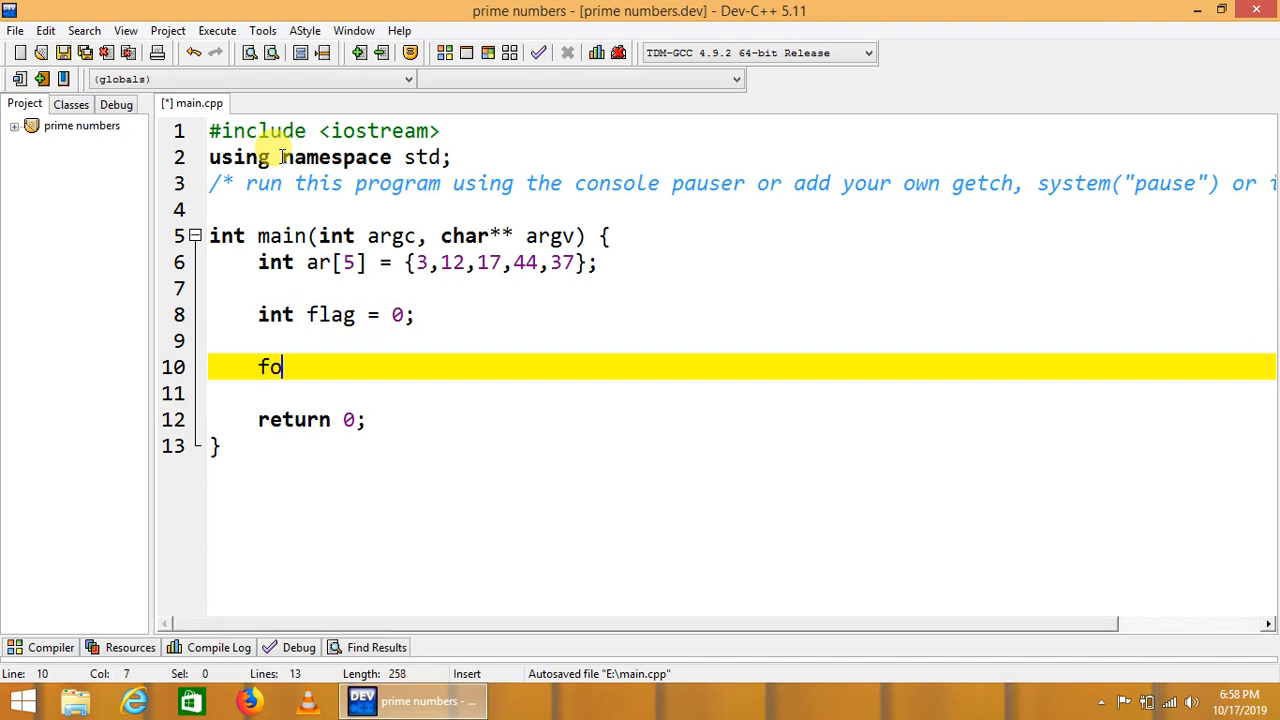
{"action": "type", "text": "r(int )"}
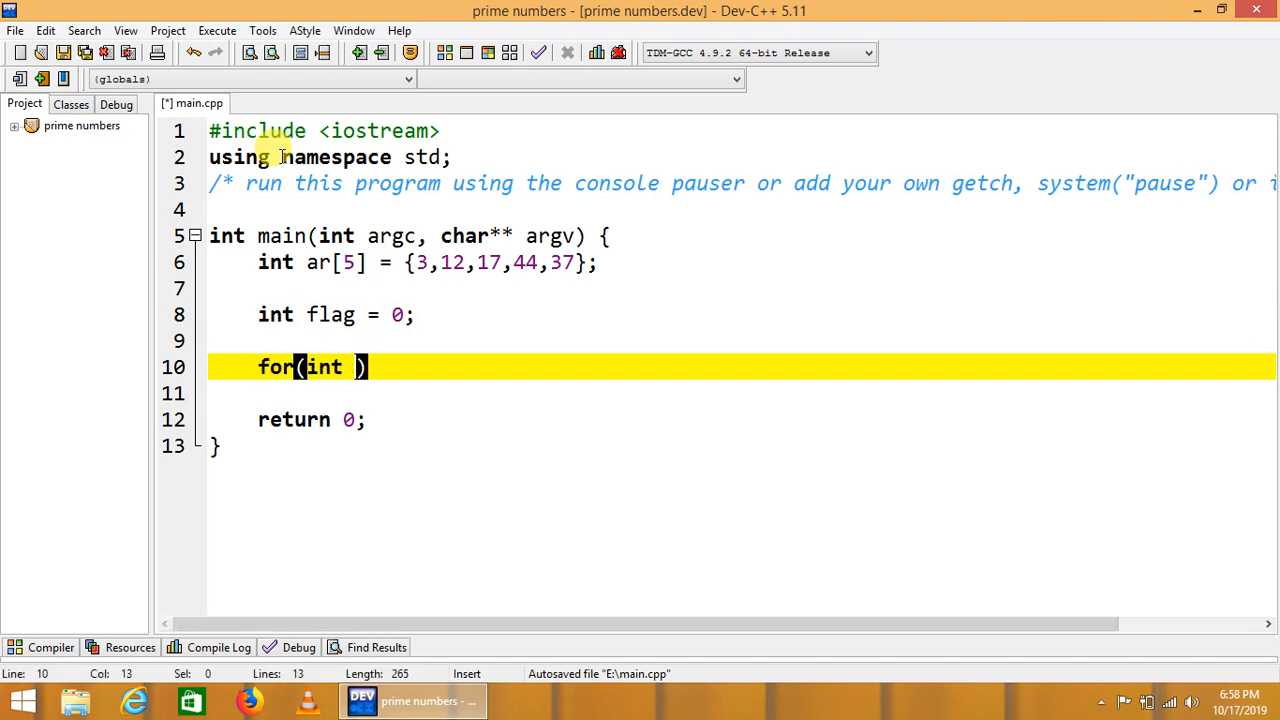
{"action": "type", "text": "i=0"}
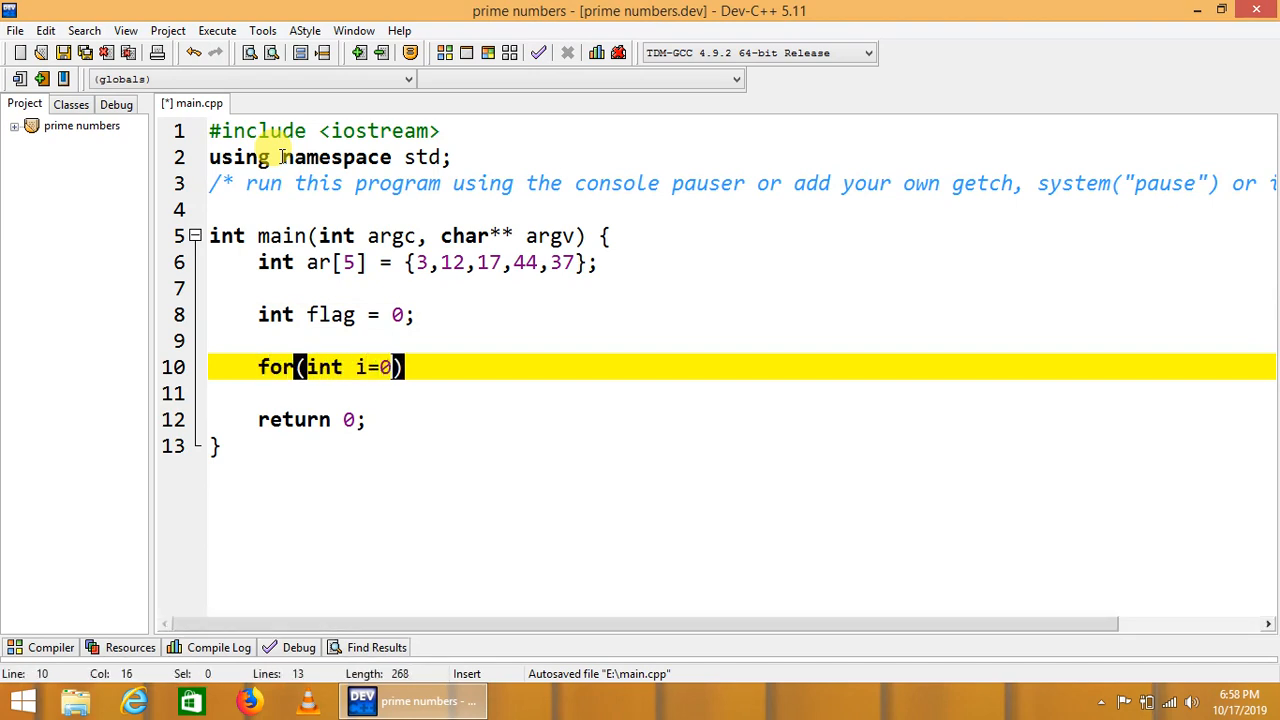
{"action": "type", "text": ";i"}
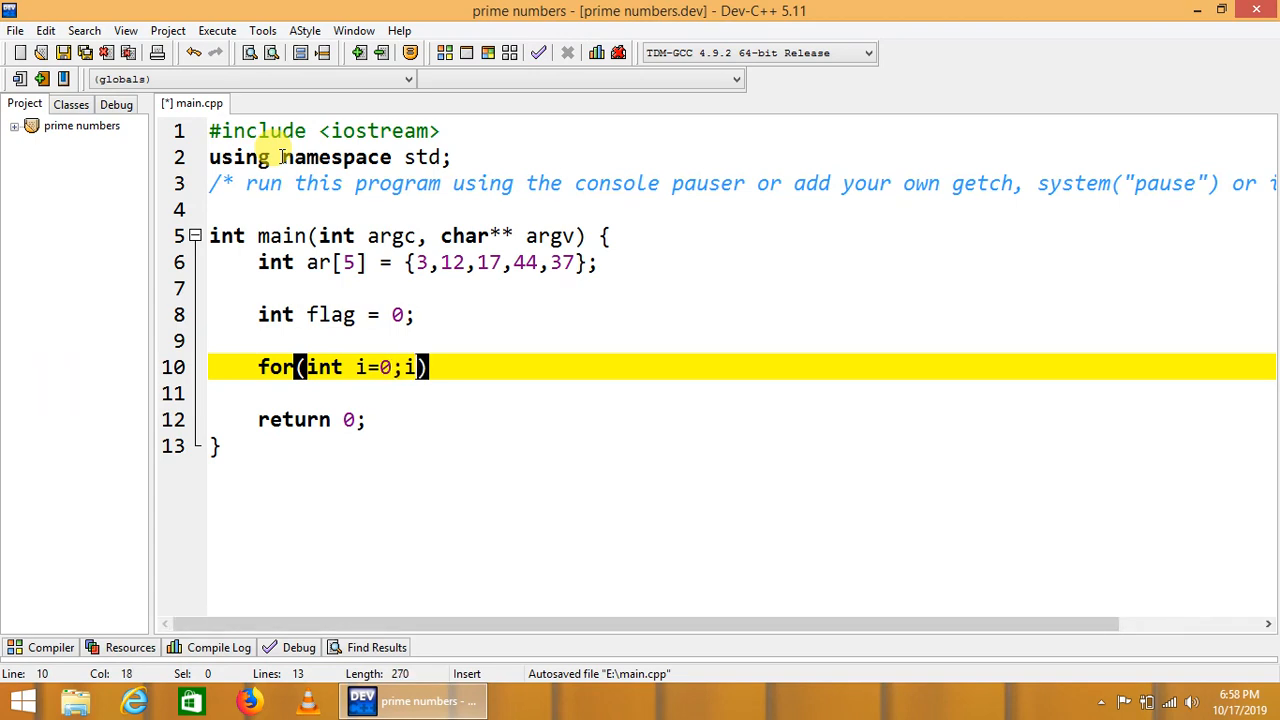
{"action": "type", "text": "<5;"}
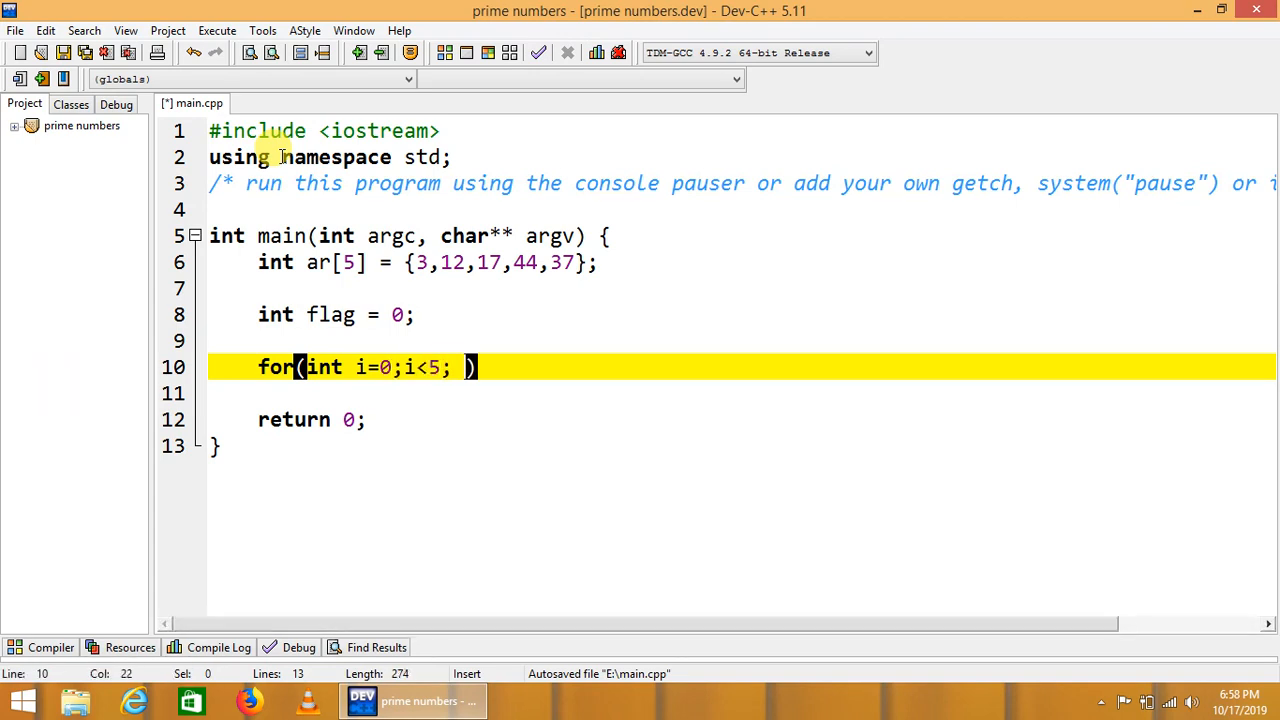
{"action": "type", "text": "i++"}
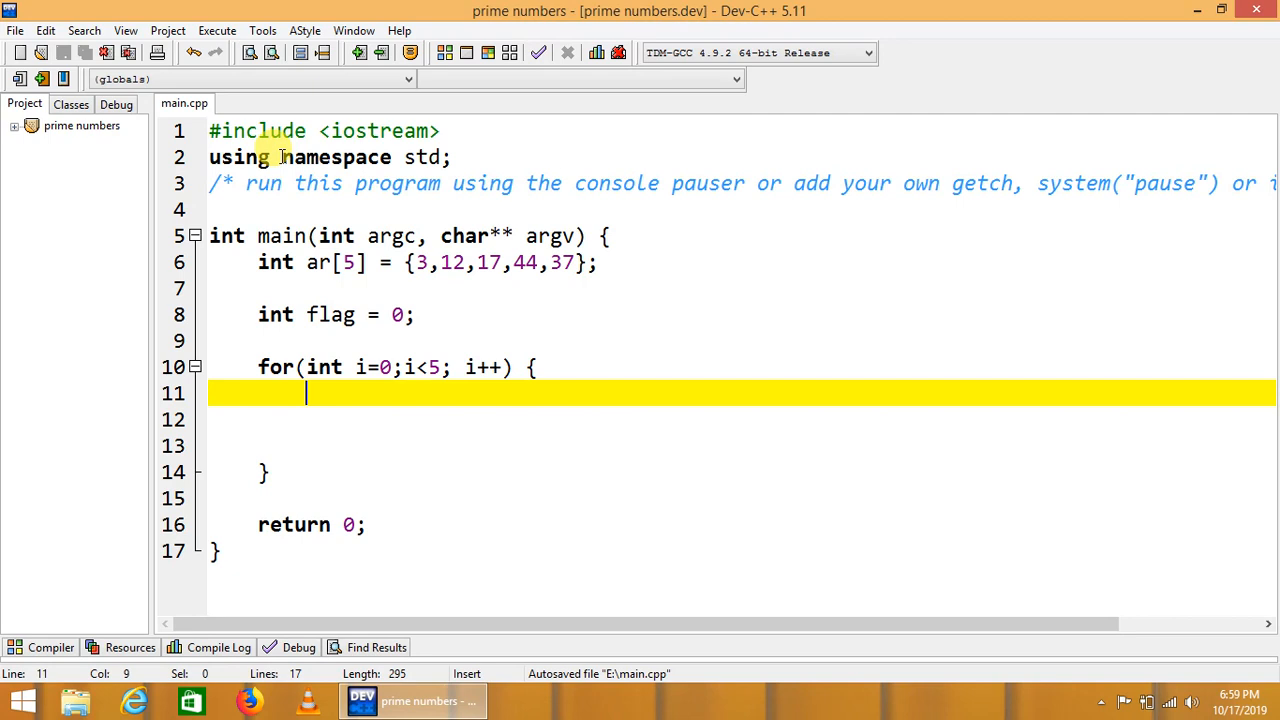
- Inside the outer loop write 'flag=0;' and open an inner loop 'for(int j=2; j<=ar[i]/2;j++){'
{"action": "type", "text": "fla"}
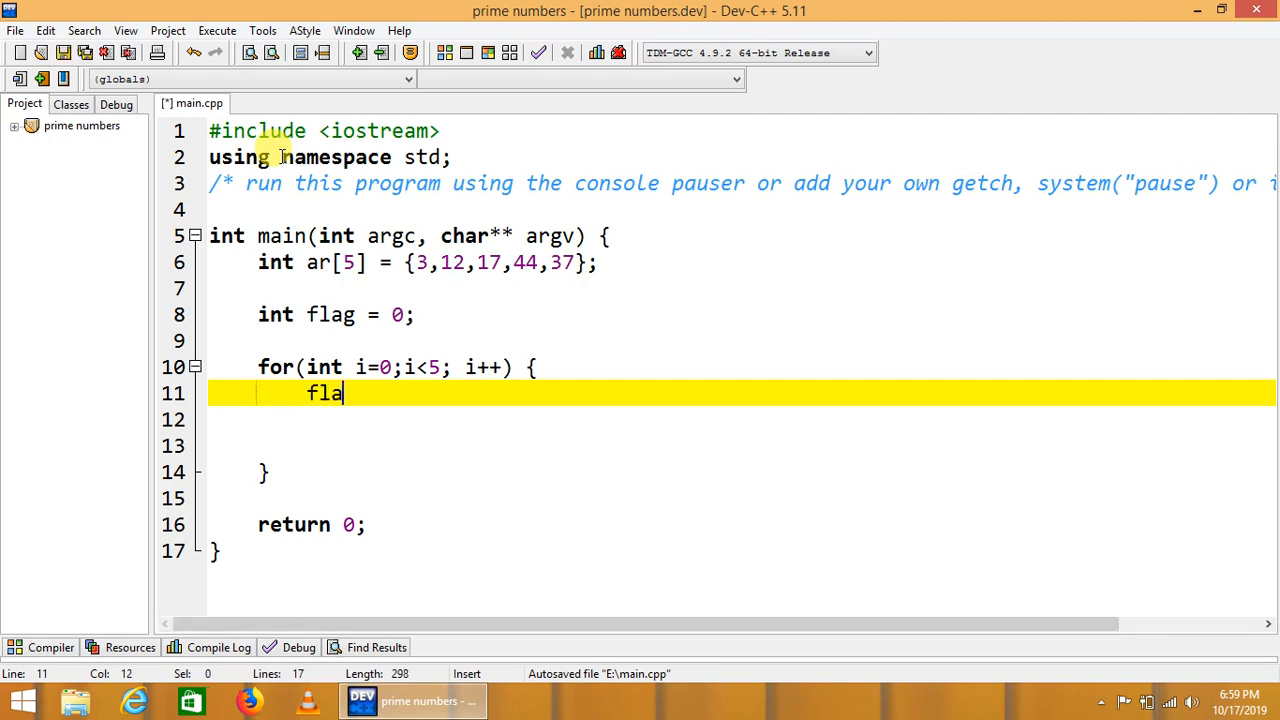
{"action": "type", "text": "g=0;"}
{"action": "left_click", "coordinate": [742, 420]}
{"action": "type", "text": "for("}
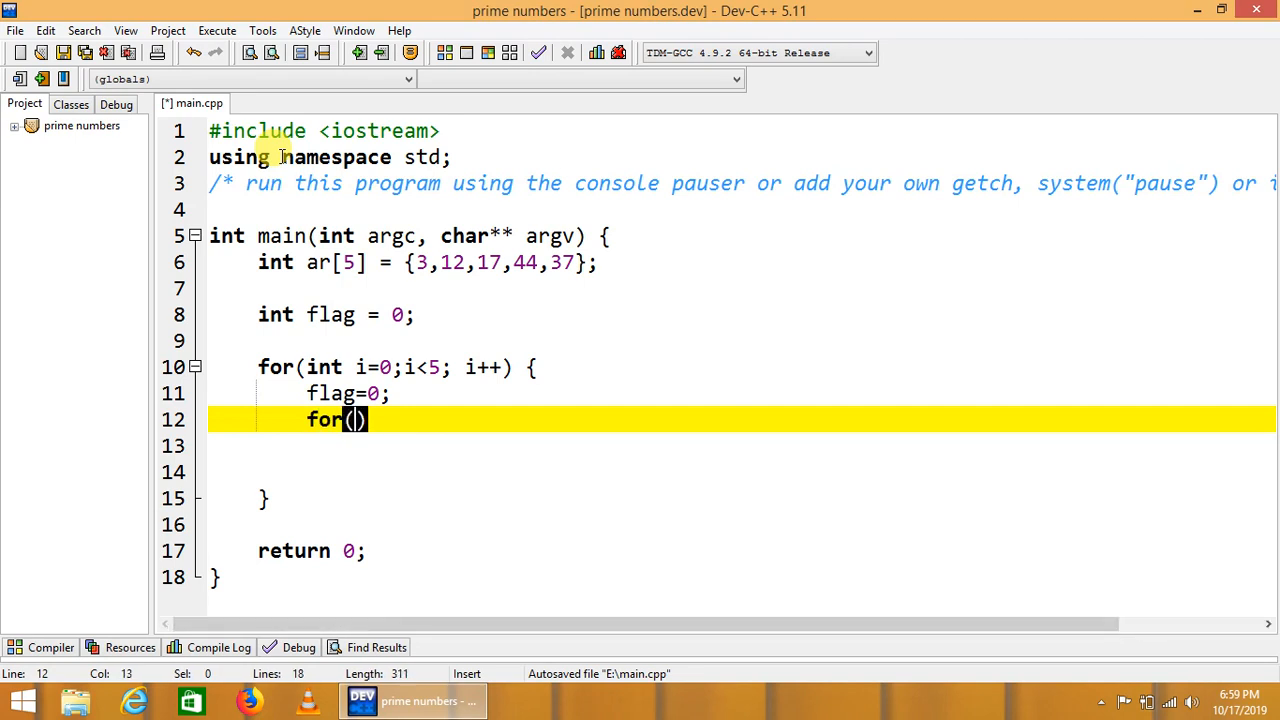
{"action": "type", "text": "int"}
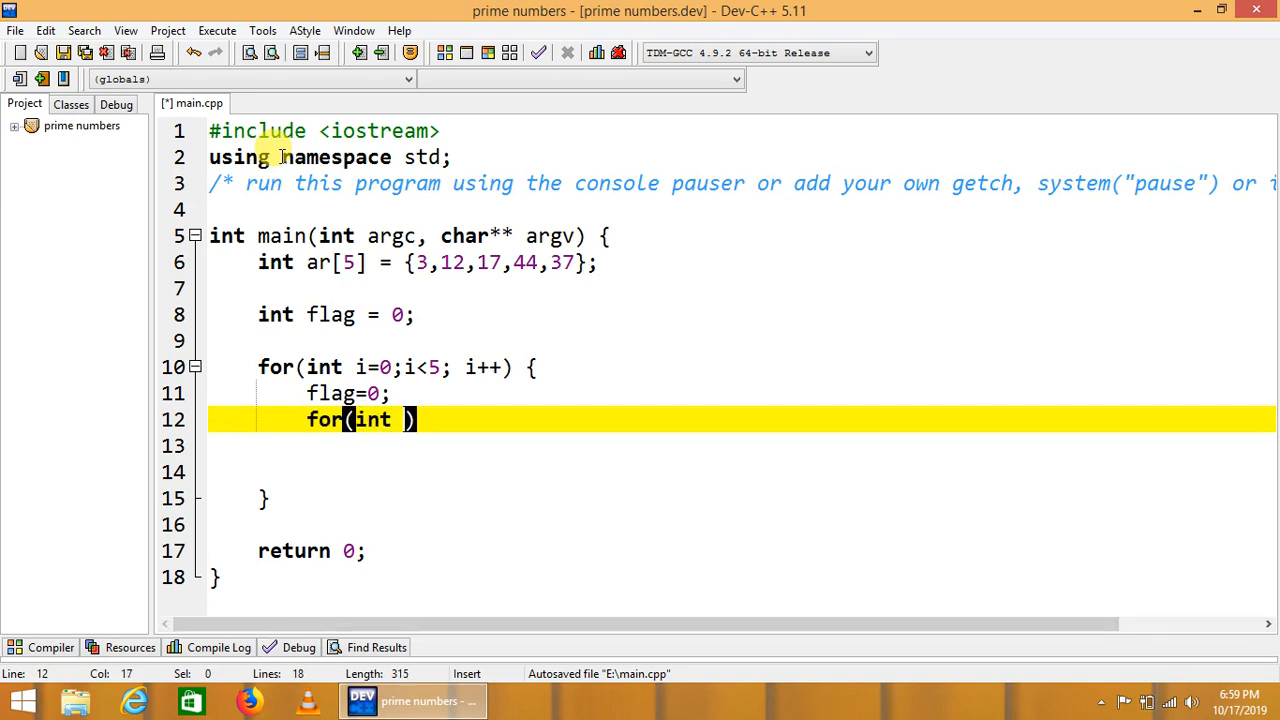
{"action": "type", "text": "j=2;"}
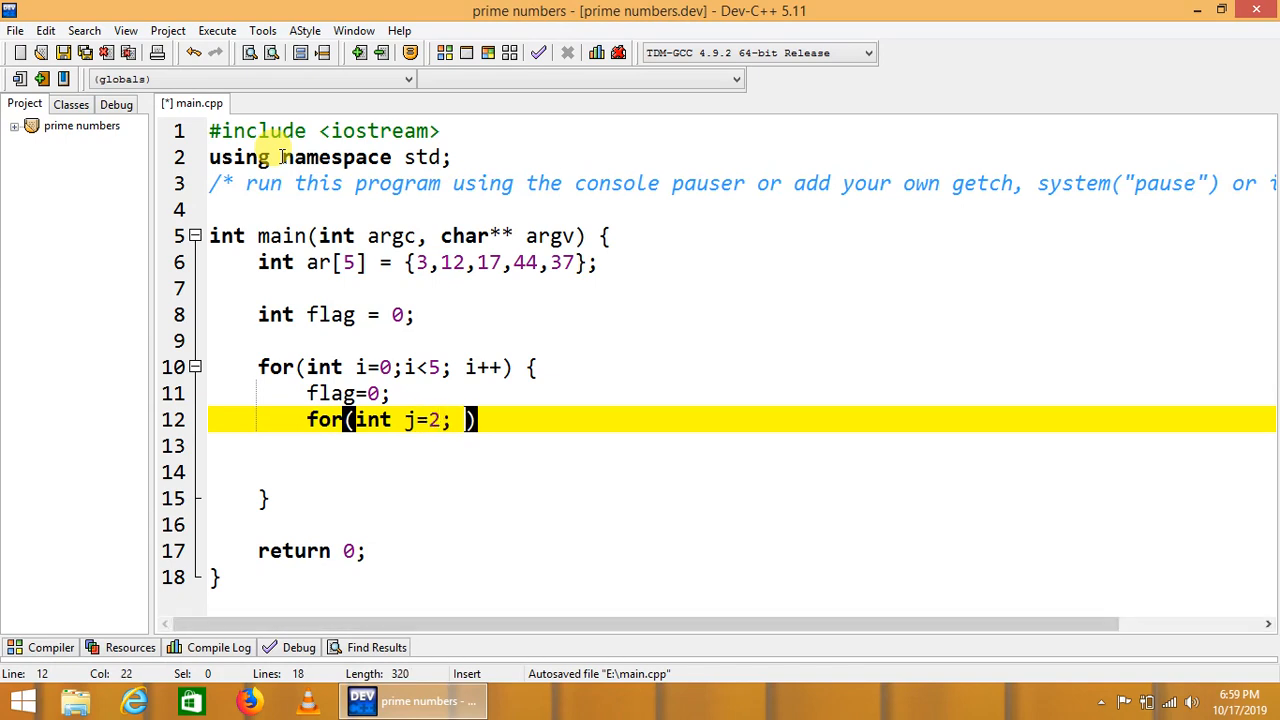
{"action": "type", "text": "j<"}
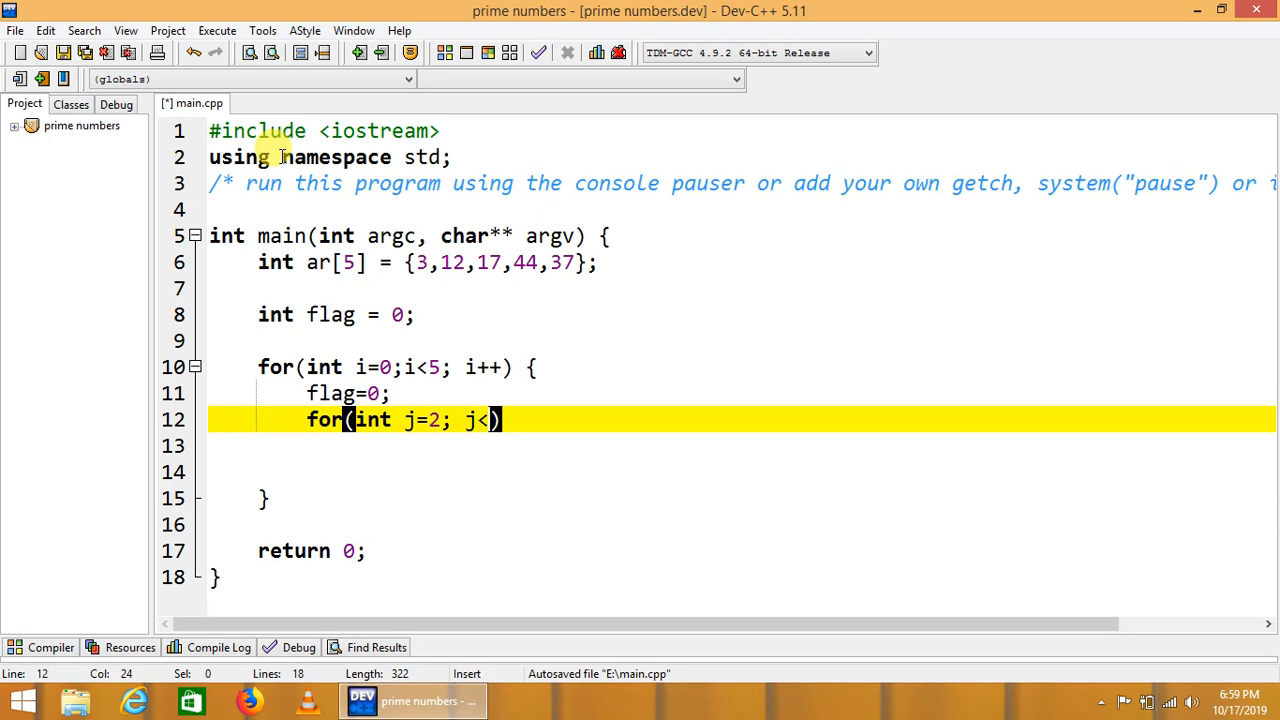
{"action": "type", "text": "="}
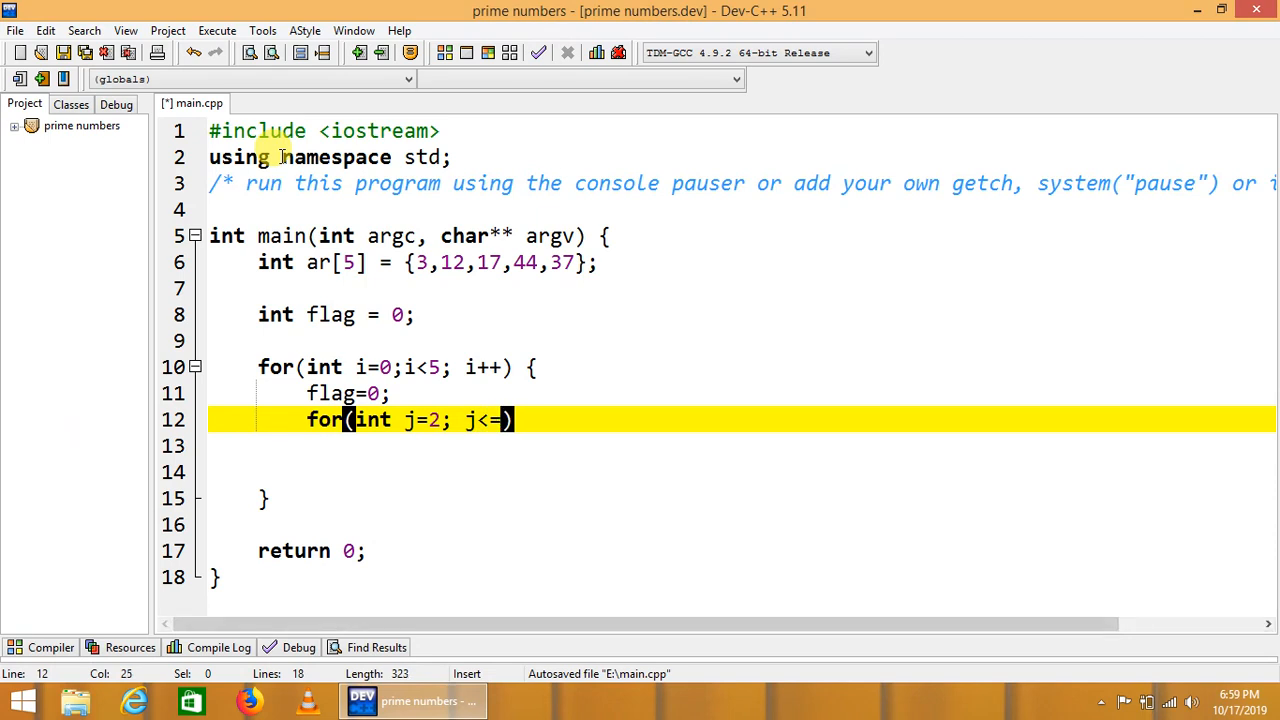
{"action": "type", "text": "ar"}
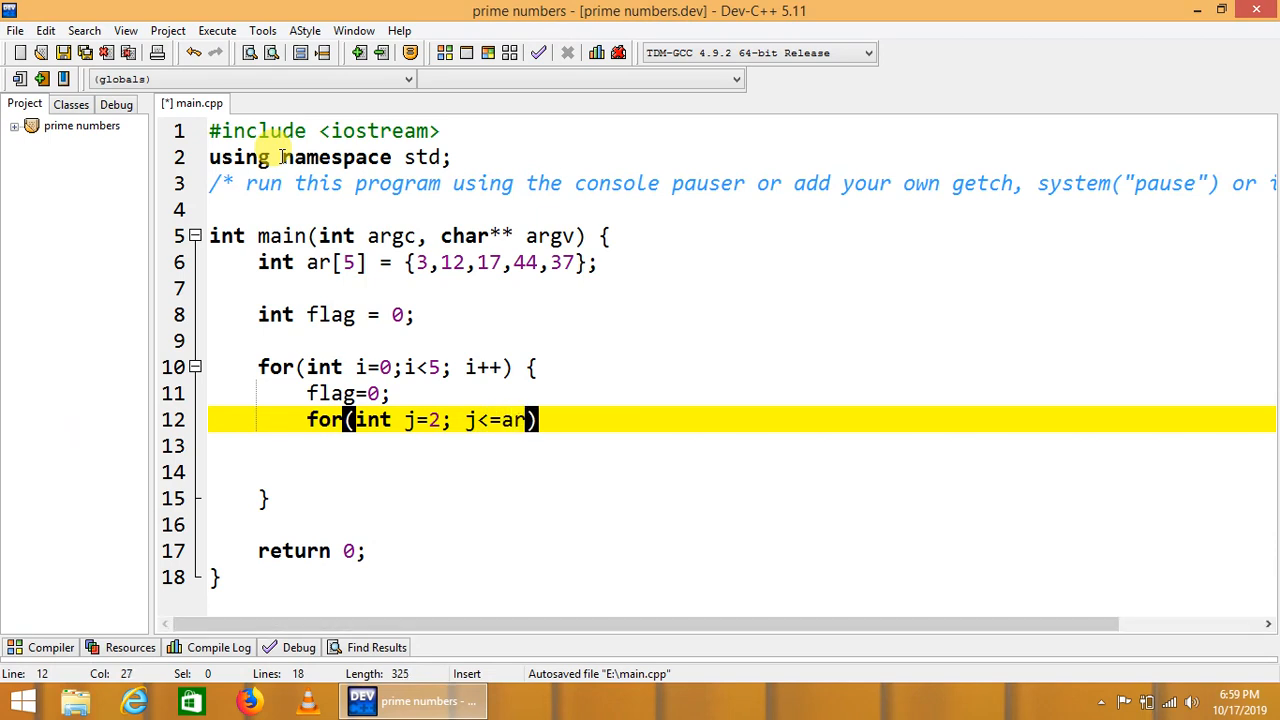
{"action": "type", "text": "[]"}
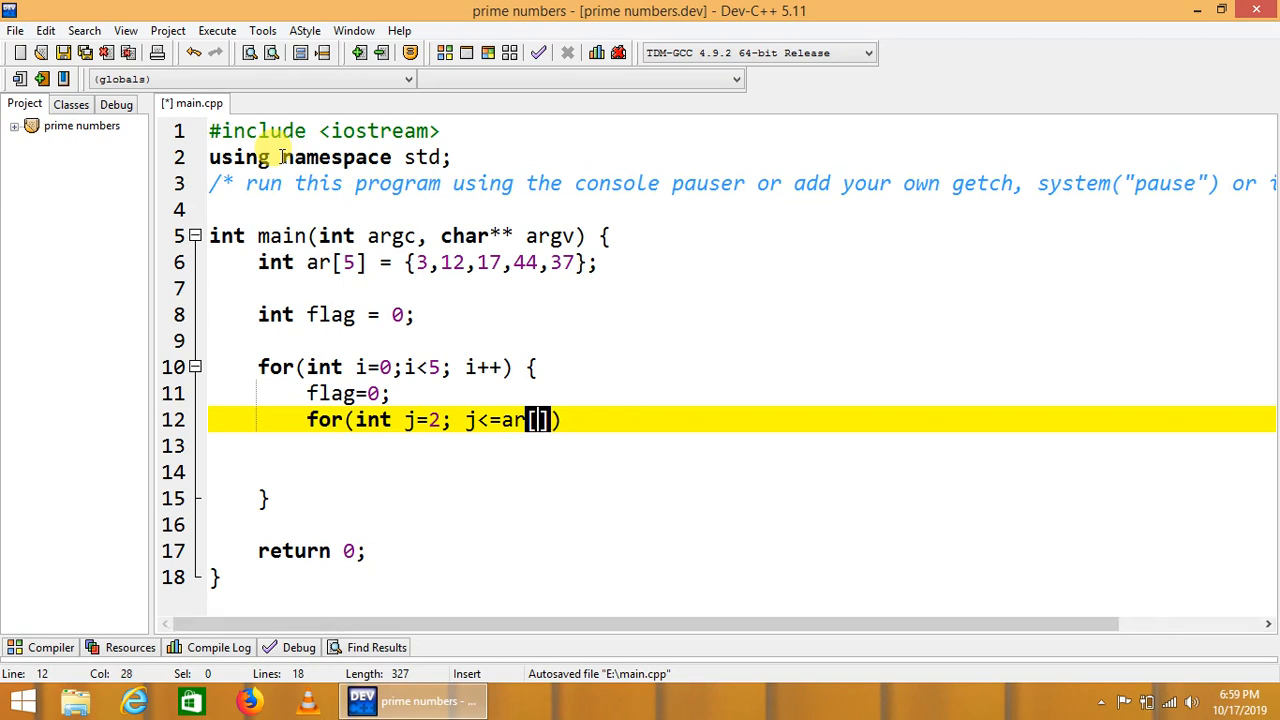
{"action": "type", "text": "i]/"}
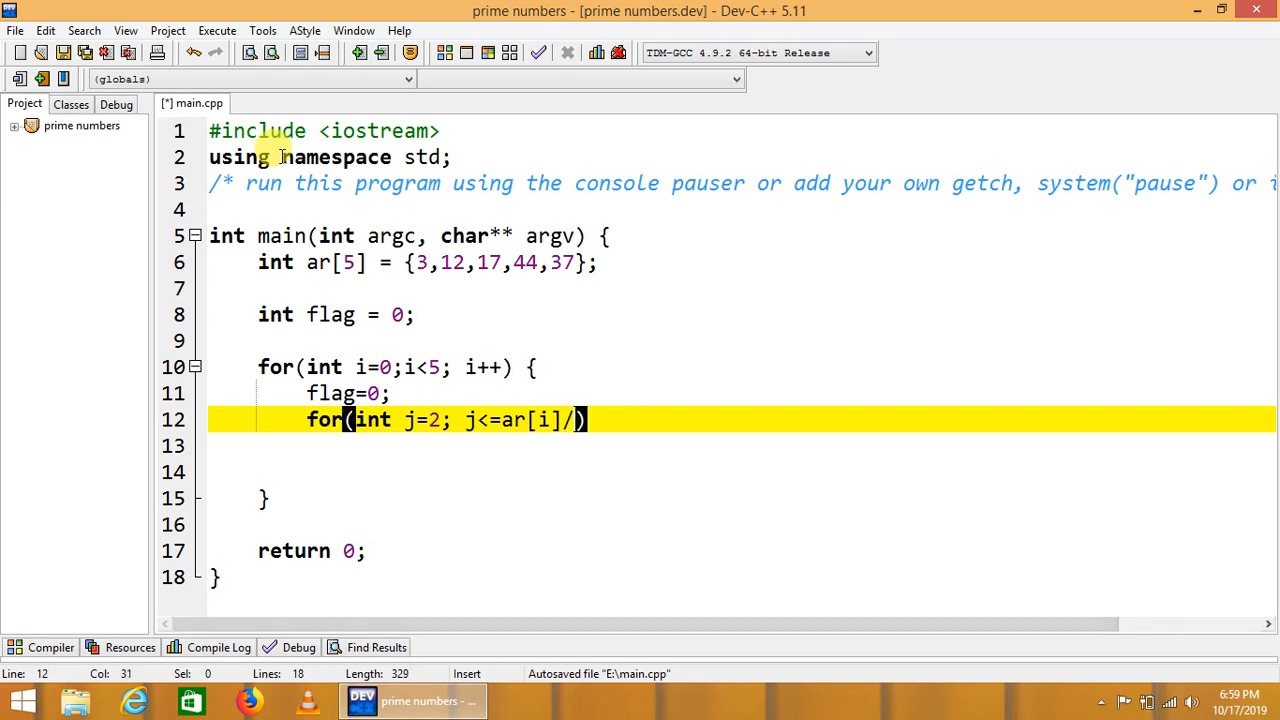
{"action": "type", "text": "2"}
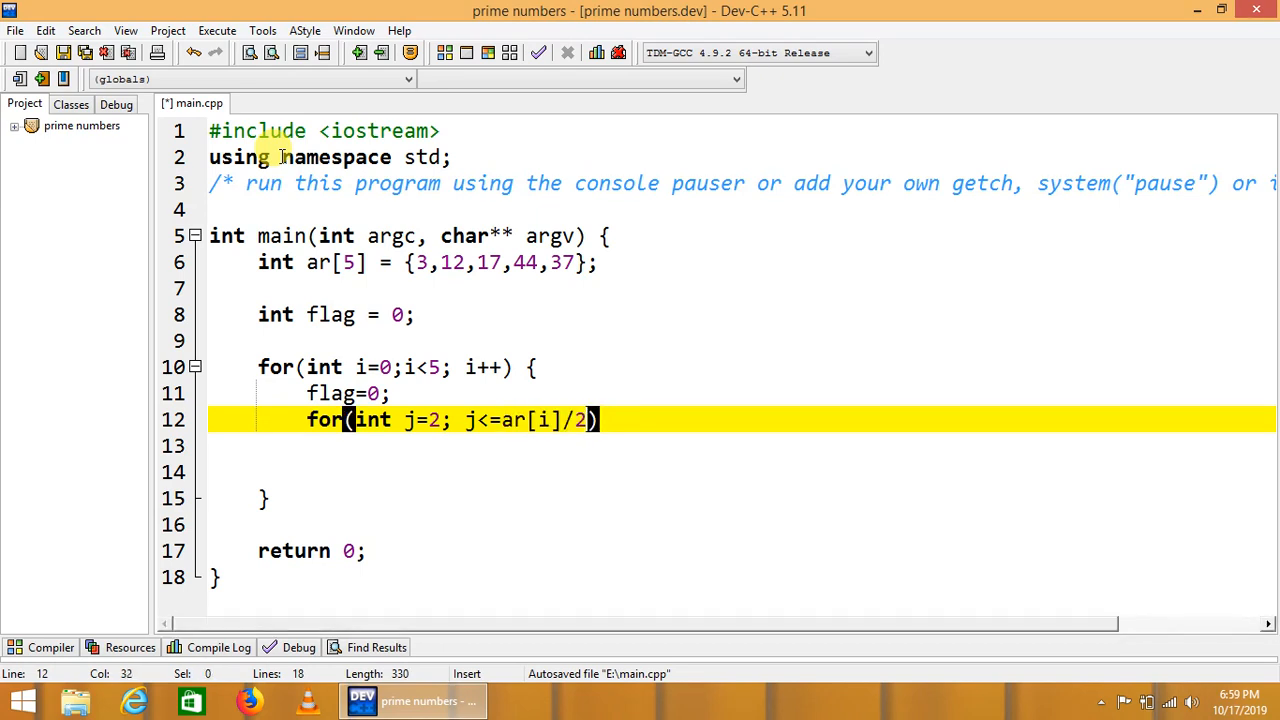
{"action": "type", "text": ";"}
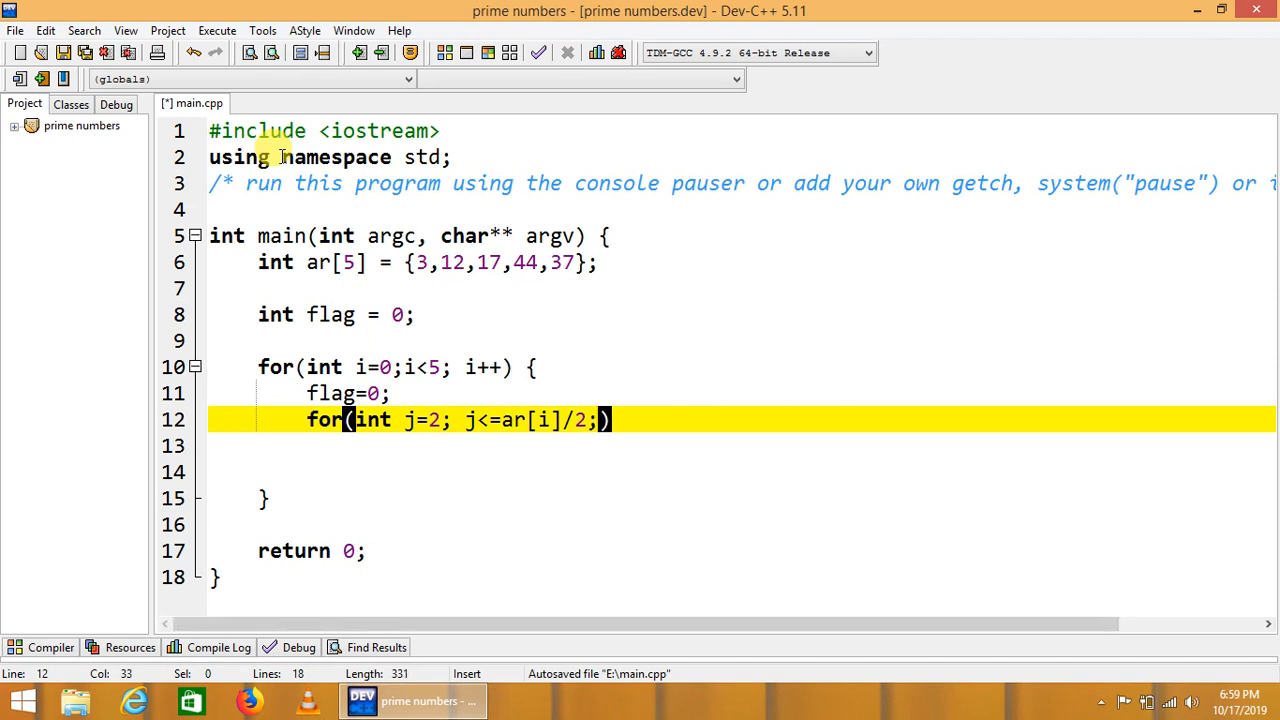
{"action": "type", "text": "j++"}
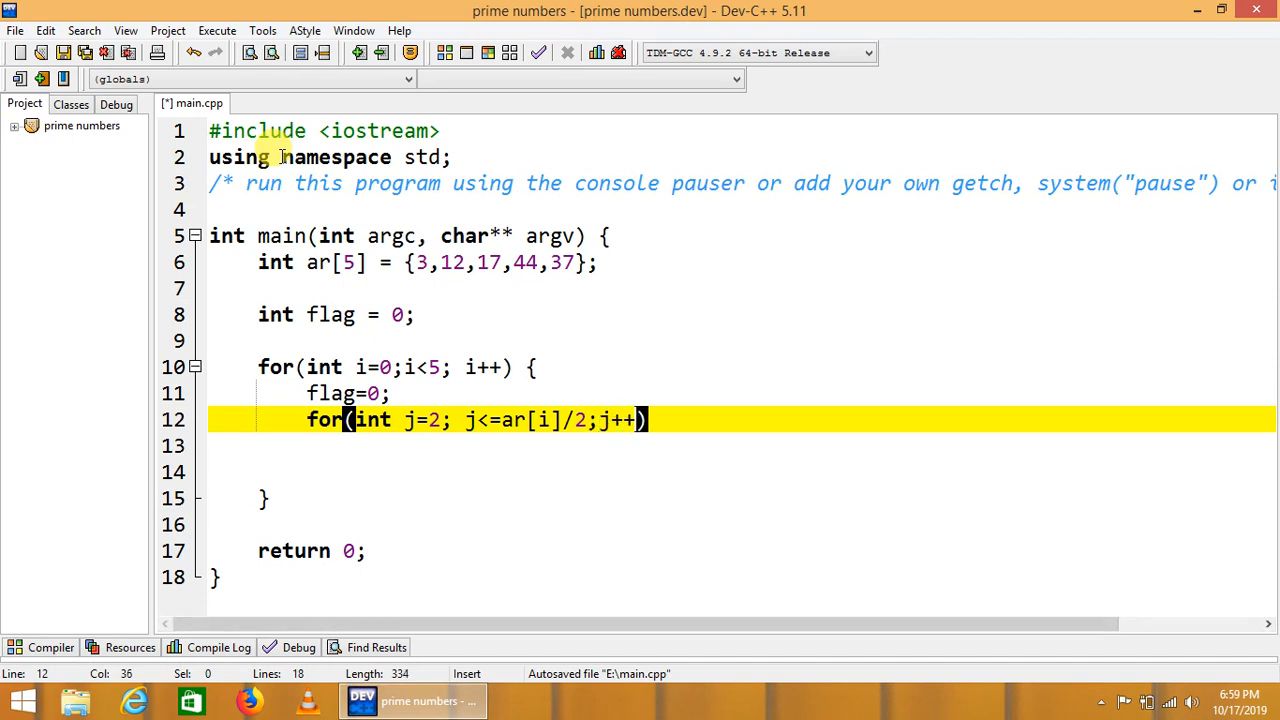
{"action": "type", "text": "{"}
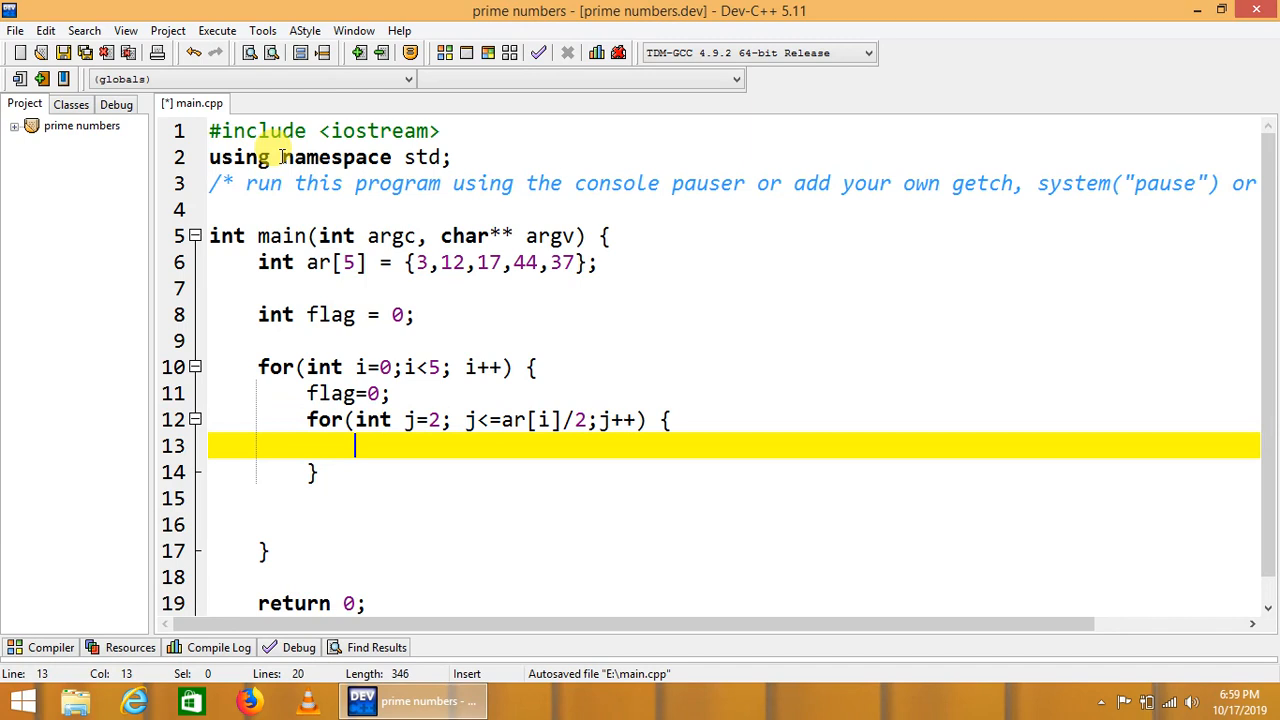
- In the inner loop add 'if(ar[i] % j == 0){ flag =1; }' to mark divisible numbers
{"action": "type", "text": "if(a)"}
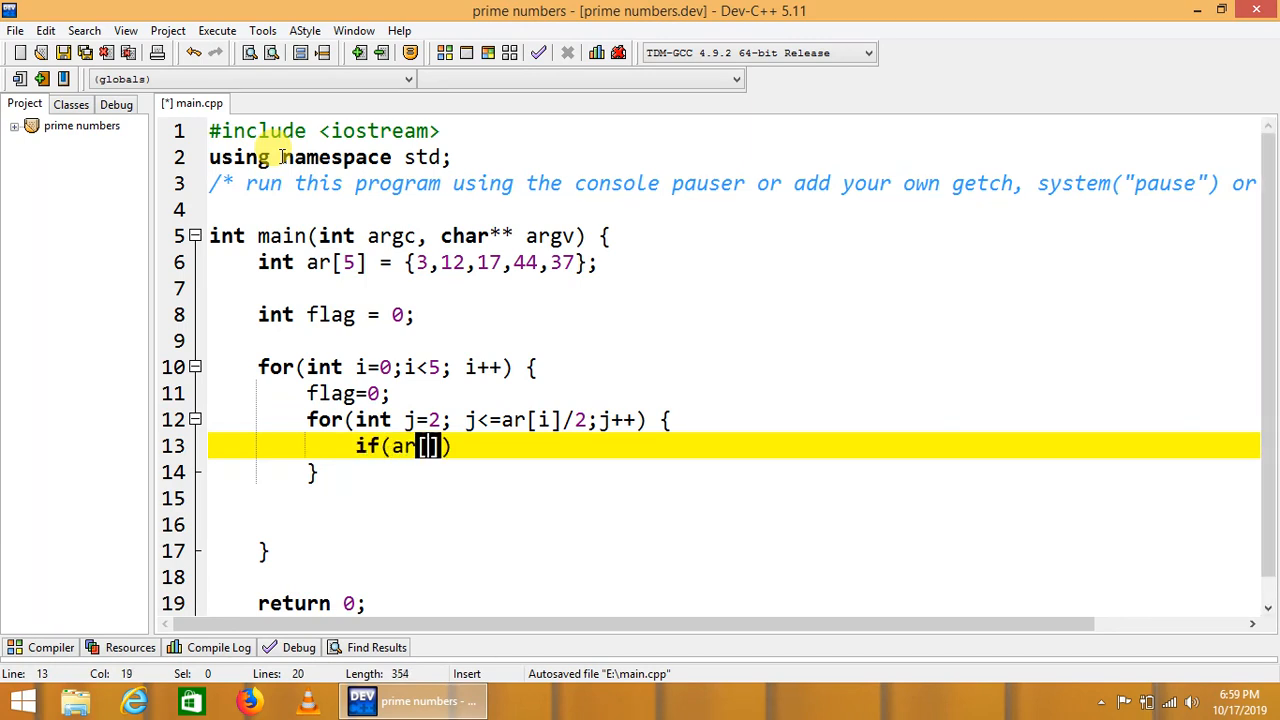
{"action": "type", "text": "i"}
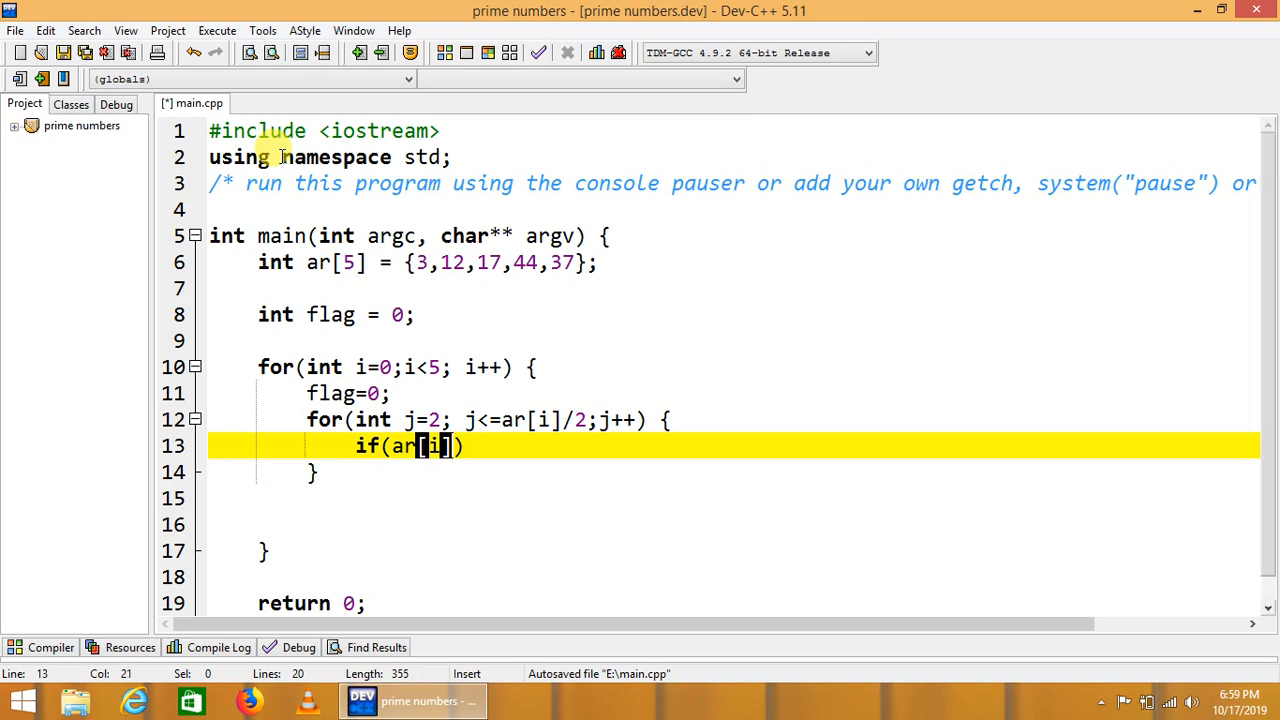
{"action": "type", "text": "%"}
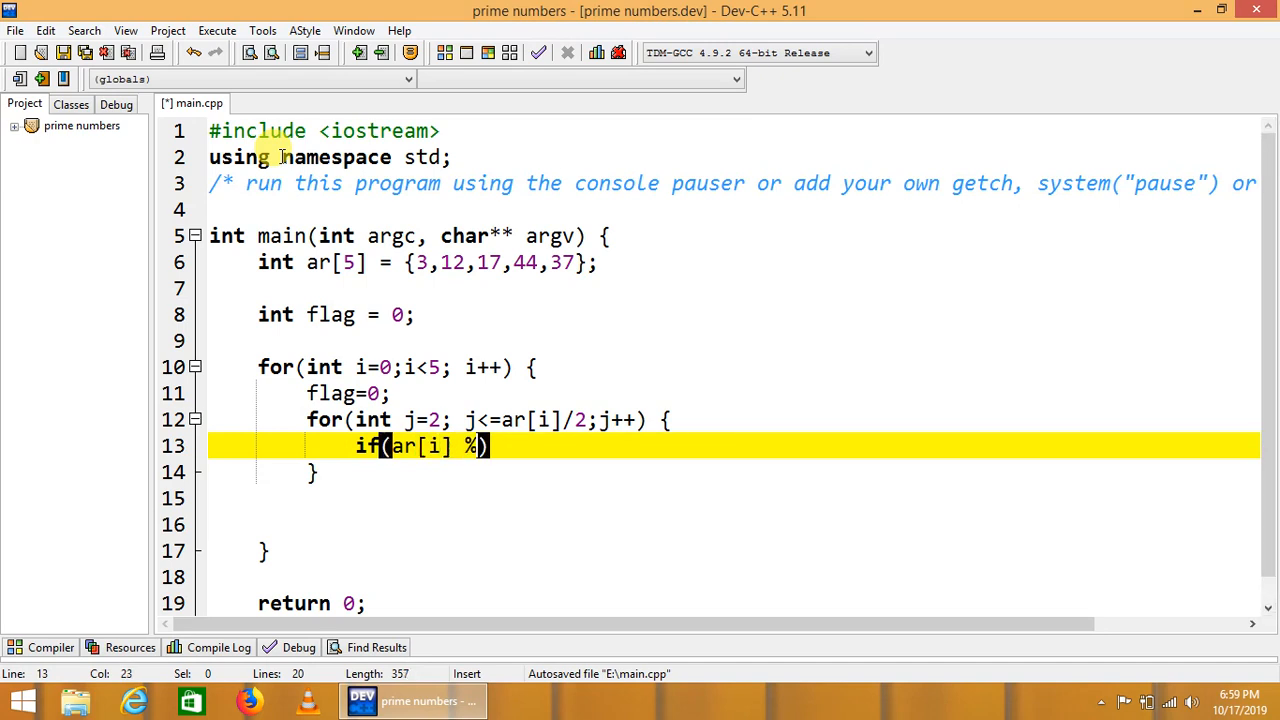
{"action": "type", "text": "j == 0"}
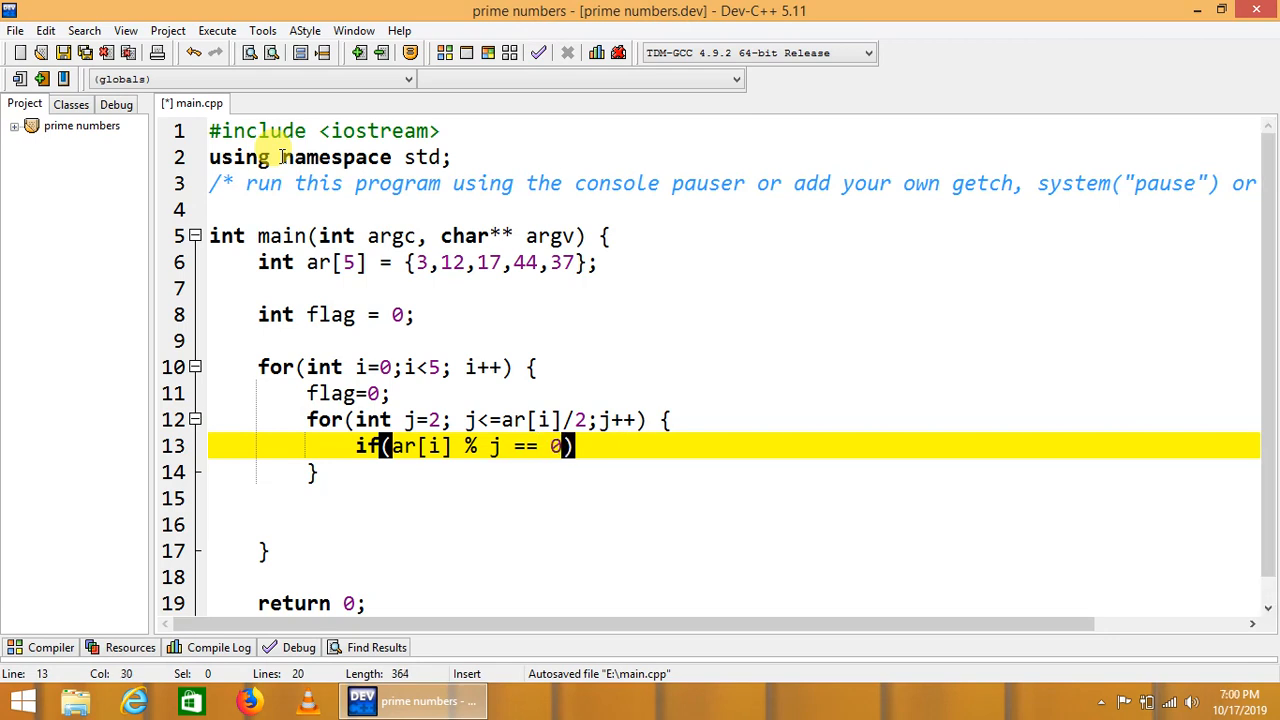
{"action": "type", "text": "{"}
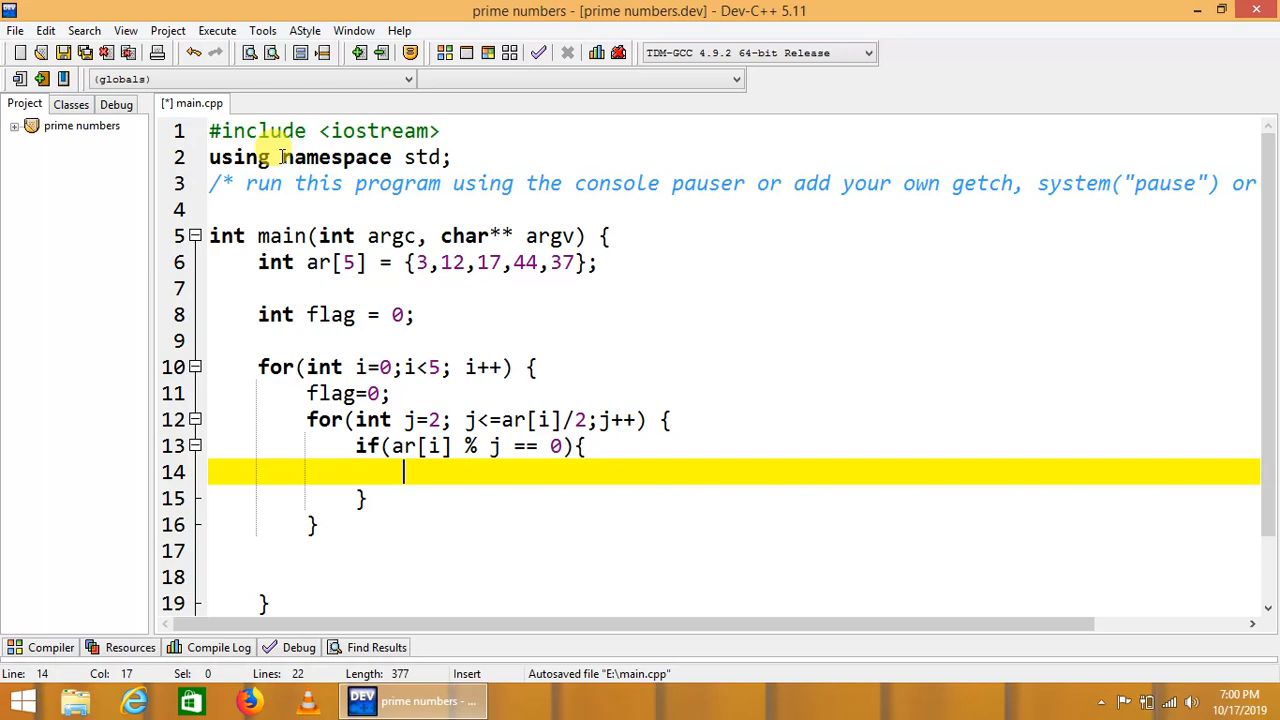
{"action": "type", "text": "flag =1;"}
{"action": "left_click", "coordinate": [734, 576]}
{"action": "type", "text": "i"}
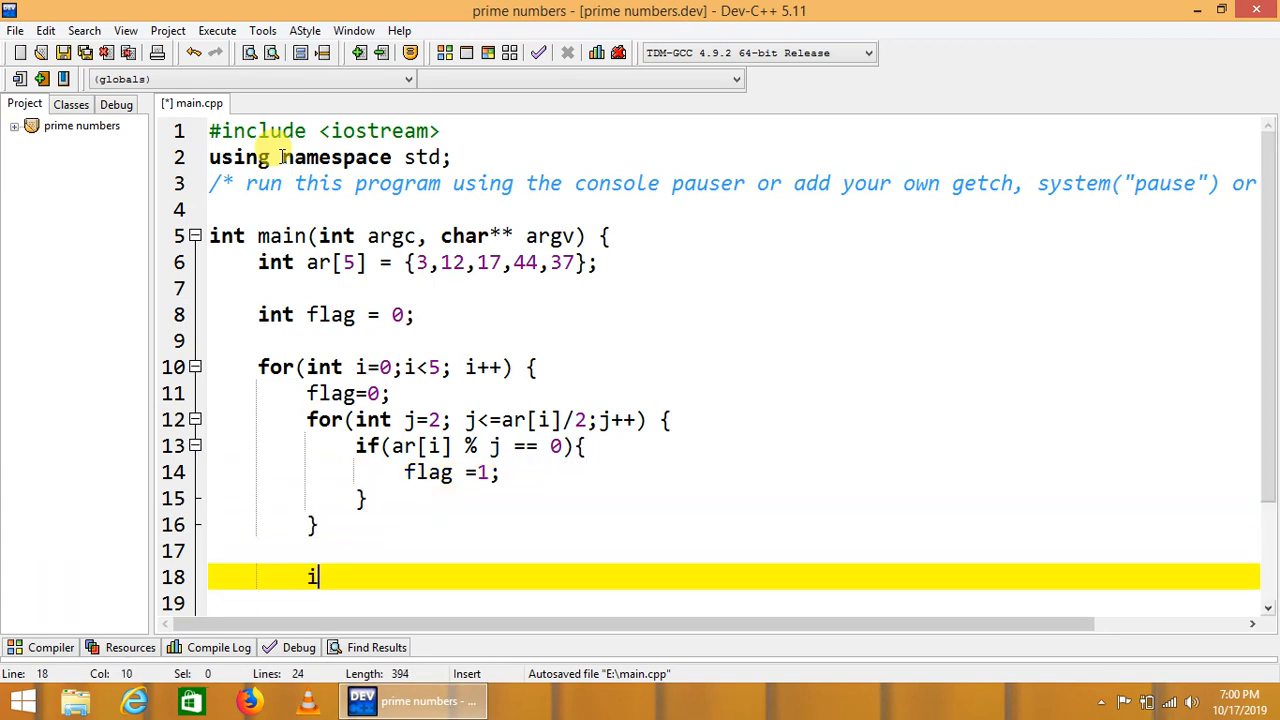
- After the inner loop add 'if(flag=1){ cout<<ar[i]<<" is Composite"; }'
{"action": "type", "text": "f(fla"}
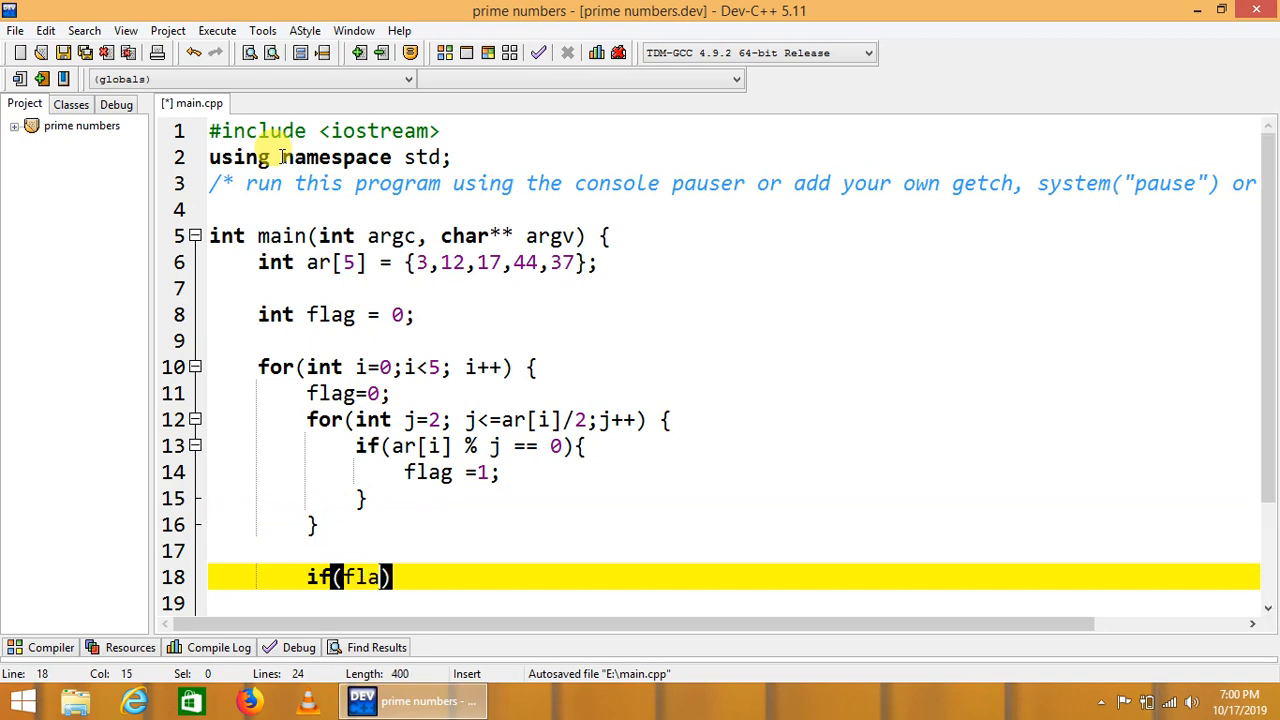
{"action": "type", "text": "=1"}
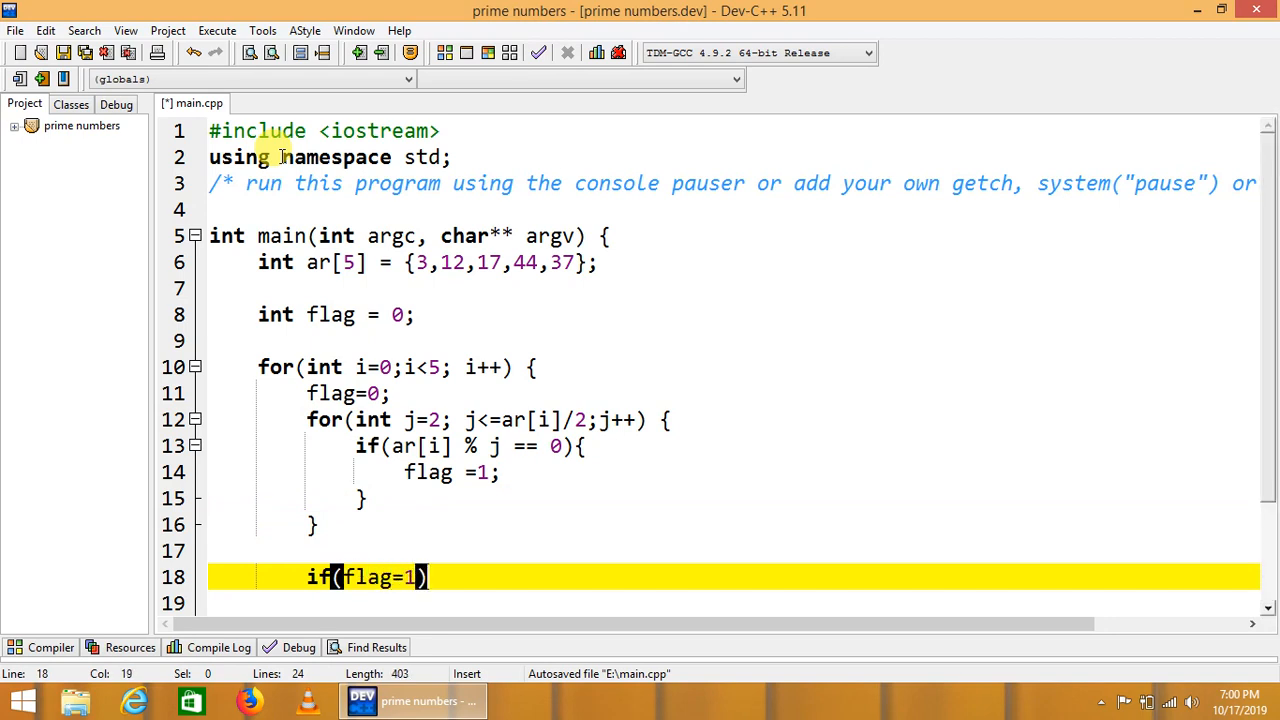
{"action": "type", "text": "{"}
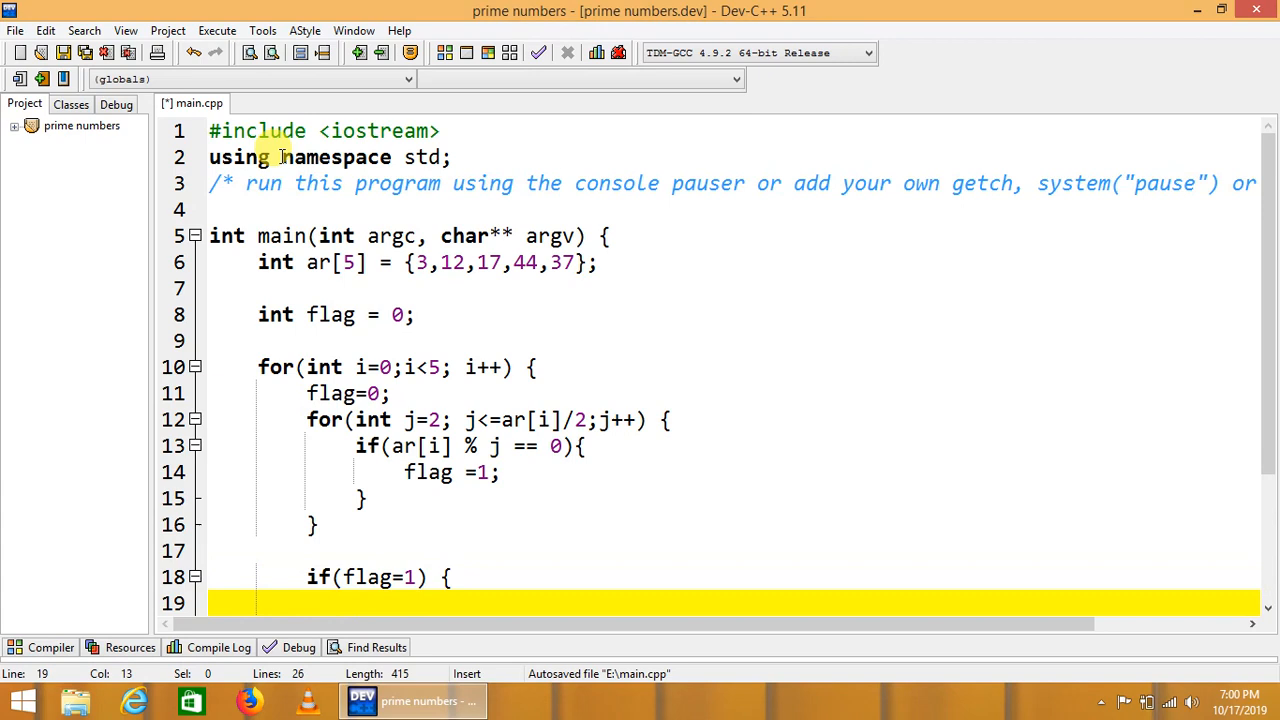
{"action": "type", "text": "c"}
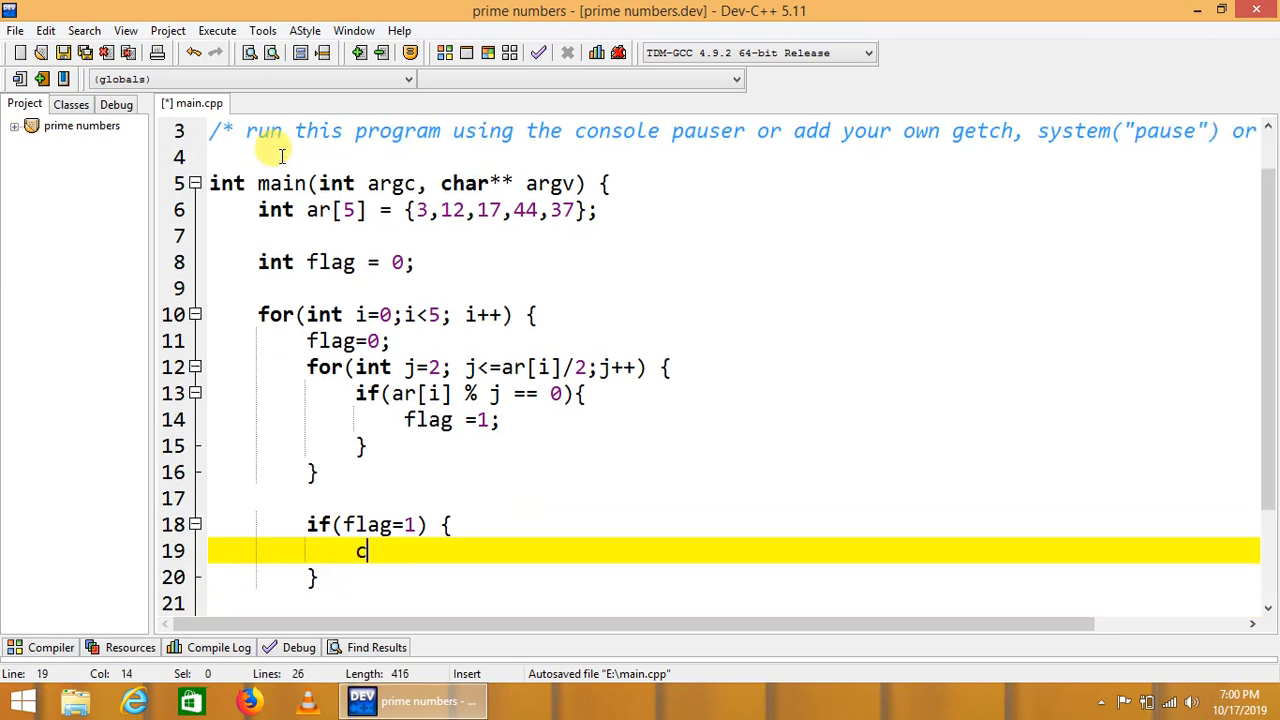
{"action": "type", "text": "out<<a"}
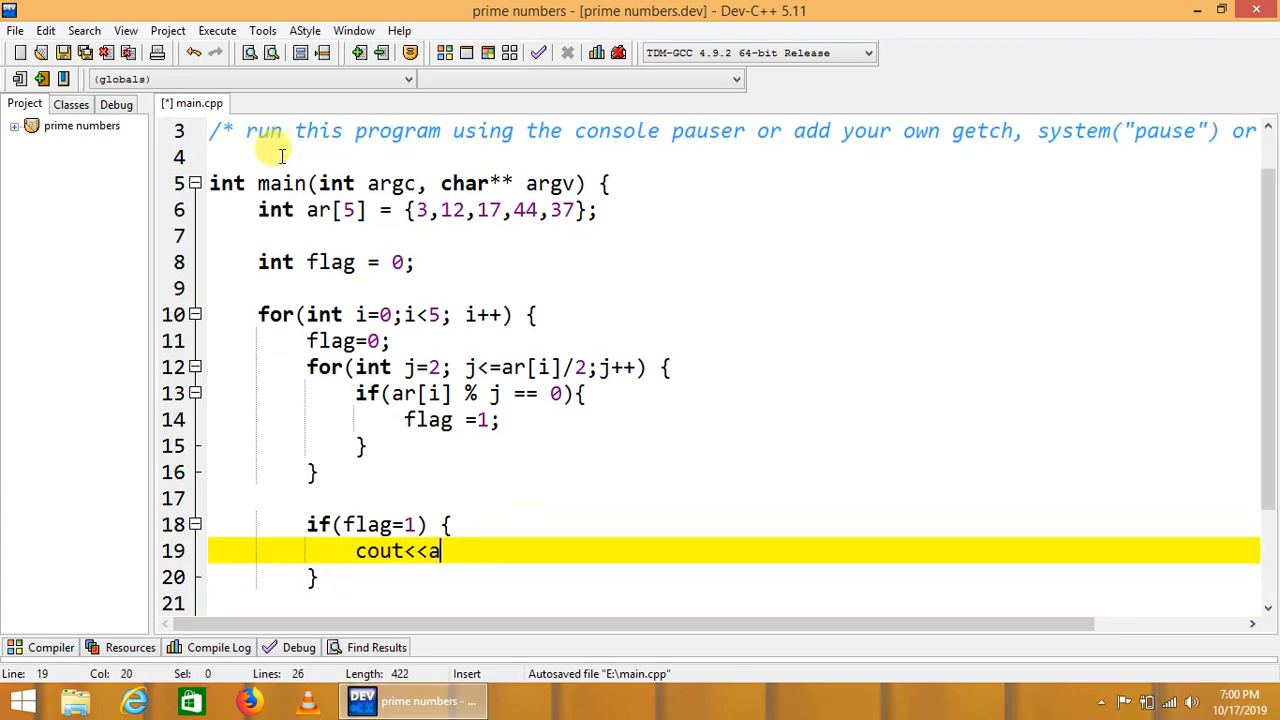
{"action": "type", "text": "r[]"}
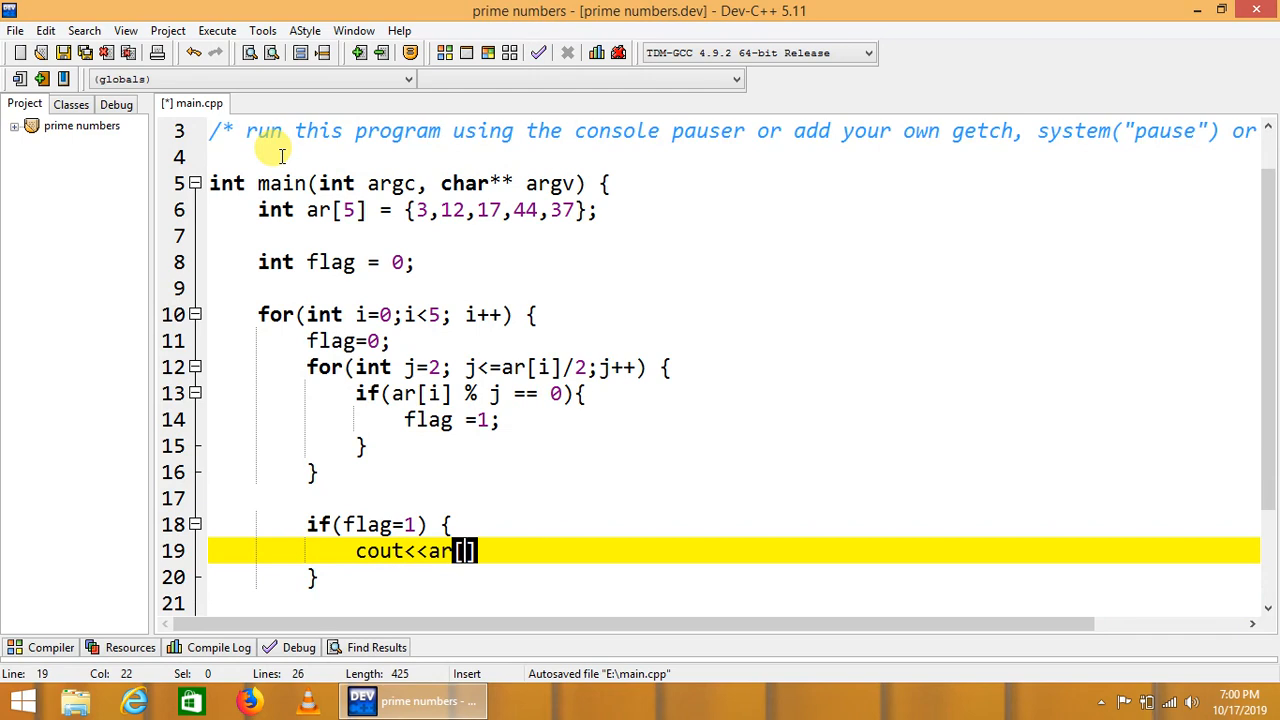
{"action": "type", "text": "i"}
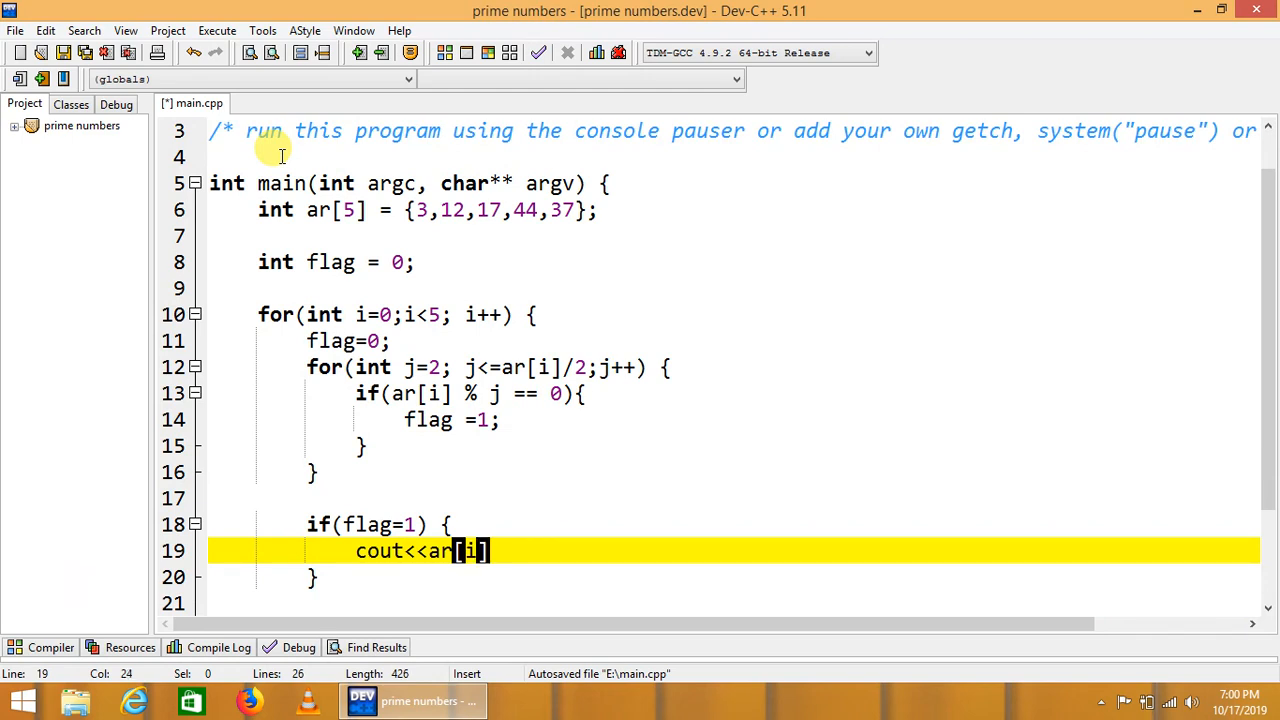
{"action": "type", "text": "<<\"\""}
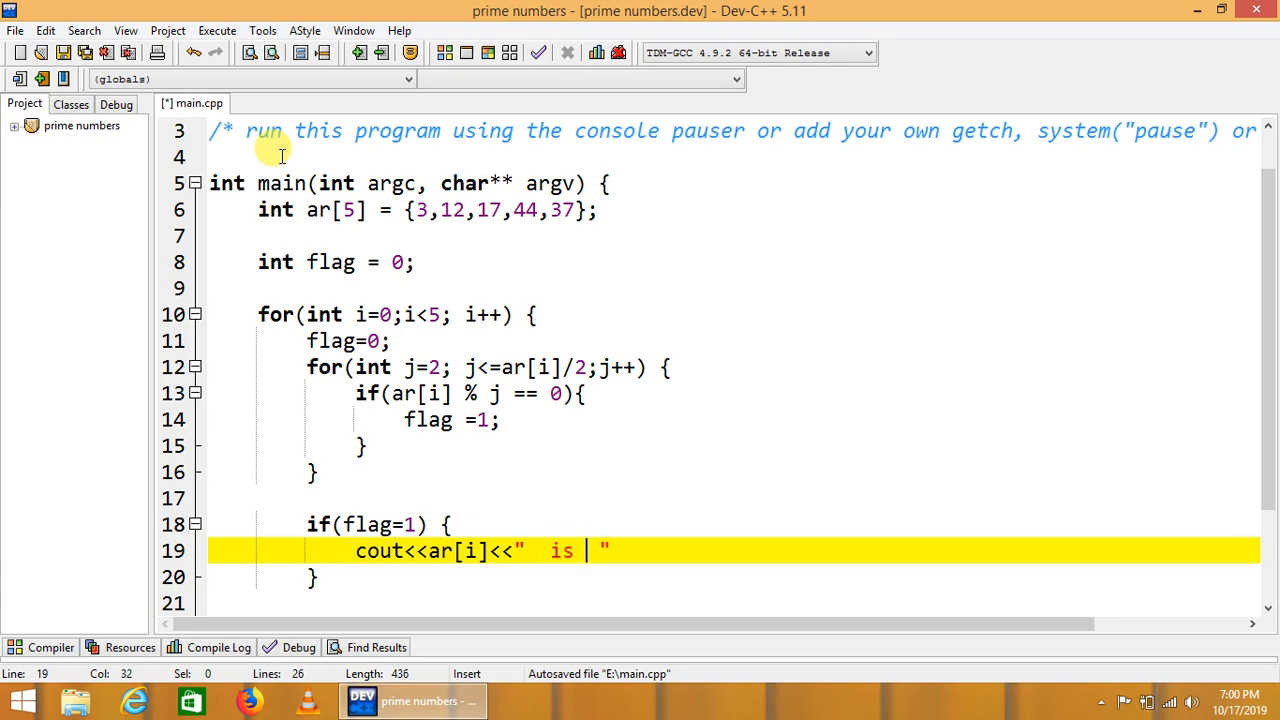
{"action": "type", "text": "Compos"}
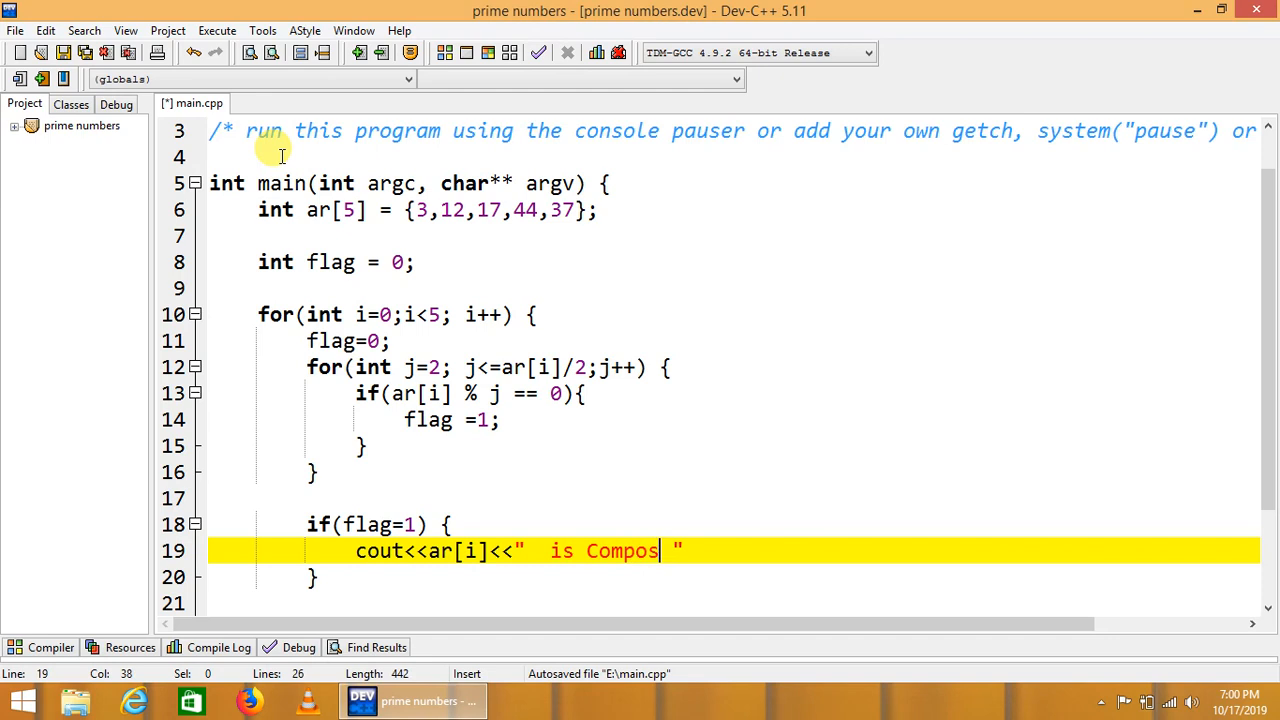
{"action": "type", "text": "ite"}
{"action": "left_click", "coordinate": [734, 576]}
{"action": "type", "text": " else {"}
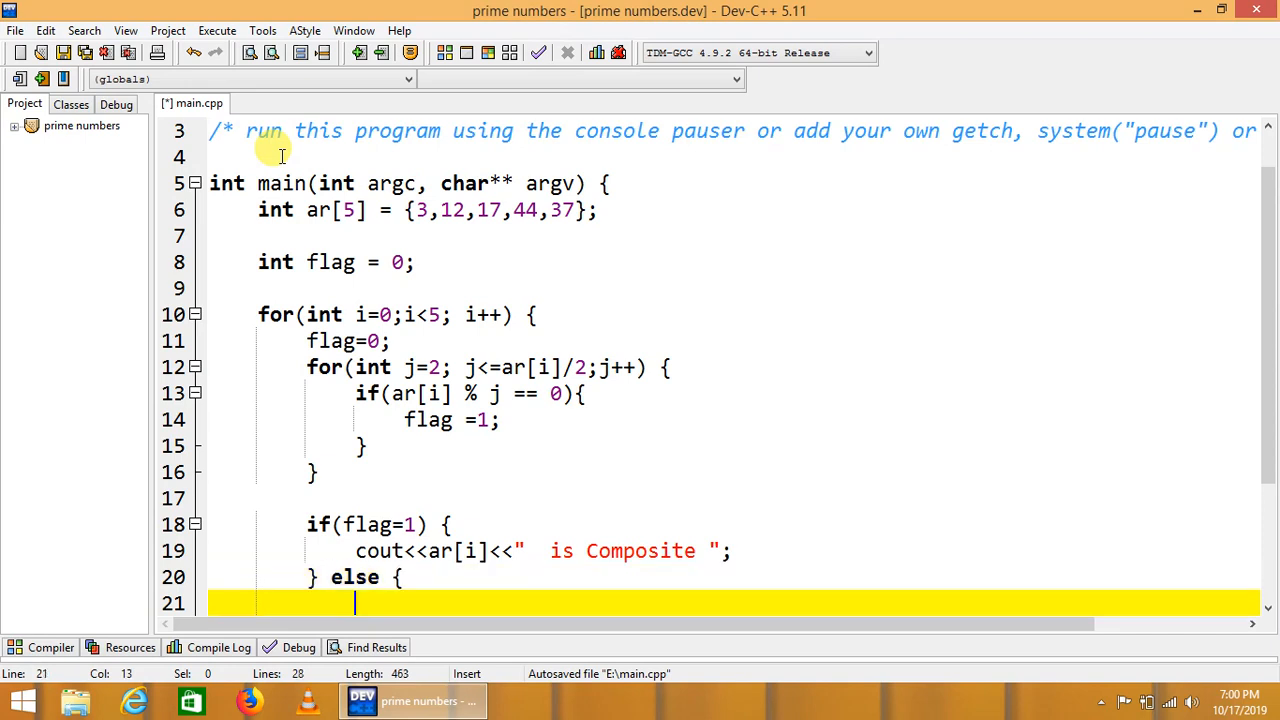
- Add an else branch printing 'cout<<ar[i]<<" is Prime";' and remove the extra blank lines
{"action": "type", "text": "cout<"}
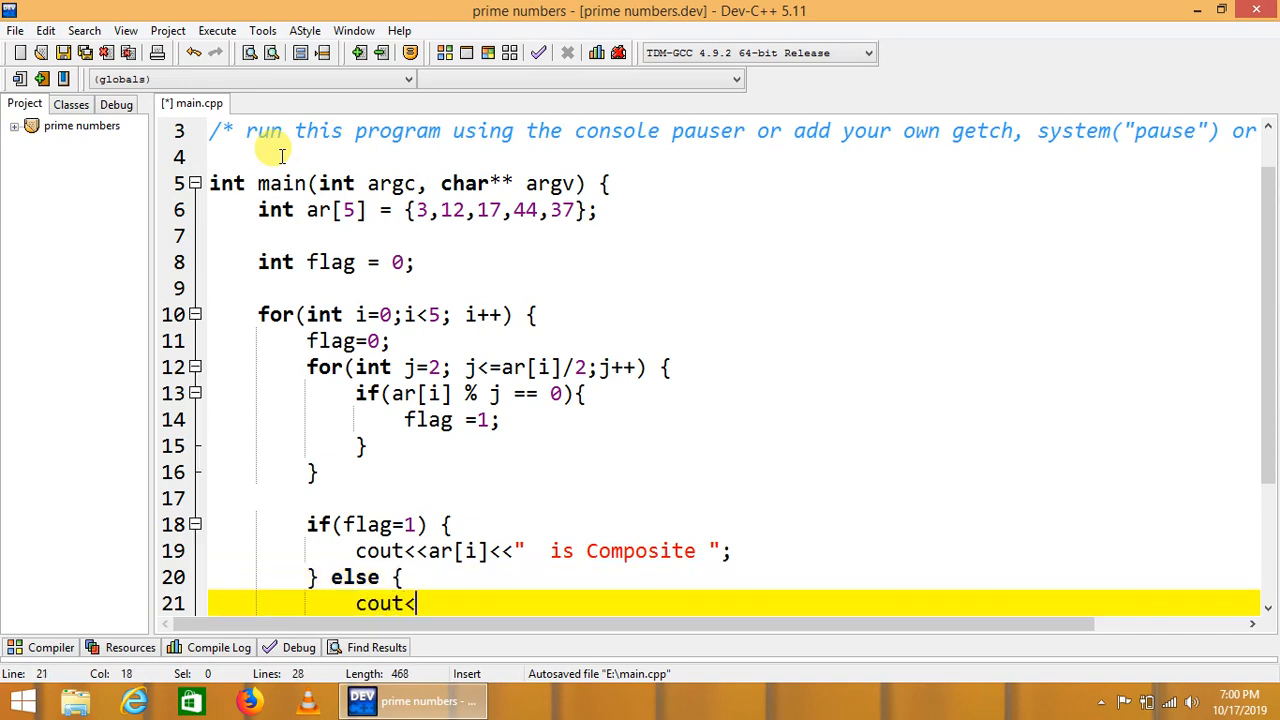
{"action": "type", "text": "<ar[]"}
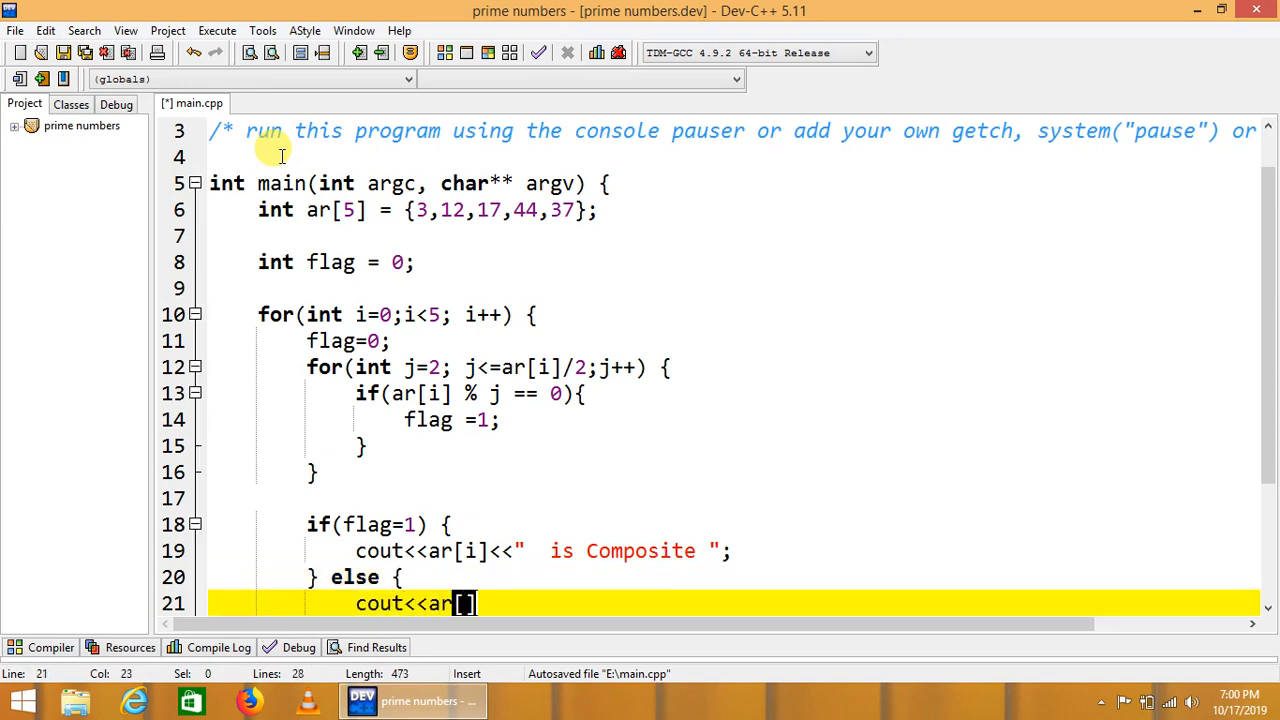
{"action": "type", "text": "i"}
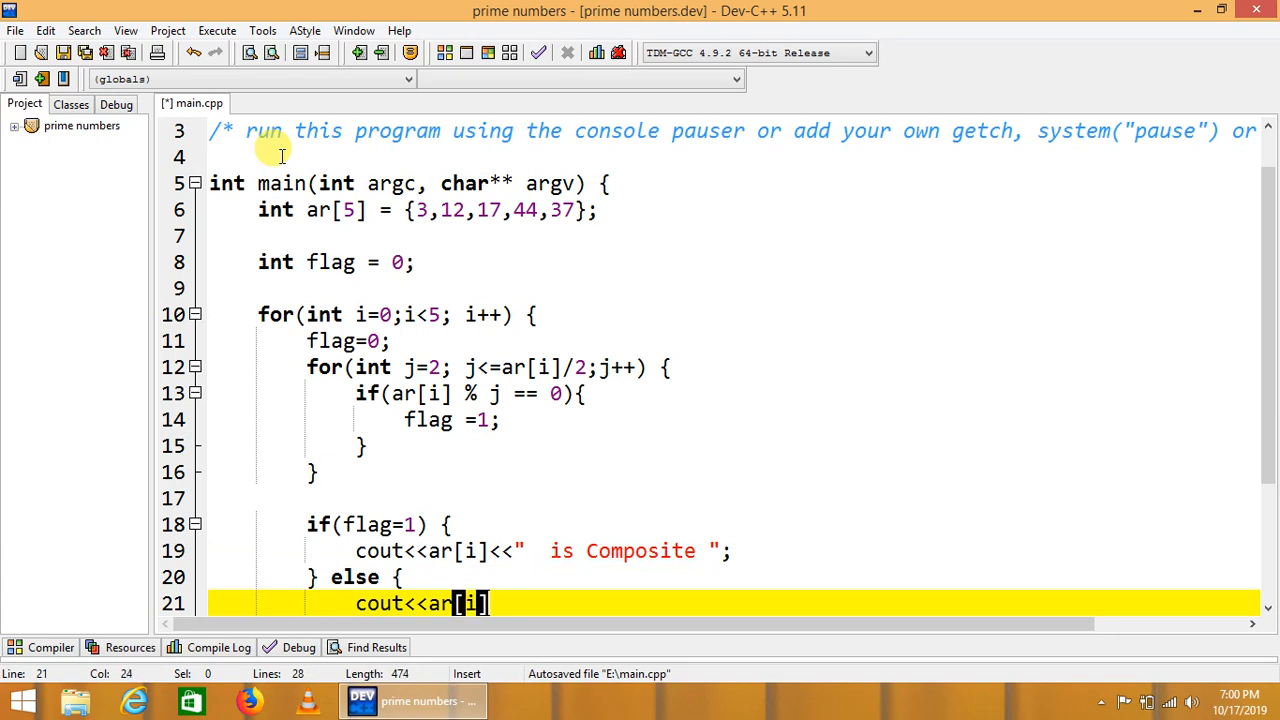
{"action": "type", "text": "<<"}
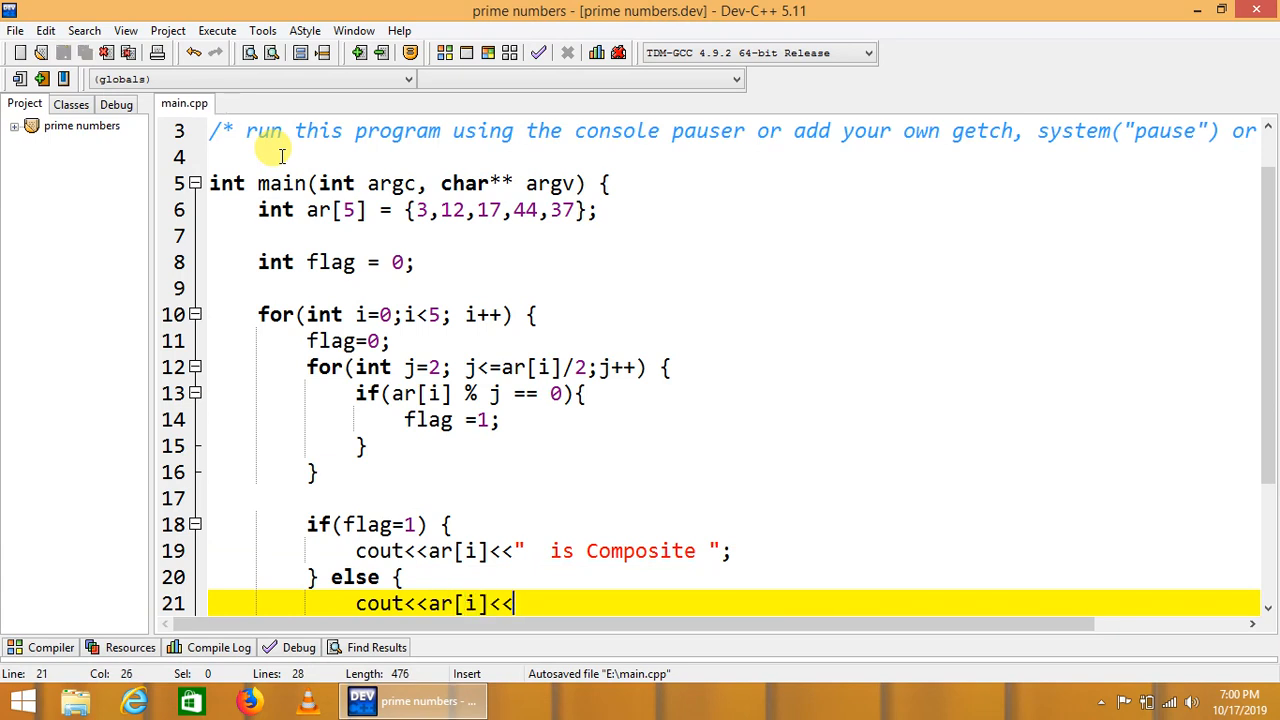
{"action": "type", "text": "\"  is \""}
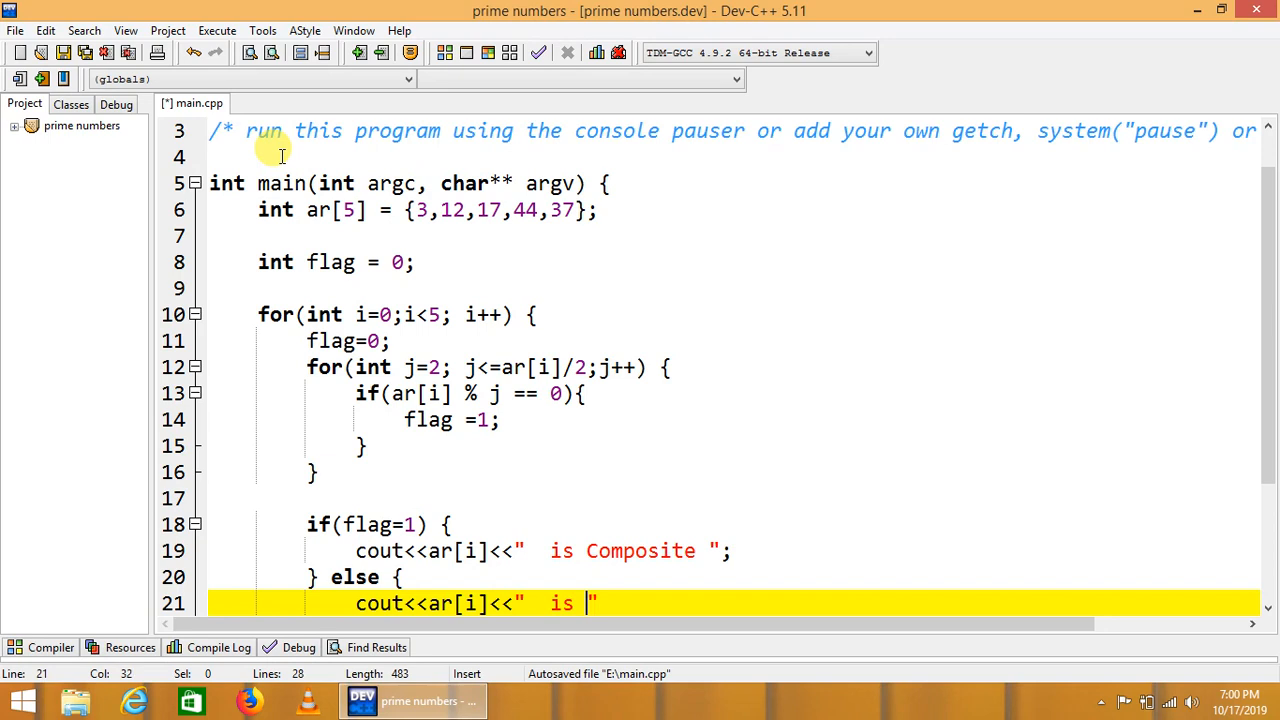
{"action": "type", "text": "Prime"}
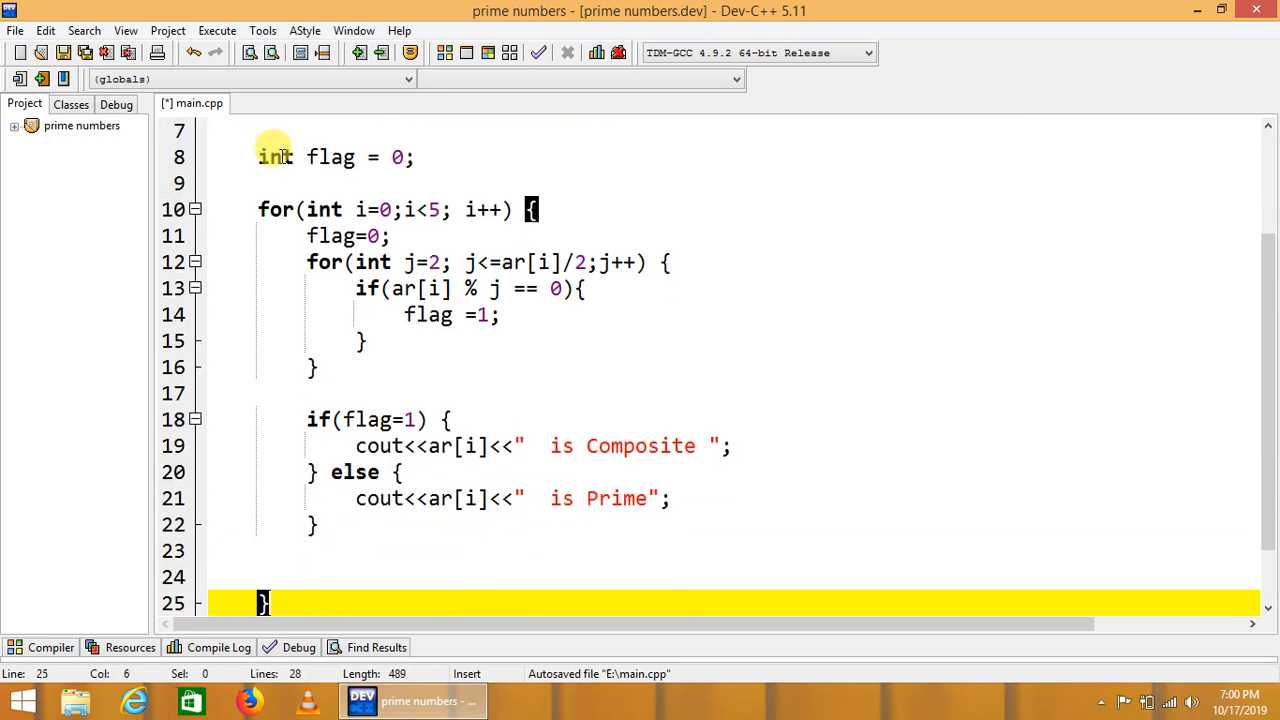
{"action": "key", "text": "Left"}
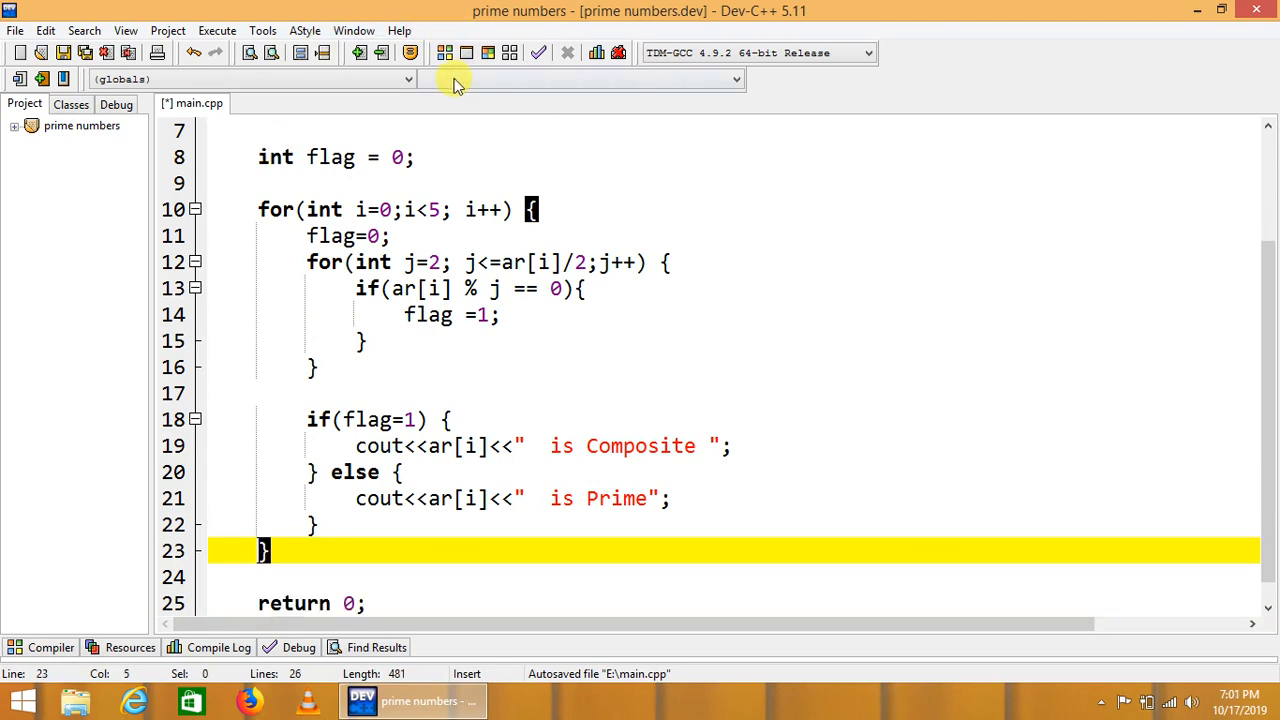
- Compile and run prime numbers.exe; every number is printed Composite on one run-together line
{"action": "left_click", "coordinate": [444, 52]}
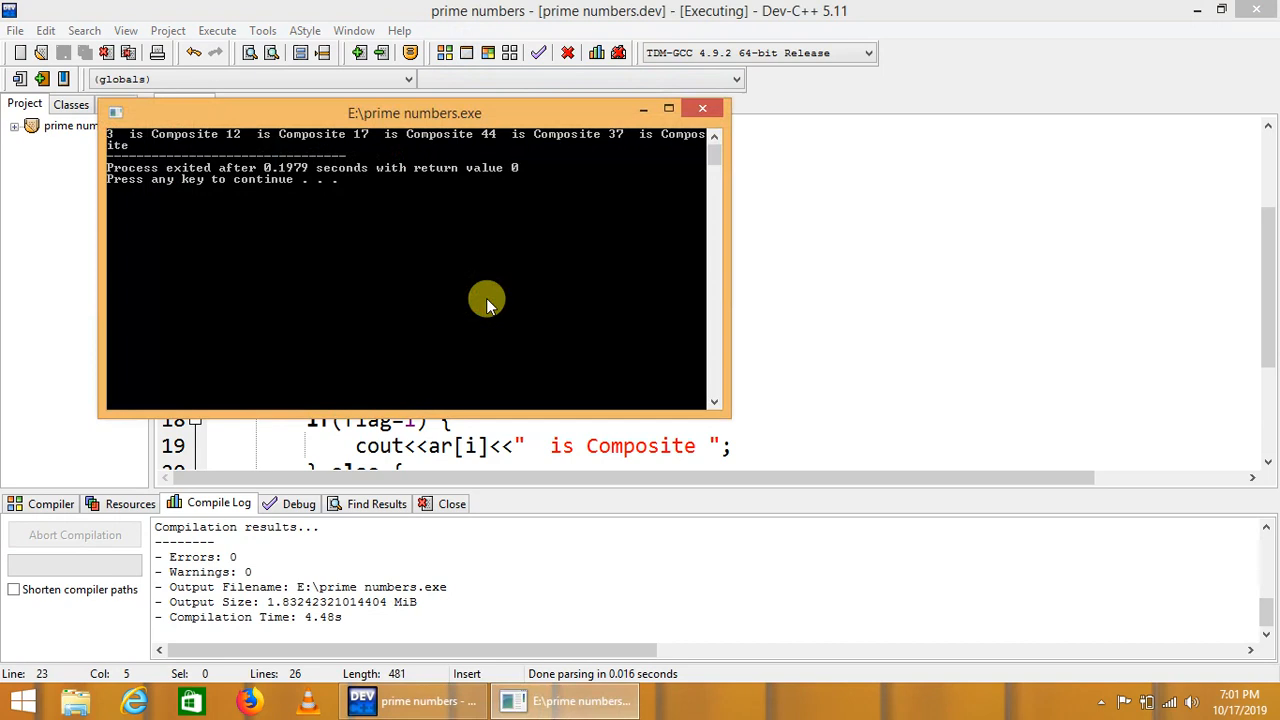
{"action": "left_click_drag", "start_coordinate": [414, 112], "coordinate": [644, 246]}
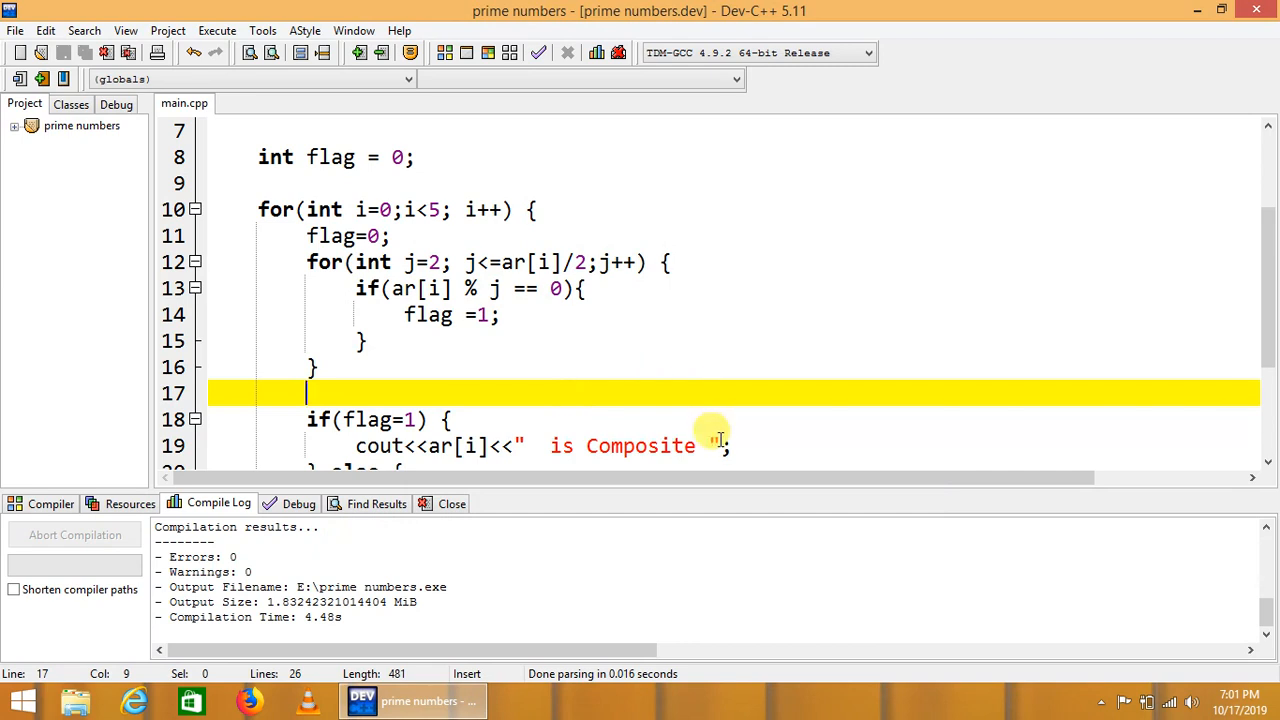
- Append '<<endl' to both cout statements and rerun; each number prints on its own line, still all Composite
{"action": "type", "text": "<<e"}
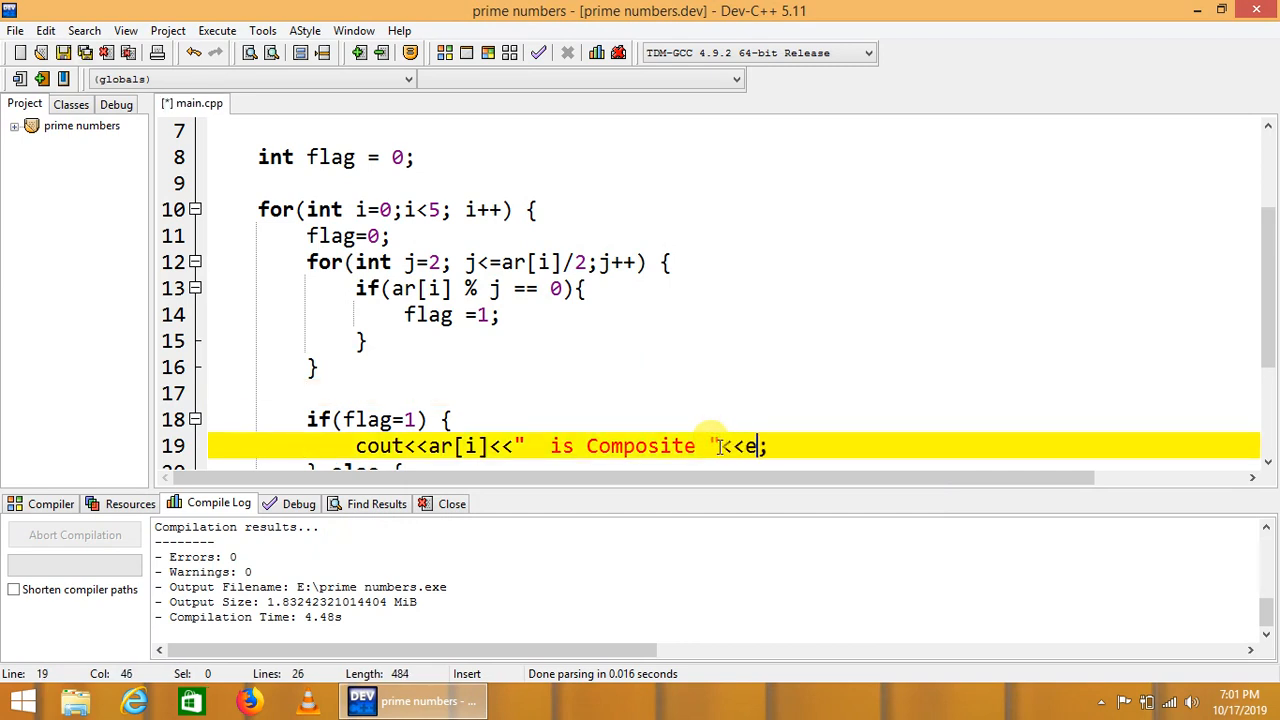
{"action": "type", "text": "ndl"}
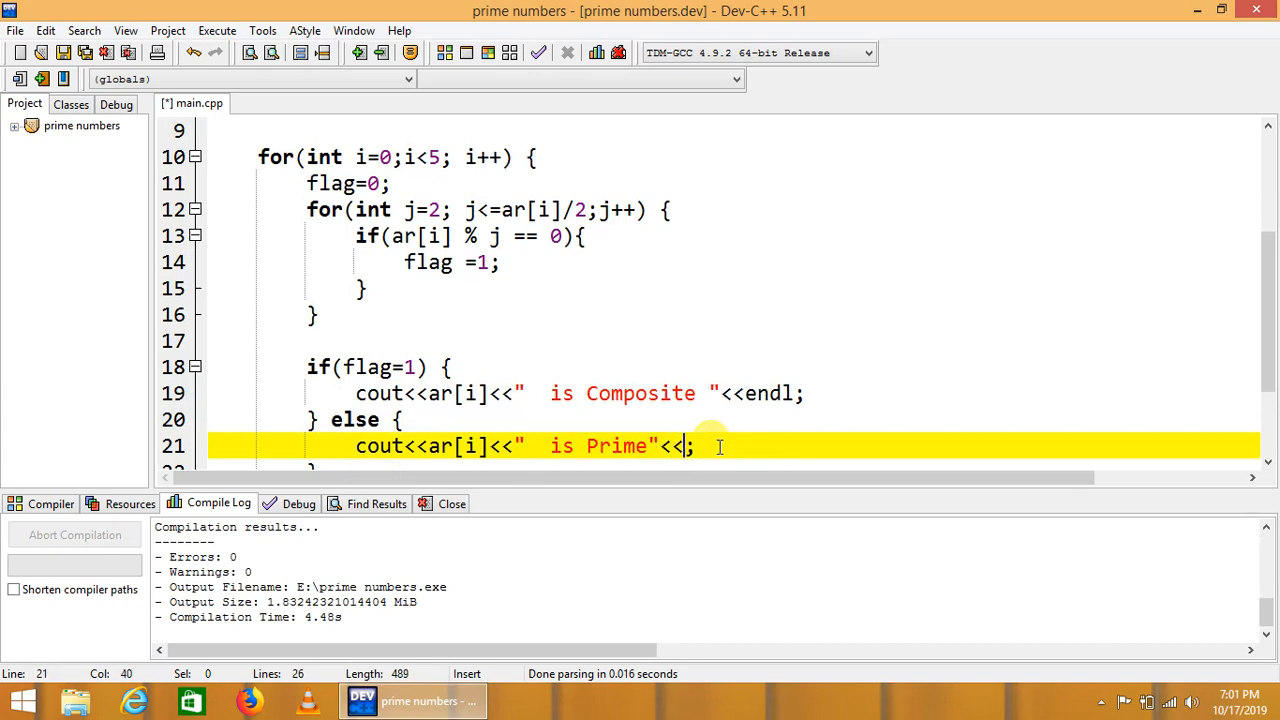
{"action": "type", "text": "endl"}
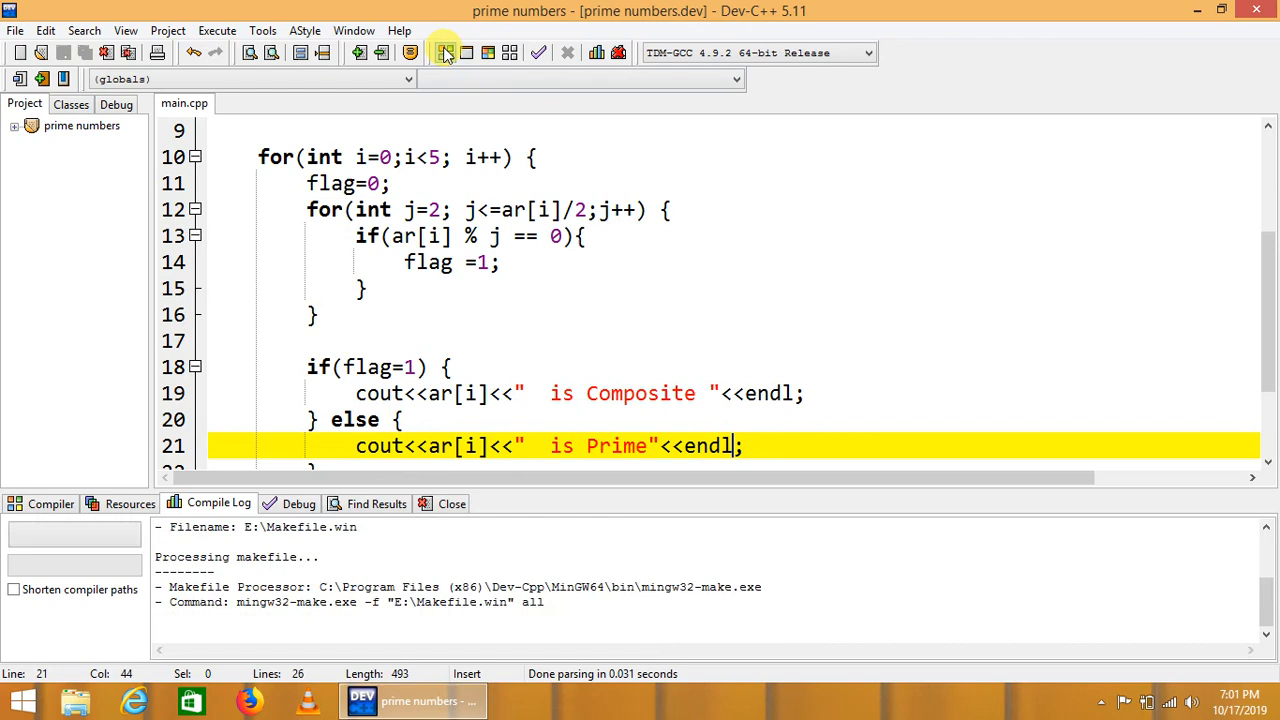
{"action": "left_click", "coordinate": [444, 52]}
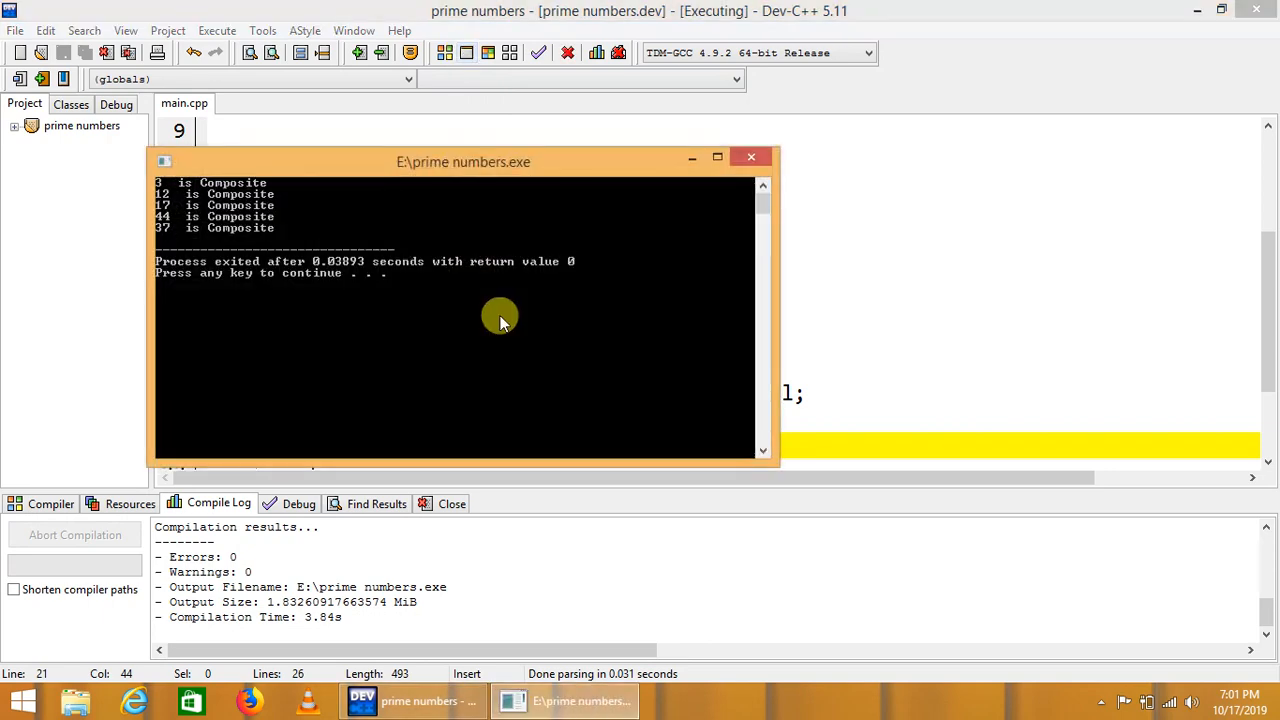
{"action": "left_click_drag", "start_coordinate": [464, 160], "coordinate": [614, 246]}
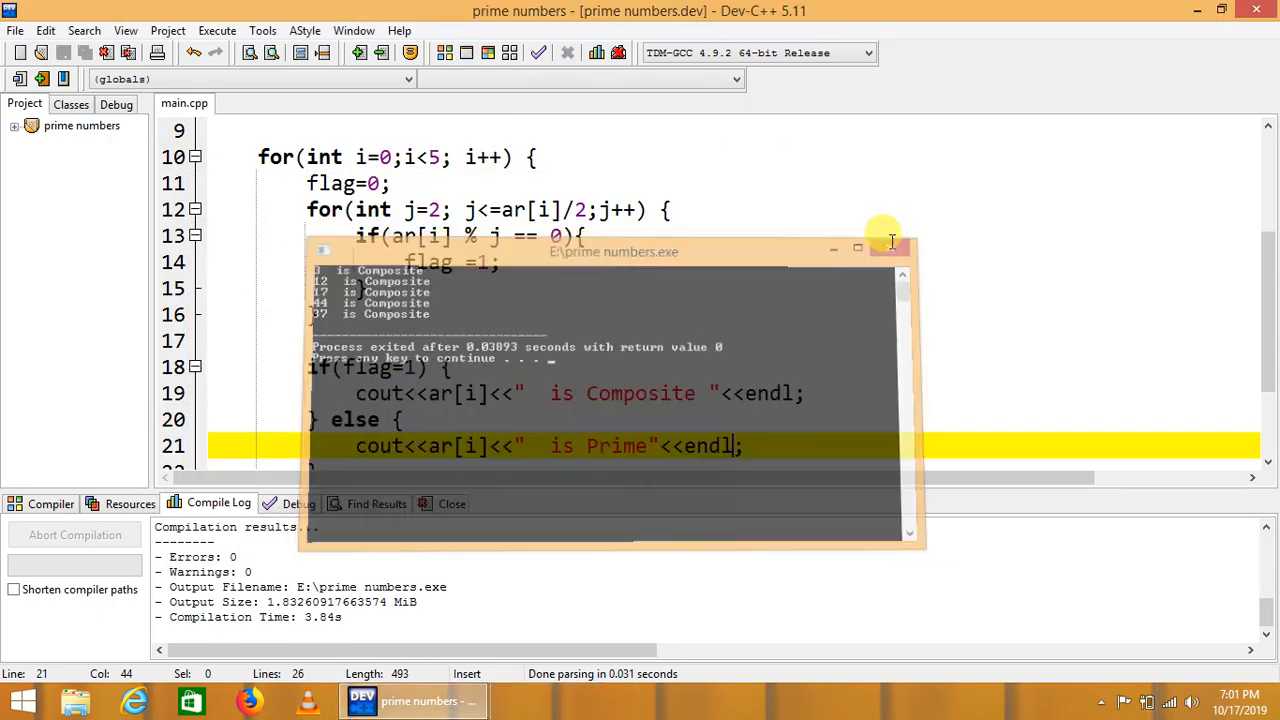
{"action": "left_click", "coordinate": [888, 248]}
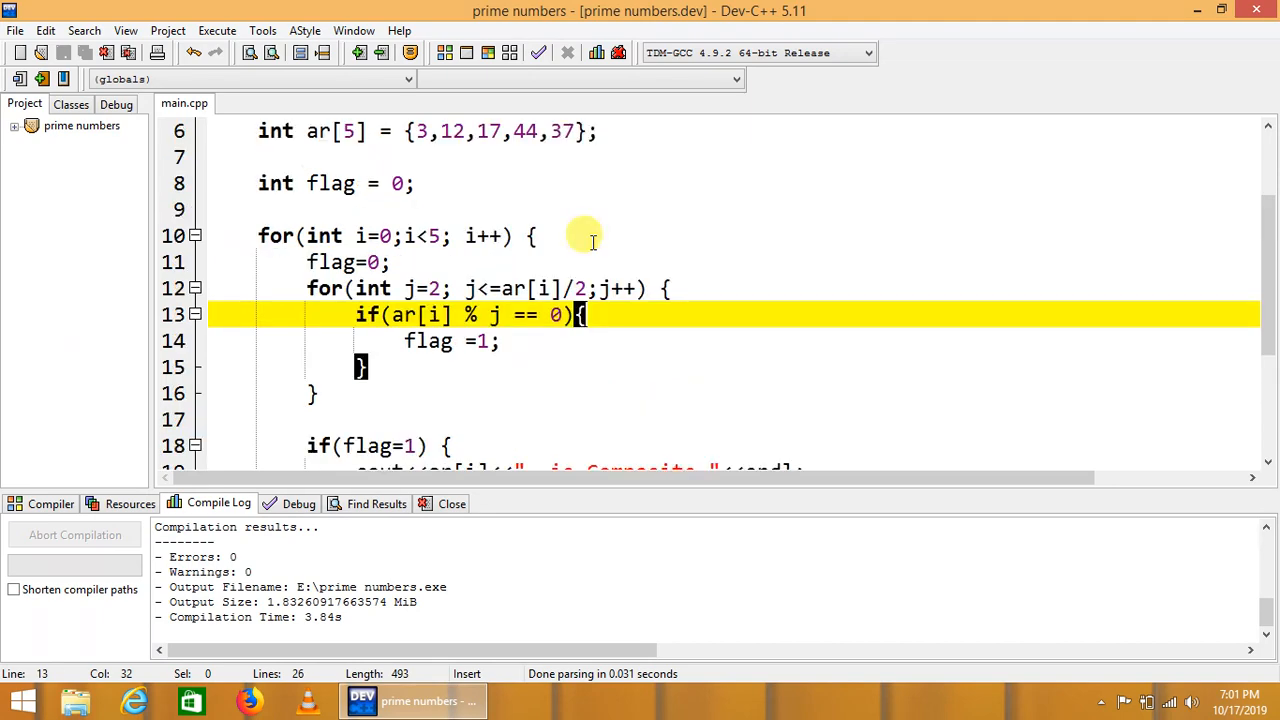
- Correct the test to 'if(flag==1)' and start Compile & Run on the fixed program
{"action": "scroll", "scroll_direction": "down", "scroll_amount": 3}
{"action": "type", "text": "="}
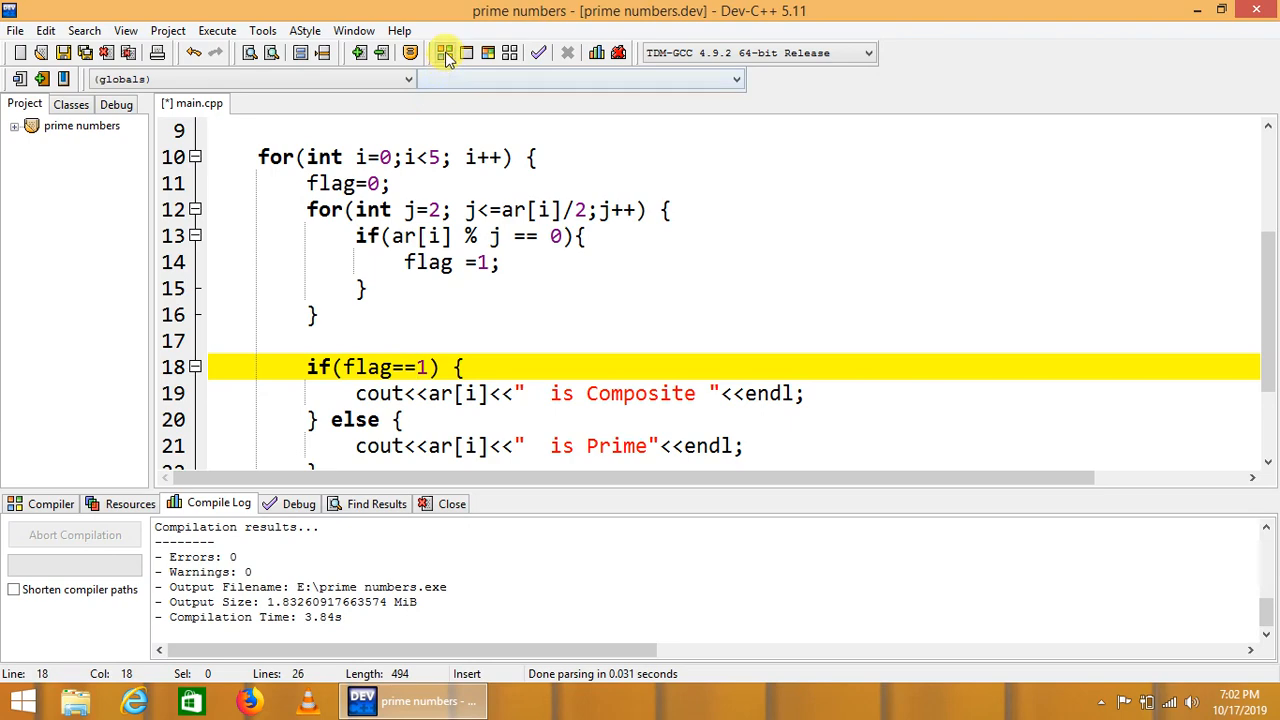
{"action": "left_click", "coordinate": [444, 52]}
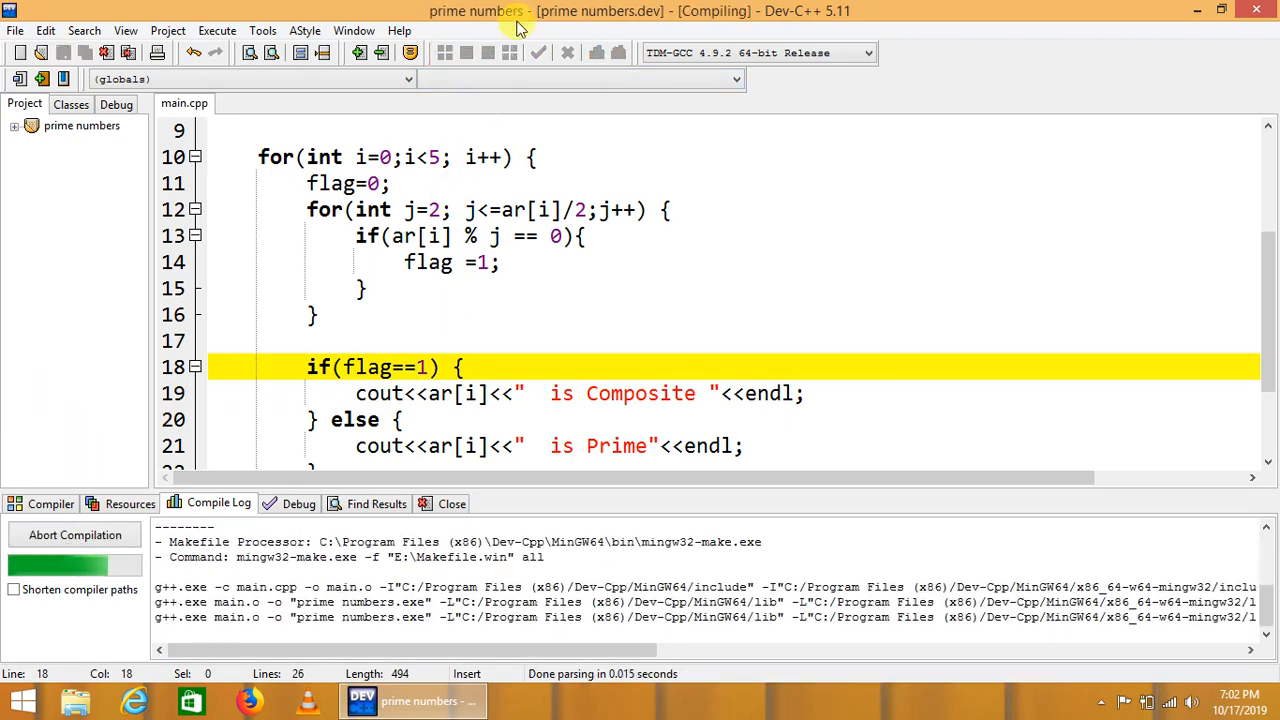
- Run the rebuilt program, confirm 3, 17, 37 show Prime and 12, 44 Composite, then dismiss the console
{"action": "left_click", "coordinate": [540, 52]}
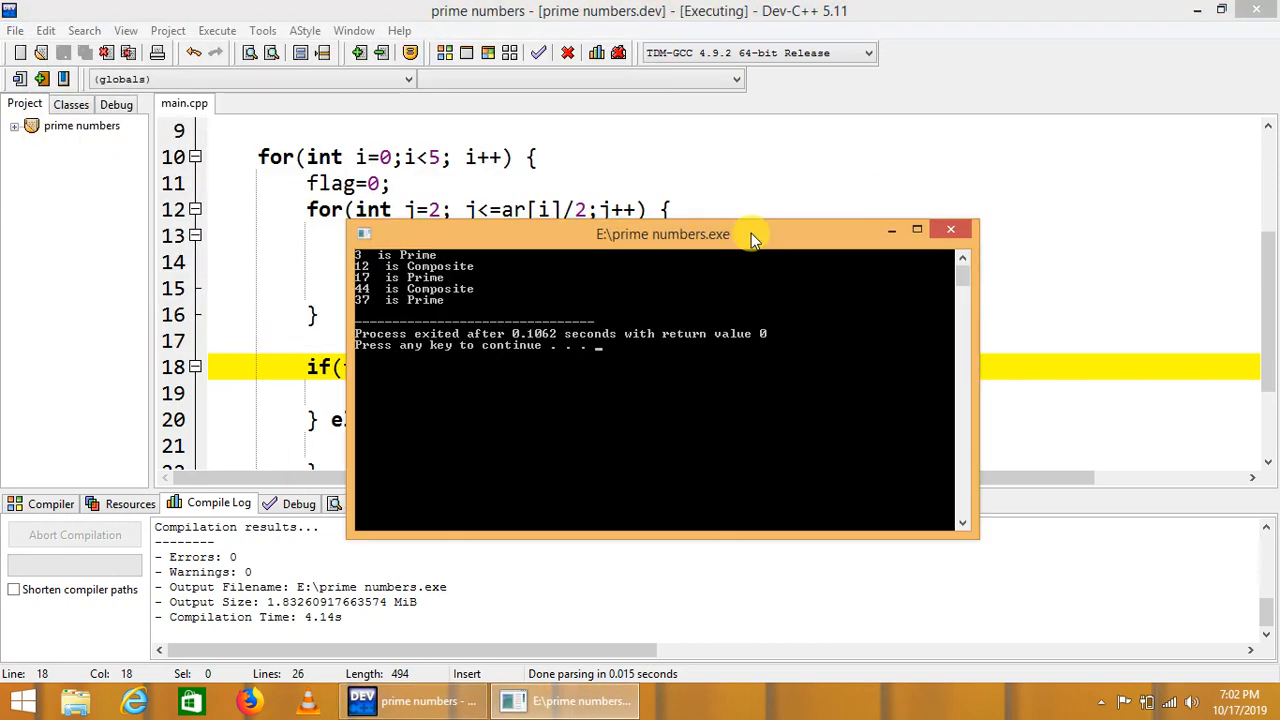
{"action": "left_click_drag", "start_coordinate": [662, 234], "coordinate": [788, 234]}
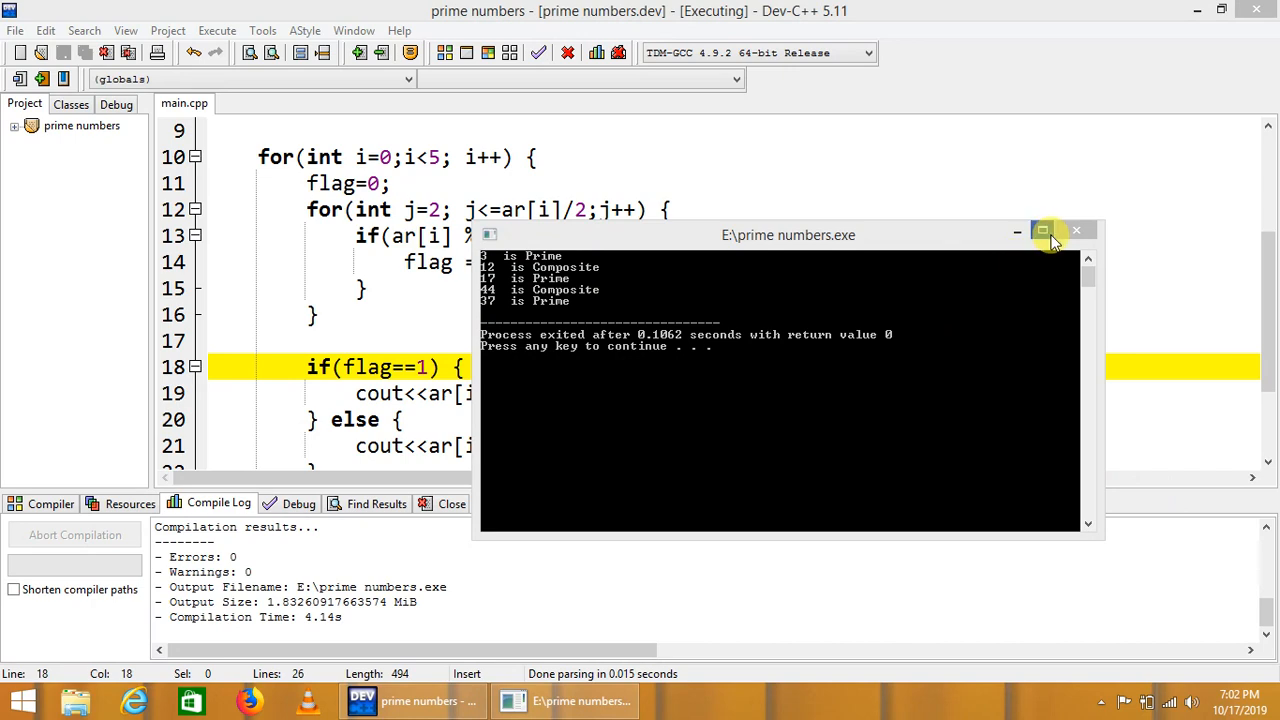
{"action": "left_click", "coordinate": [1076, 230]}
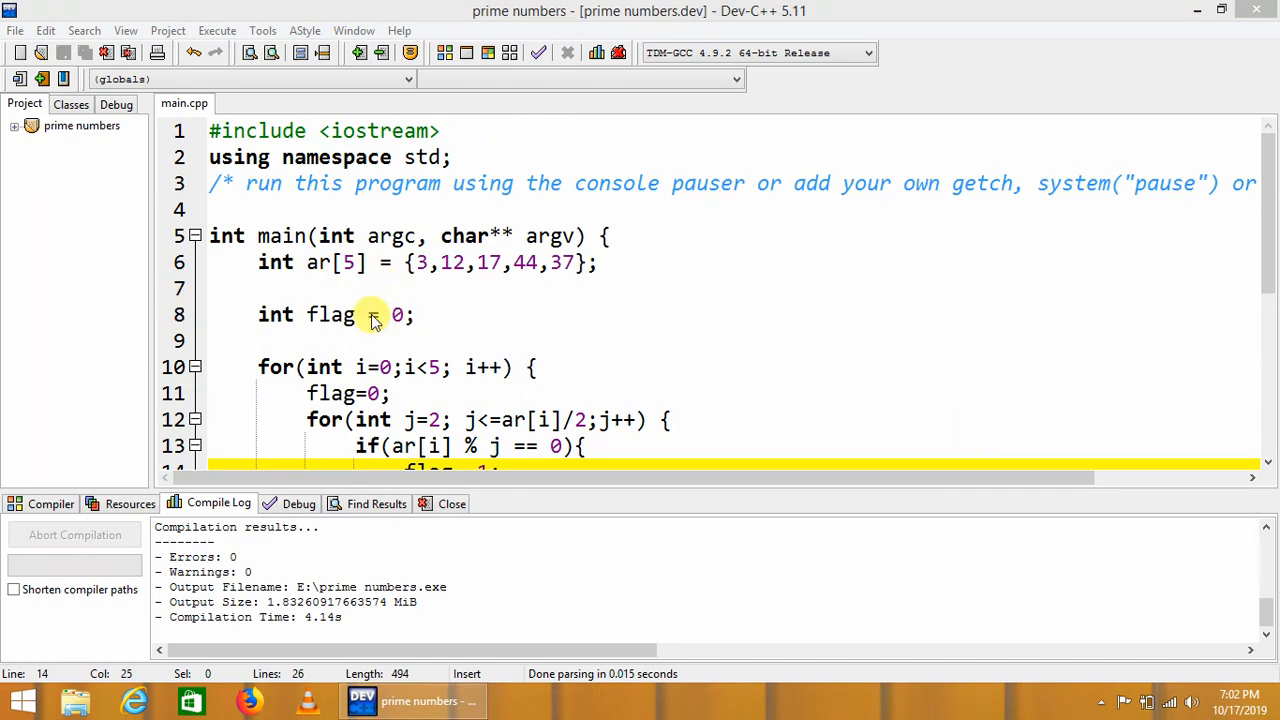
{"action": "mouse_move", "coordinate": [400, 280]}
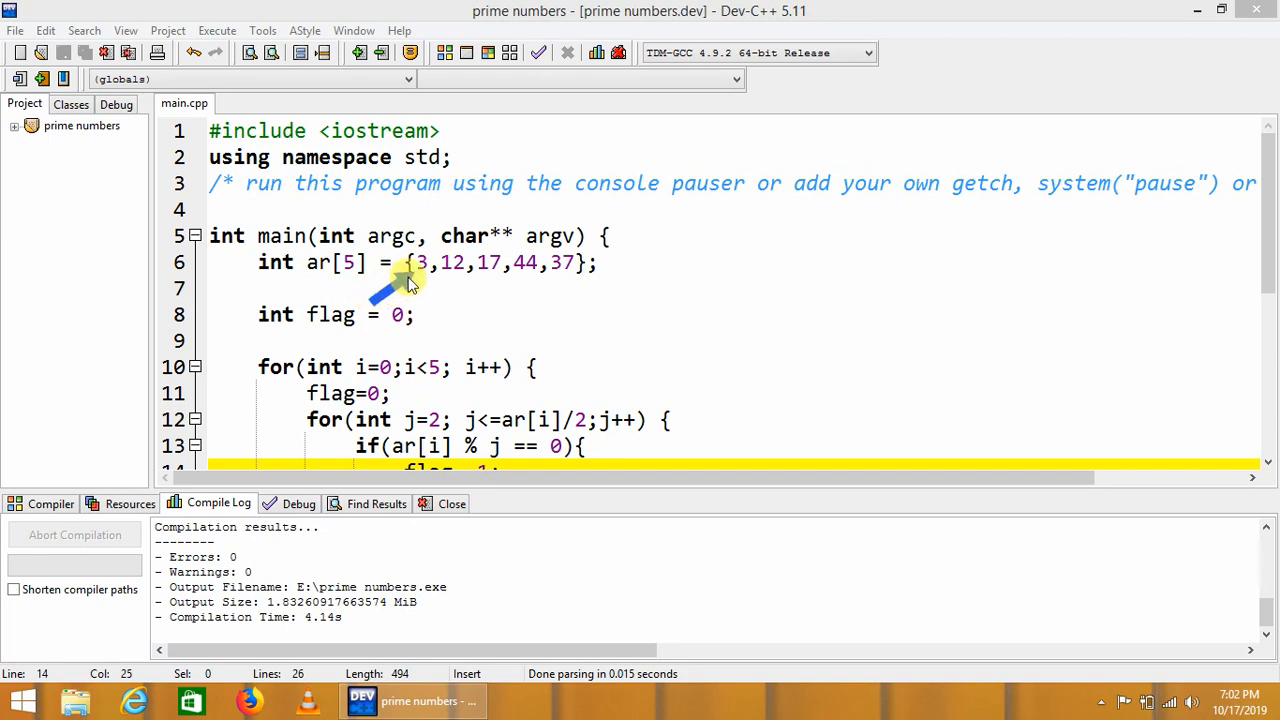
{"action": "mouse_move", "coordinate": [478, 290]}
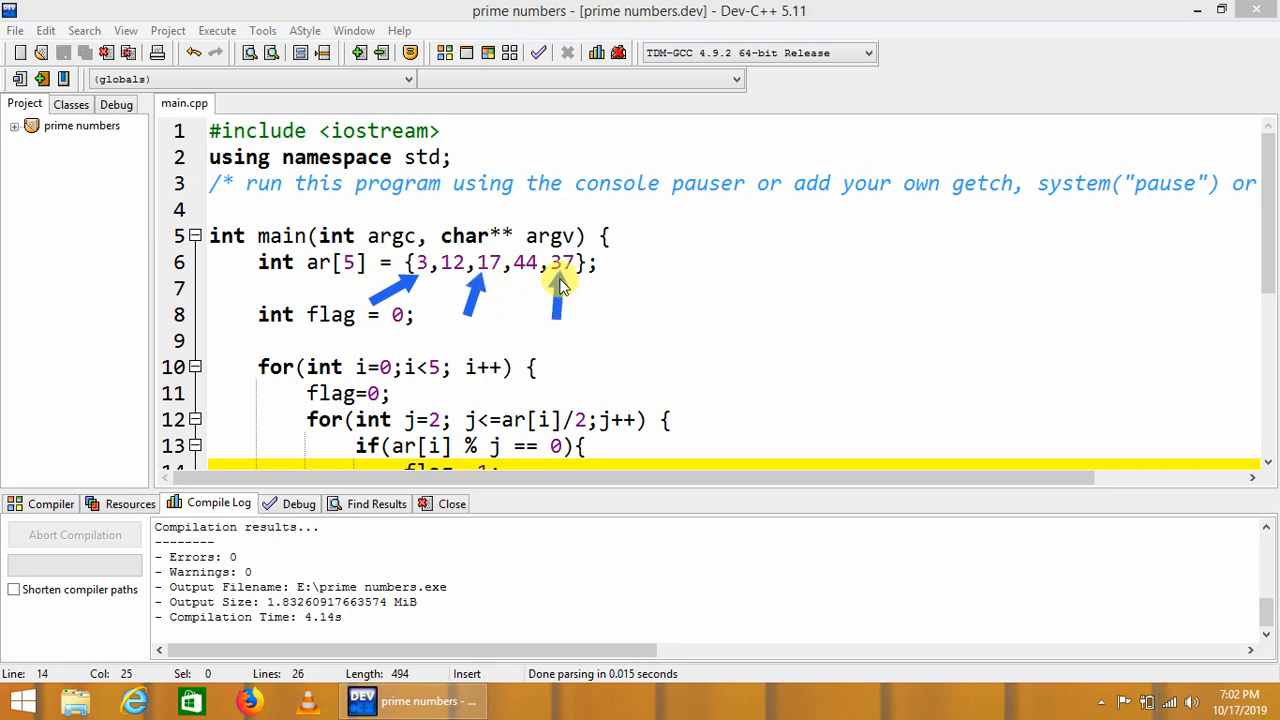
{"action": "mouse_move", "coordinate": [1184, 370]}
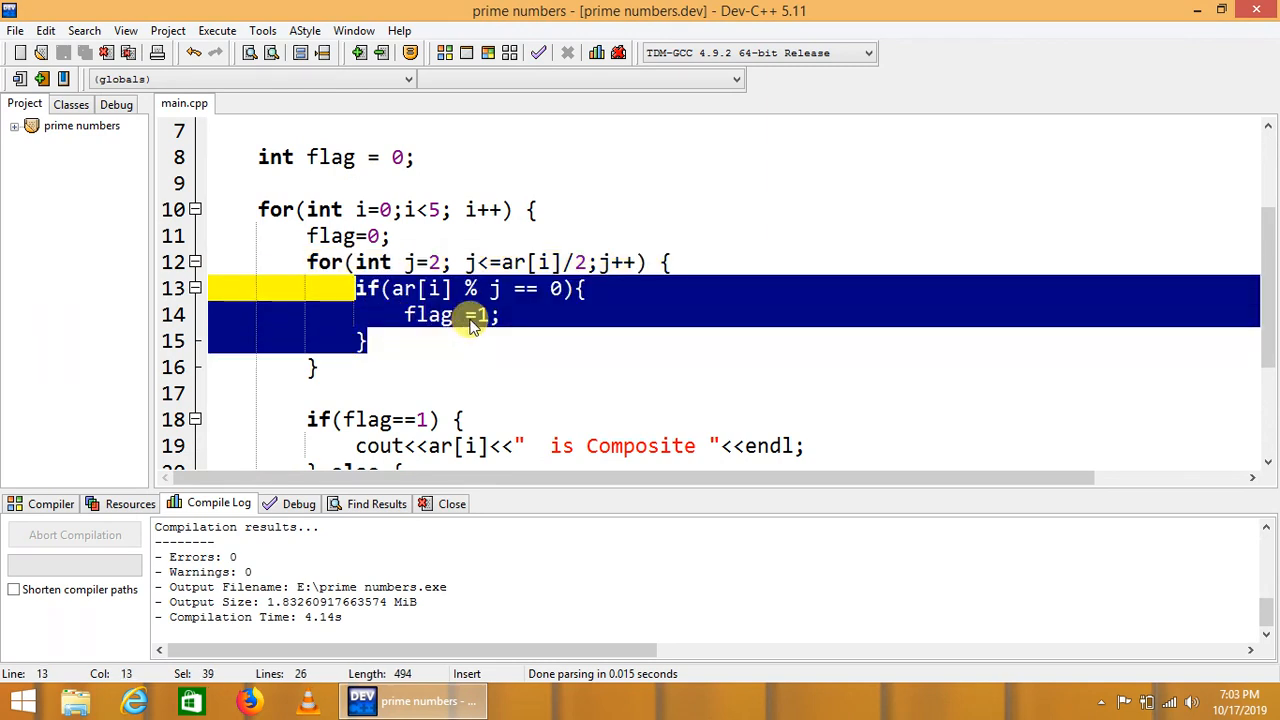
{"action": "left_click", "coordinate": [468, 314]}
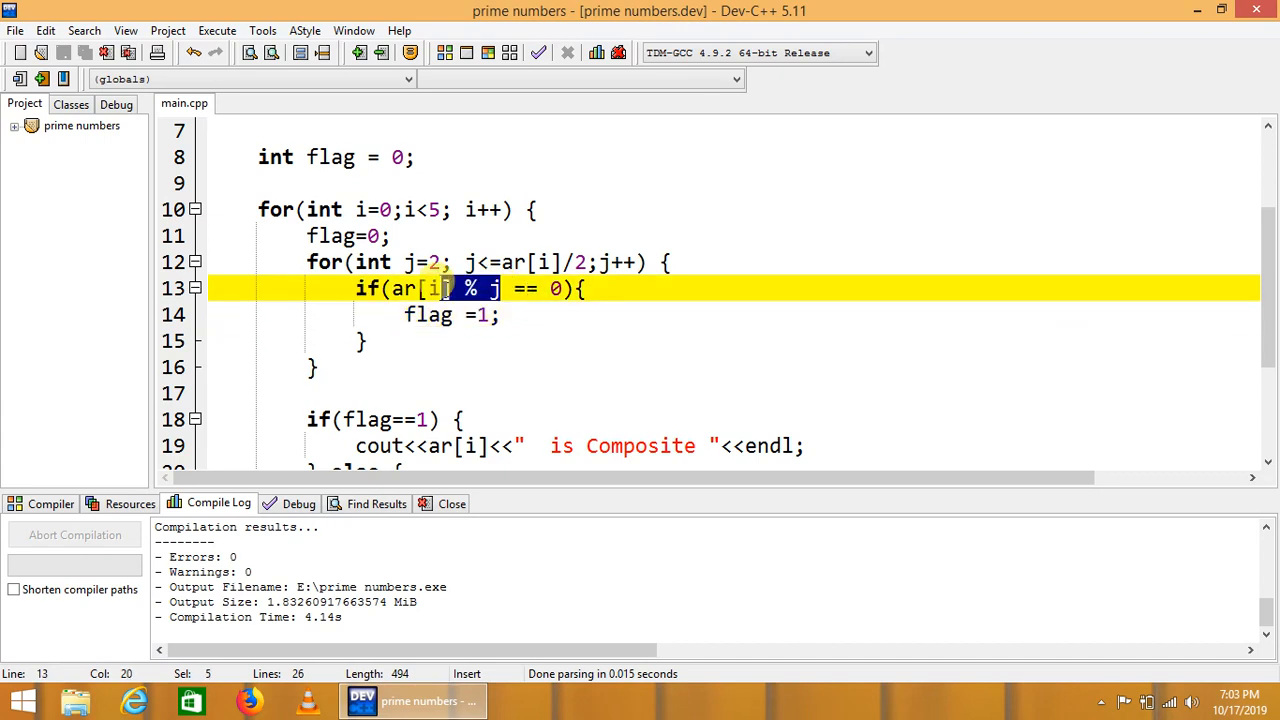
{"action": "left_click", "coordinate": [430, 262]}
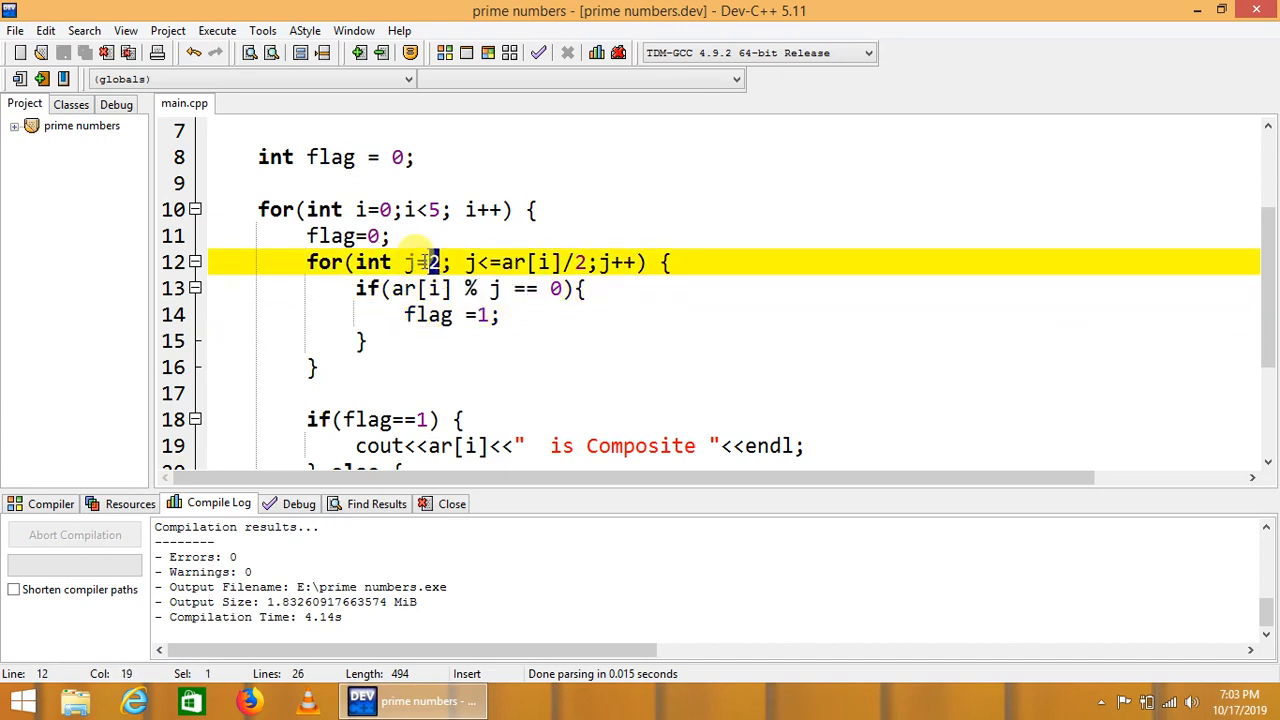
{"action": "left_click_drag", "start_coordinate": [430, 262], "coordinate": [584, 262]}
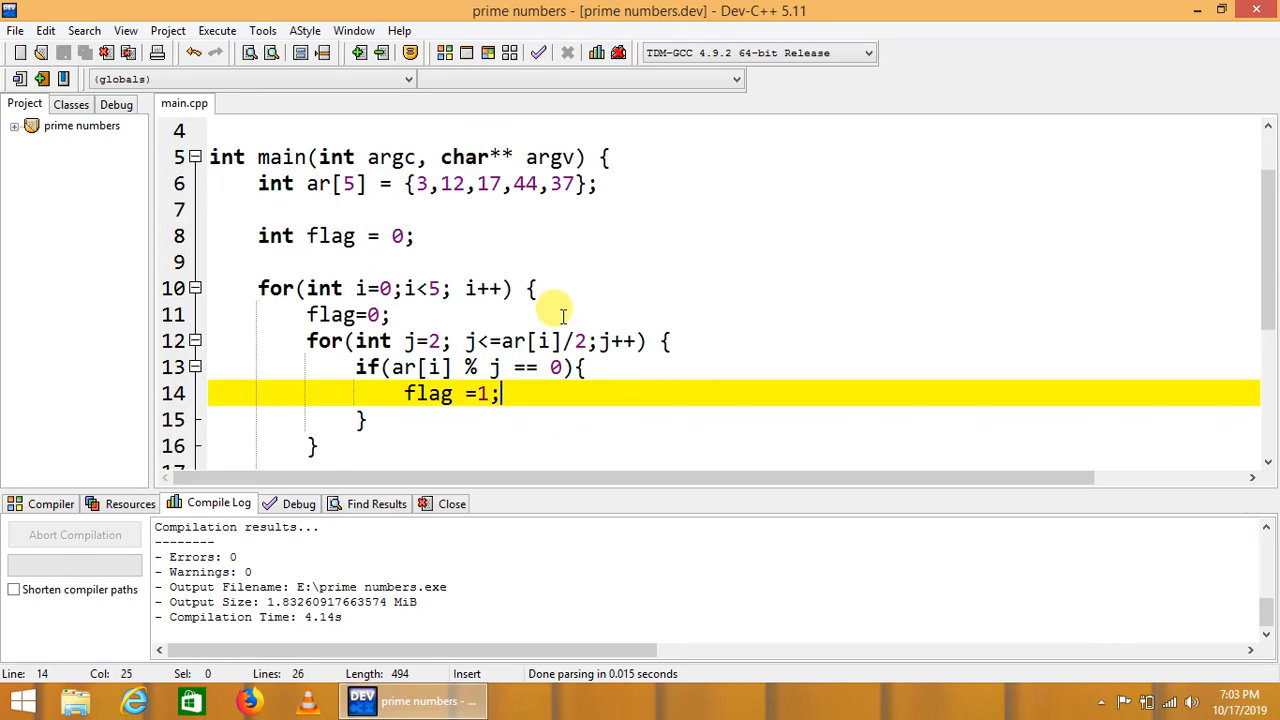
{"action": "scroll", "scroll_direction": "down", "scroll_amount": 3}
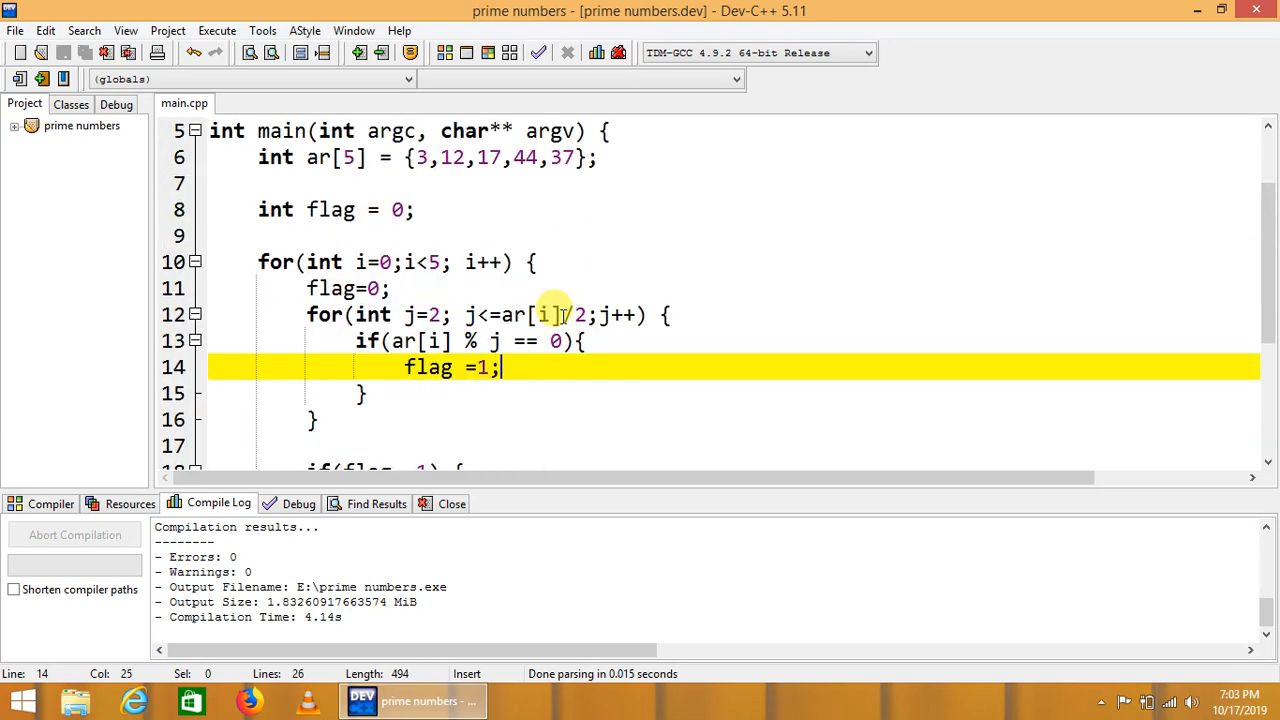